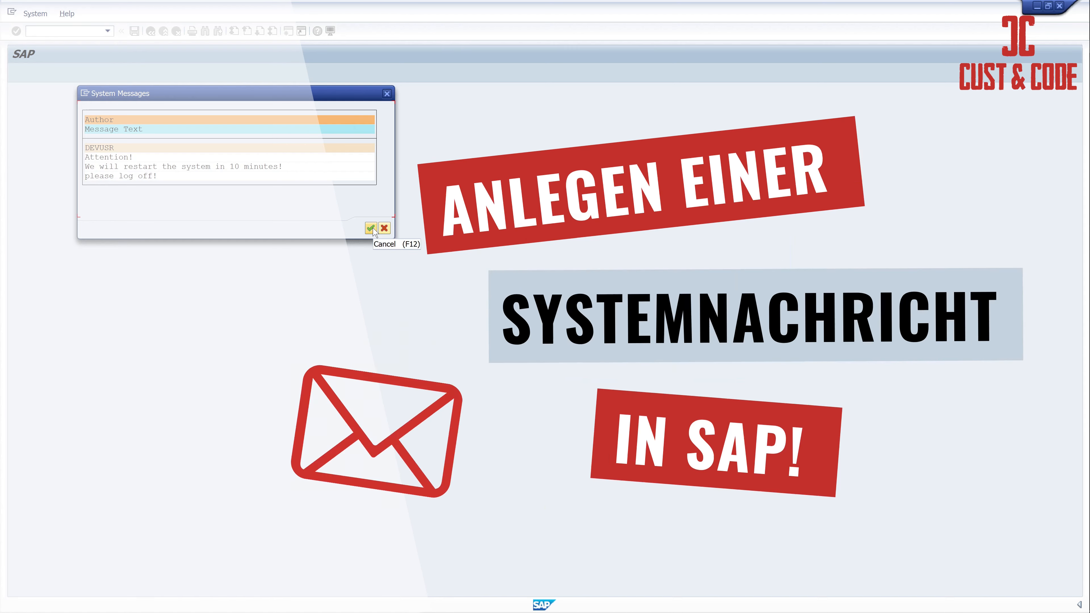
Step: Dismiss the restart system message popup to reach the SAP Easy Access menu
click(372, 229)
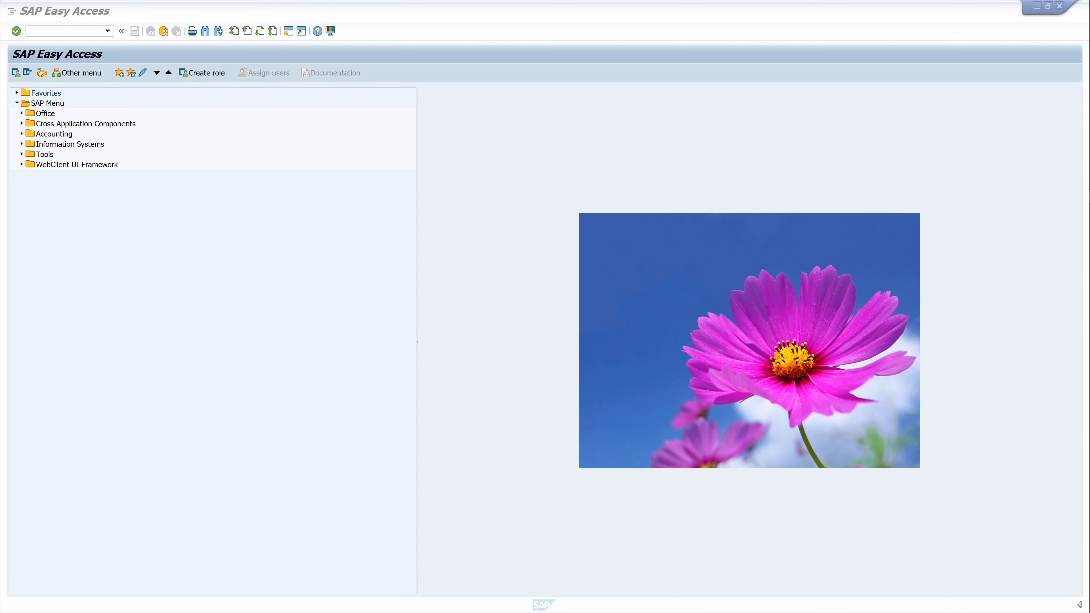
mouse_move(238, 240)
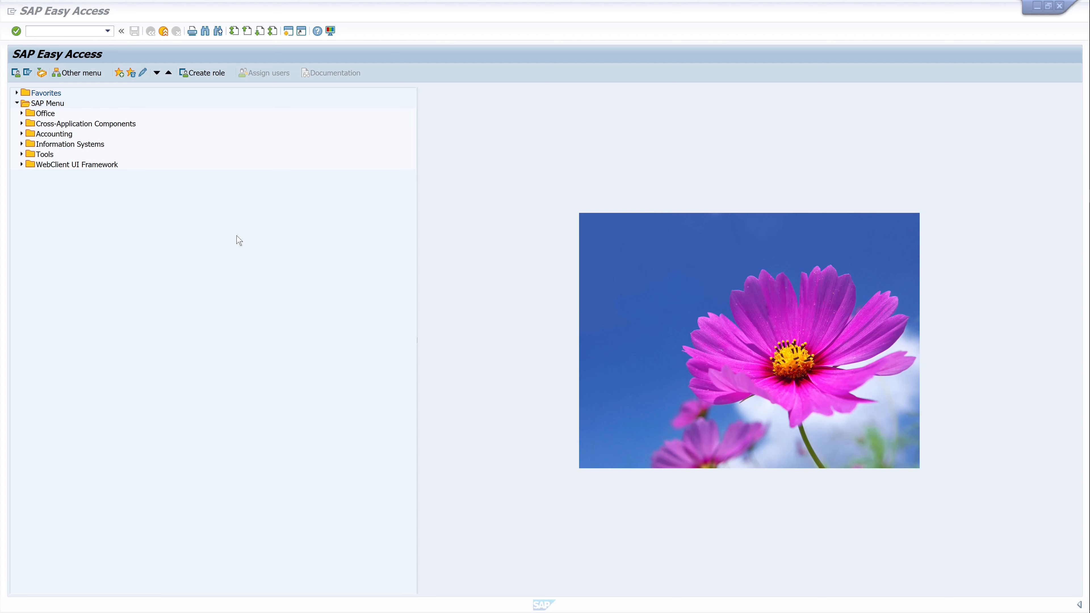
mouse_move(214, 253)
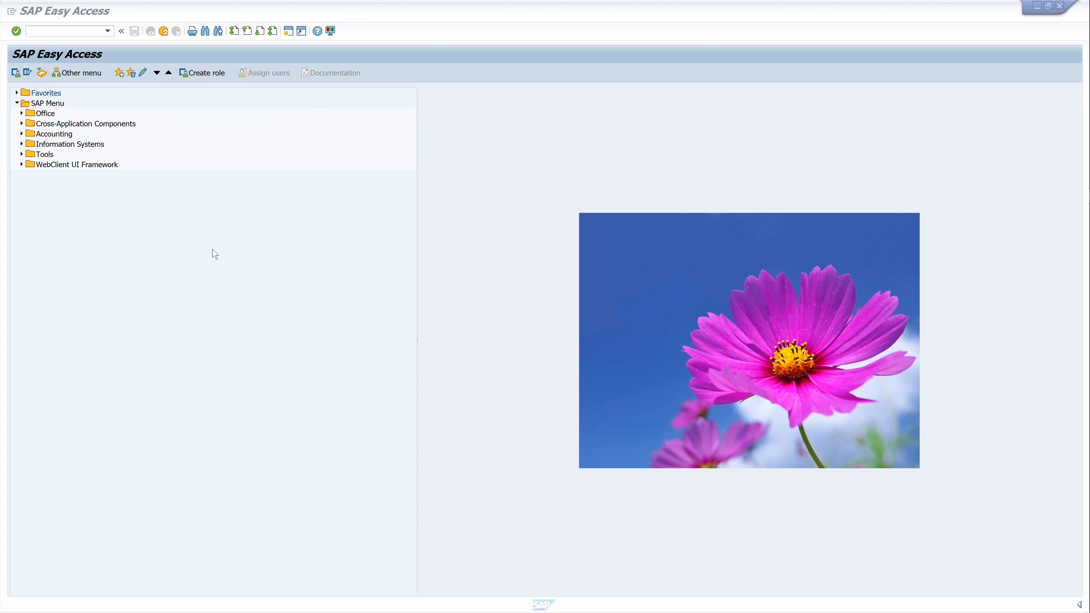
mouse_move(111, 232)
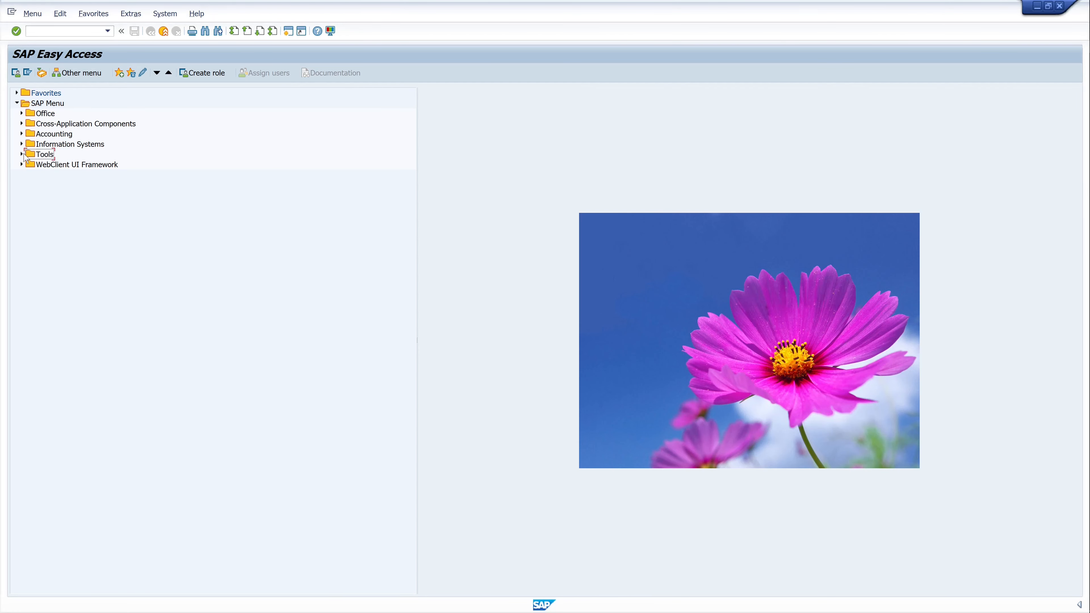
Step: Navigate Tools > Administration > Administration to reach System Messages (SM02)
click(22, 154)
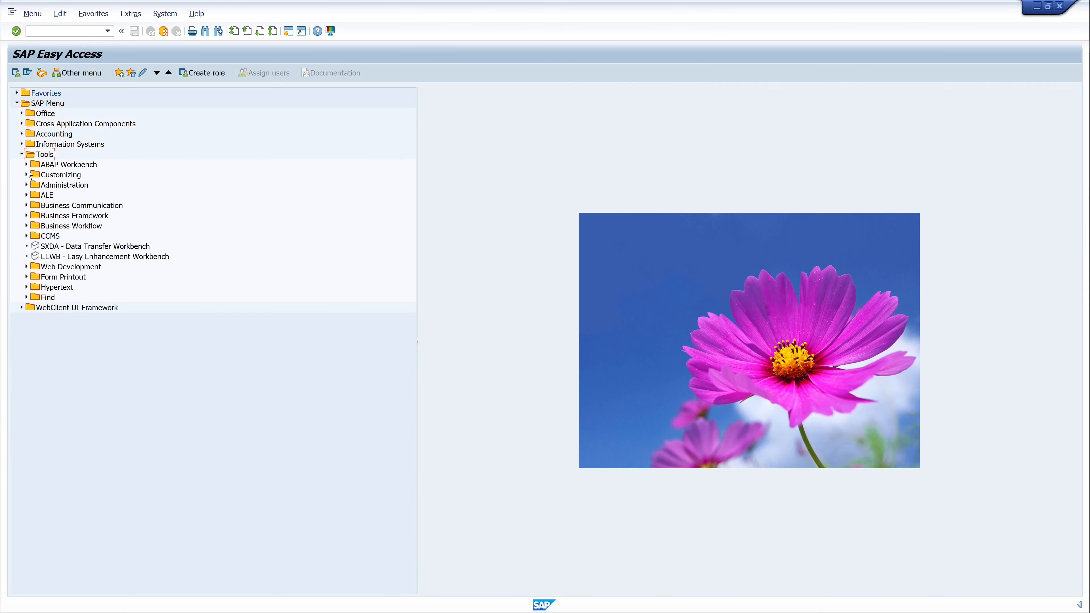
click(27, 185)
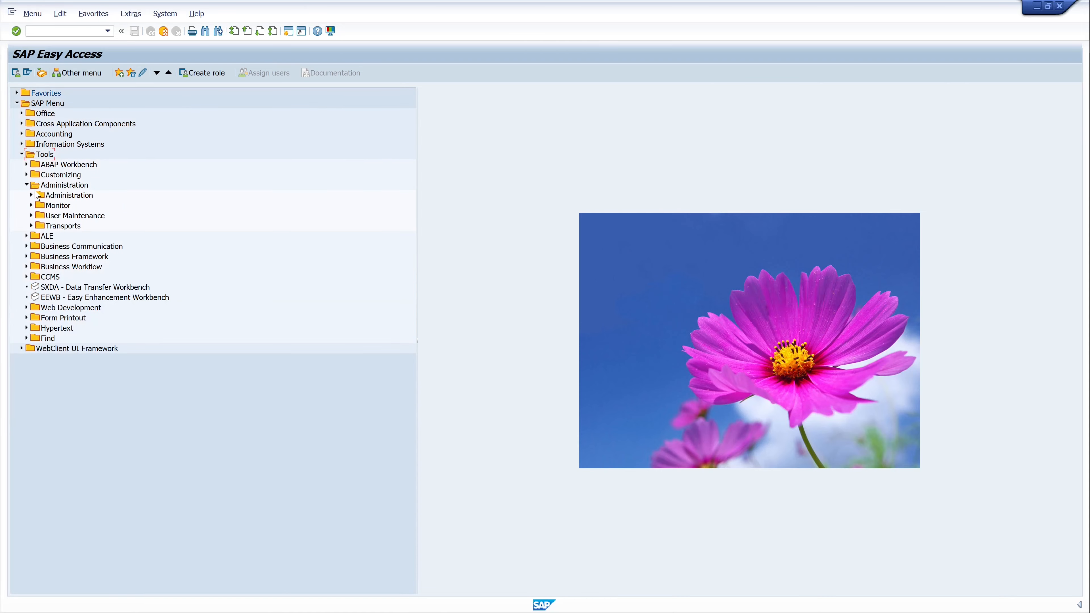
click(32, 195)
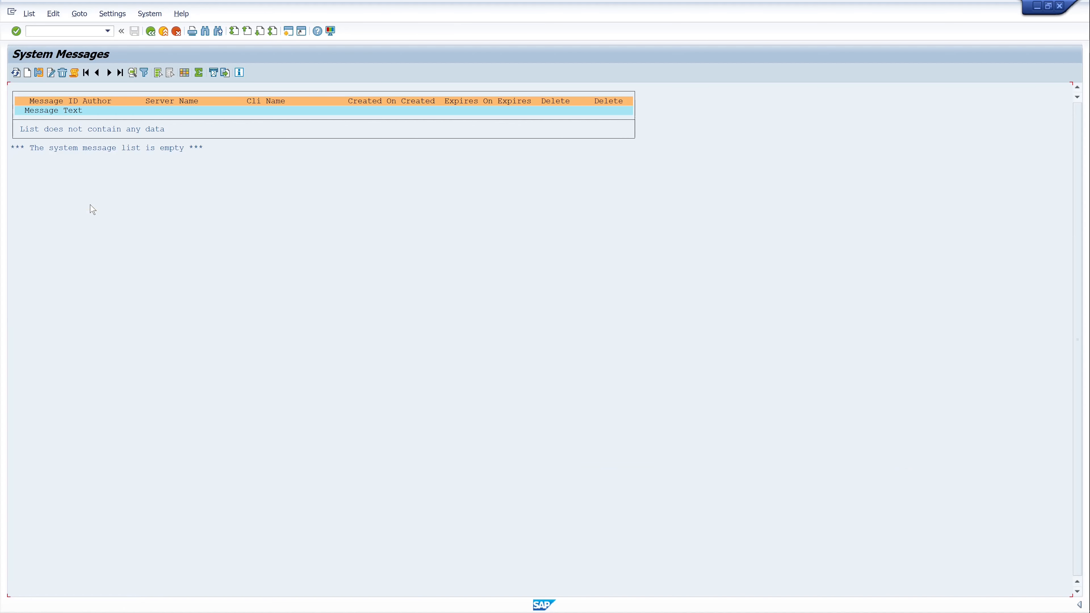
mouse_move(28, 72)
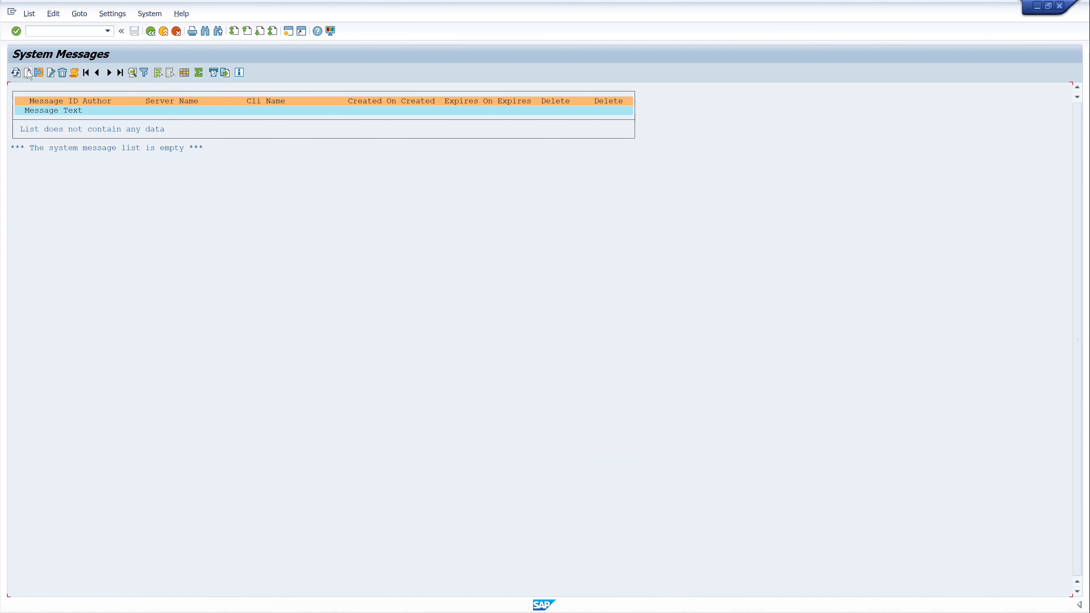
Step: Create a system message: Attention! / We will restart the system in 10 minutes! / please log off!
click(38, 72)
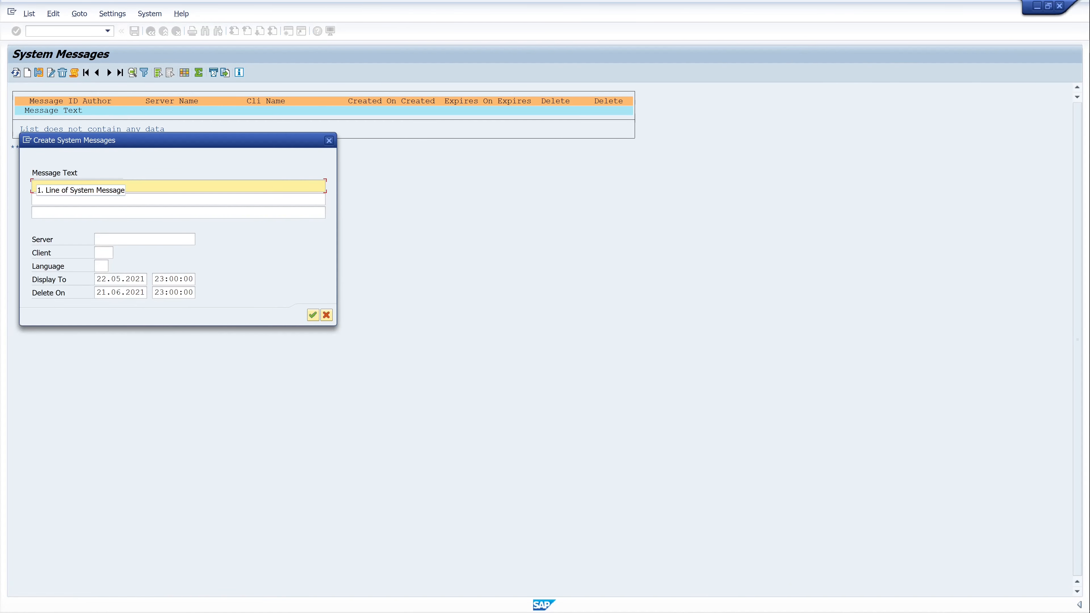
text(A)
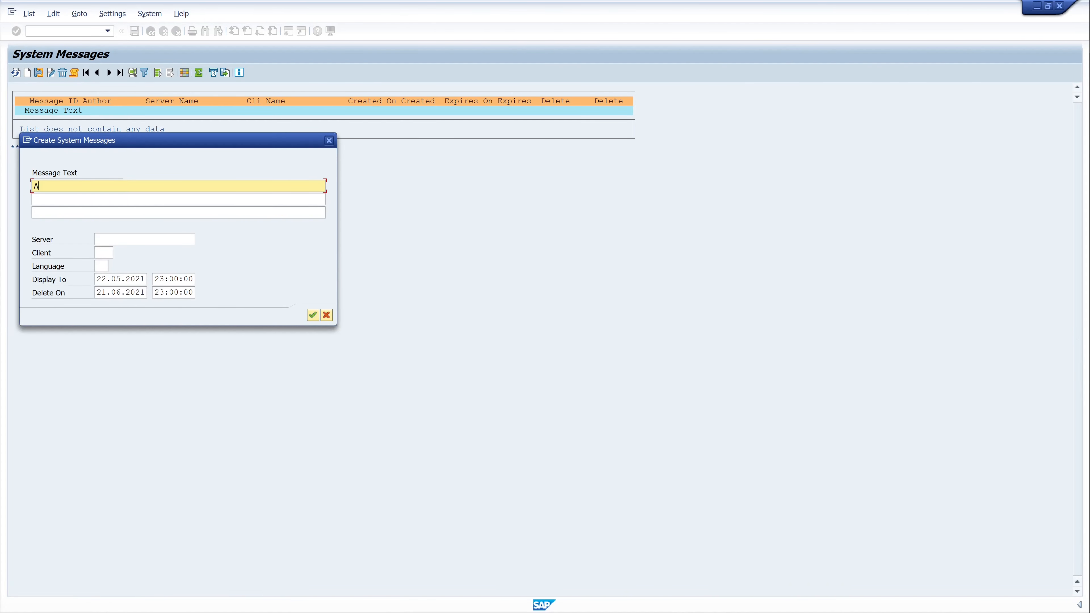
text(ttention!)
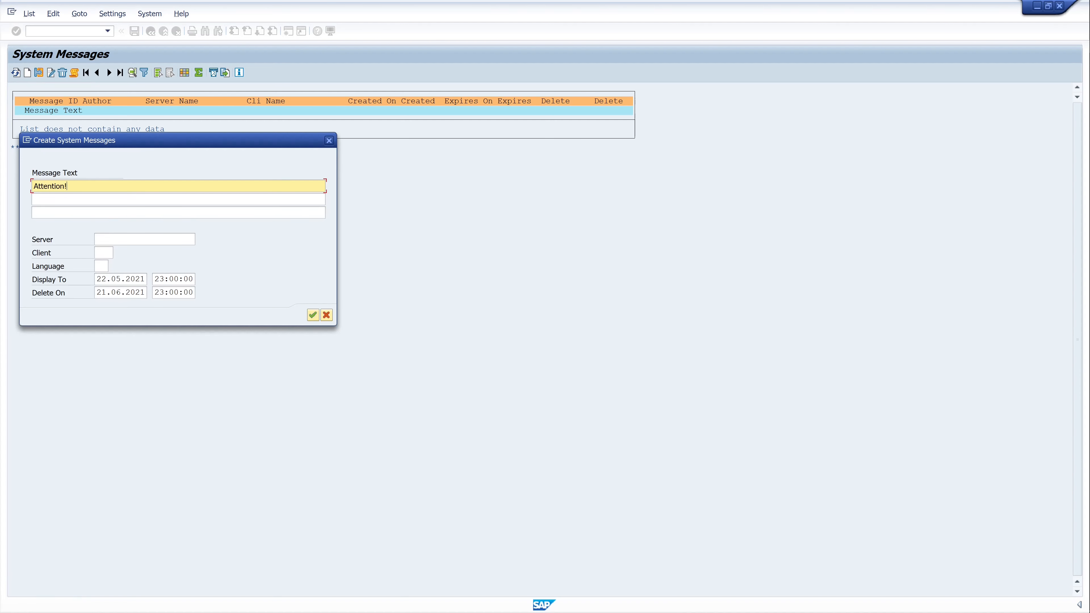
click(177, 199)
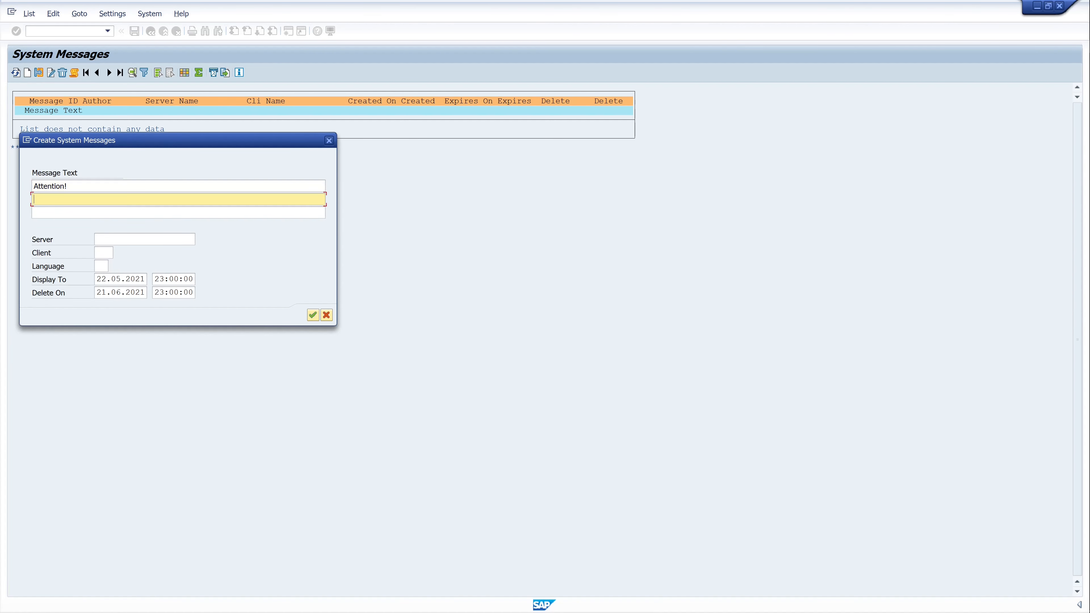
text(We will res)
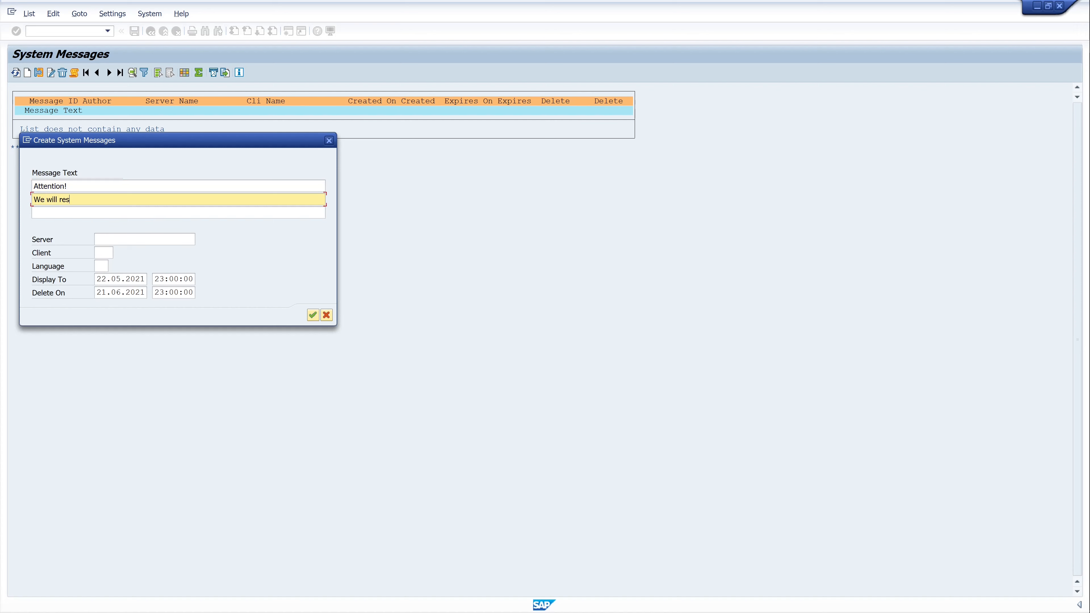
text(tart)
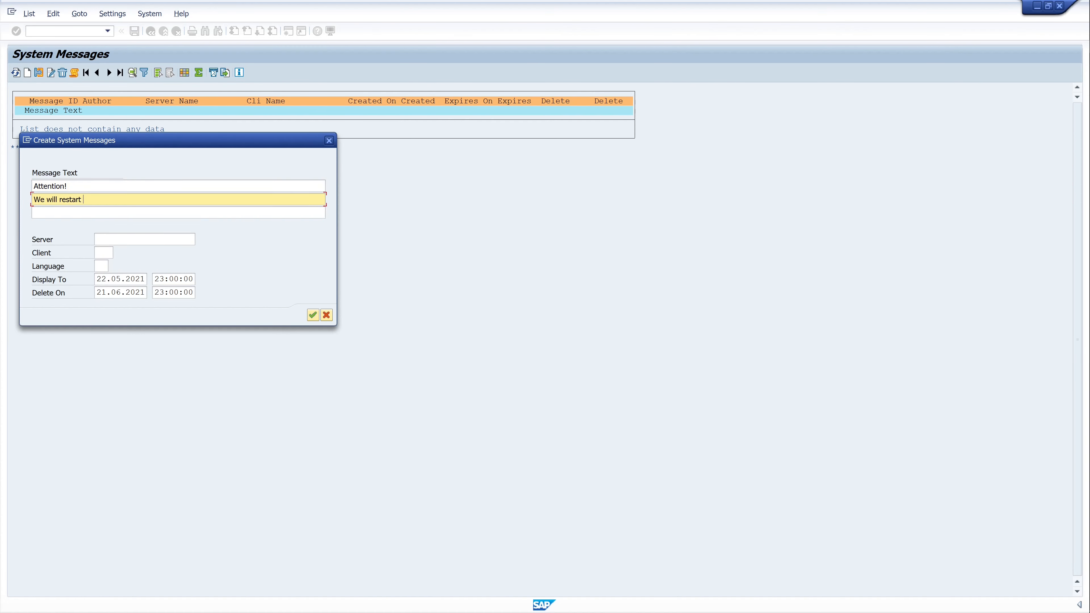
text(the sys)
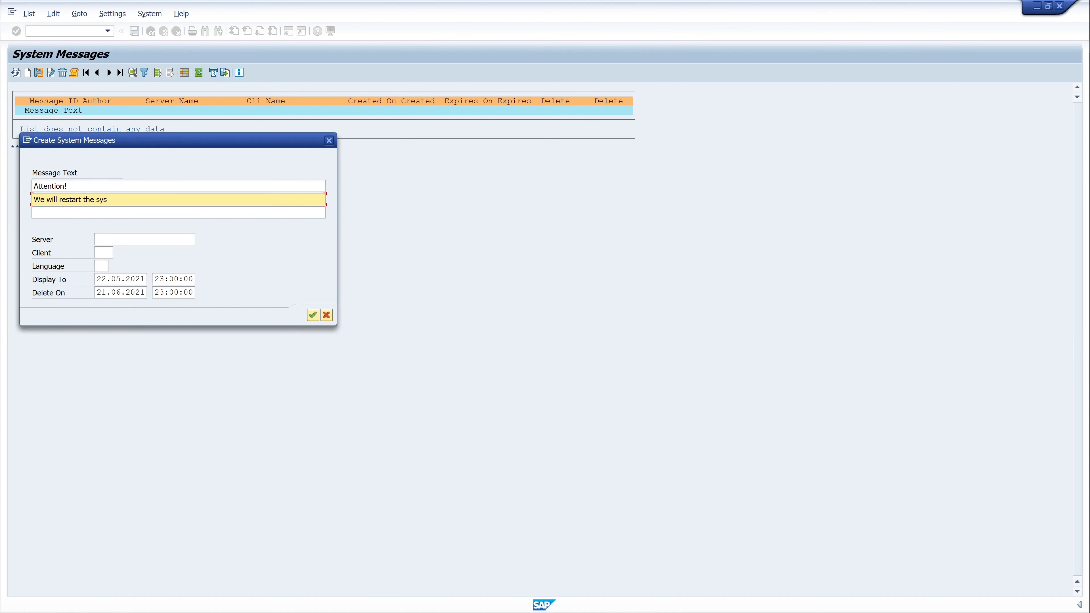
text(tem in 1)
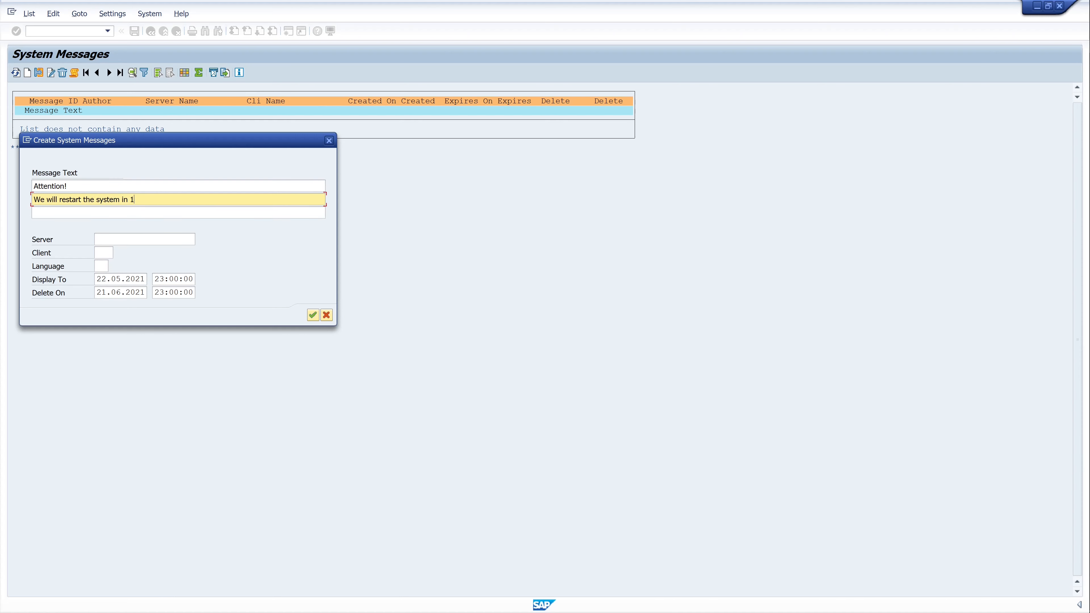
text(0 minu)
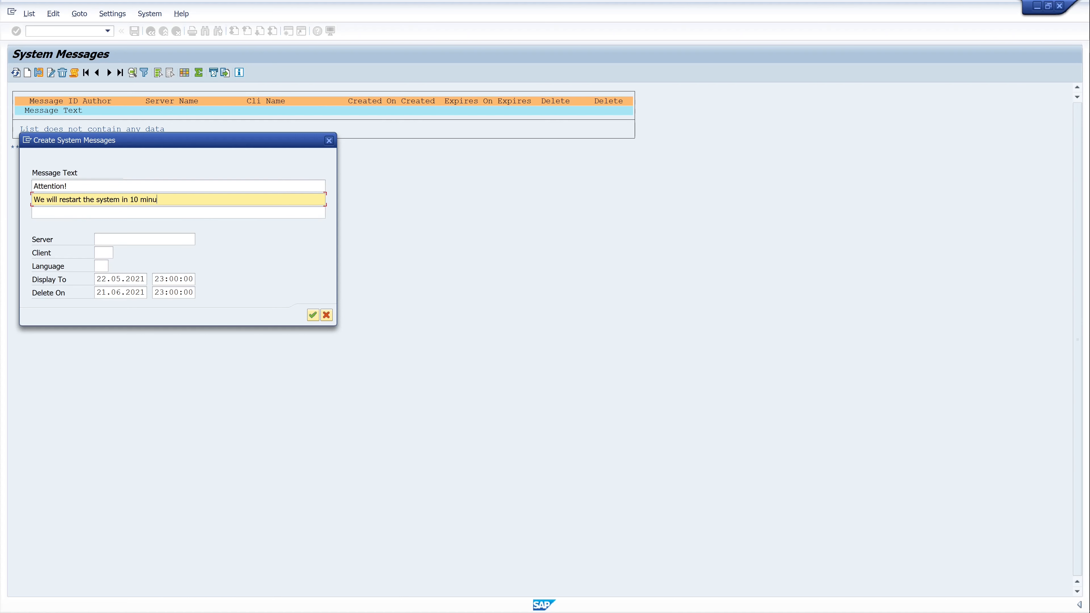
text(tes!)
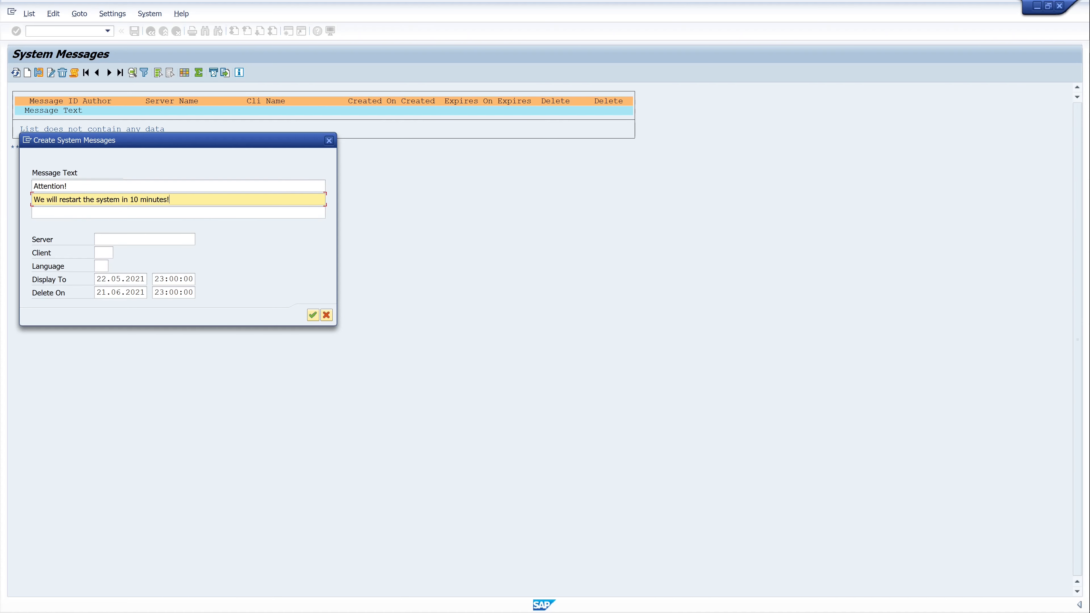
text(p)
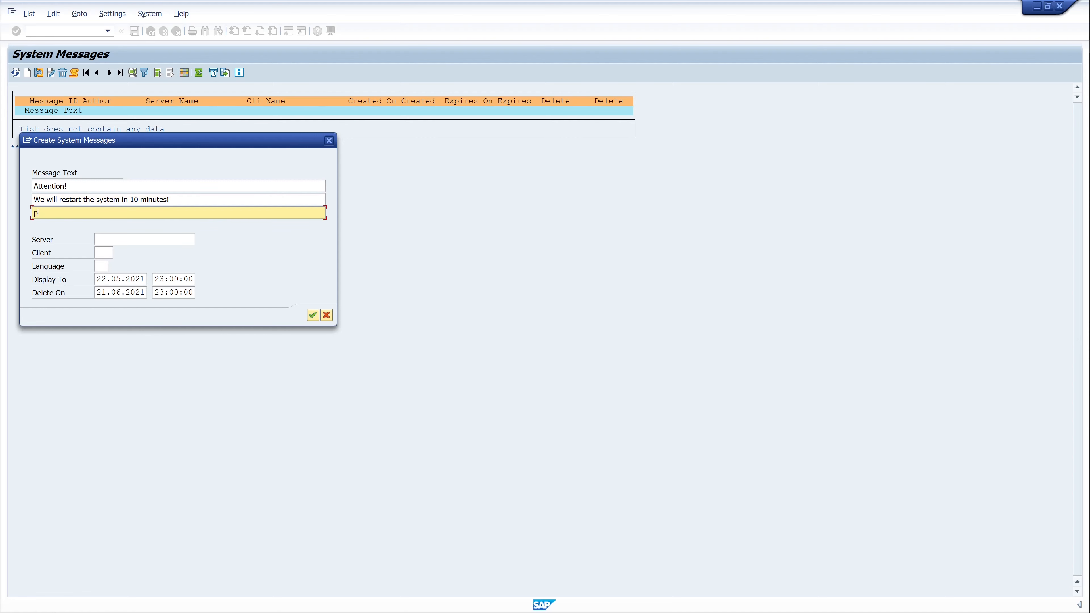
text(lease log)
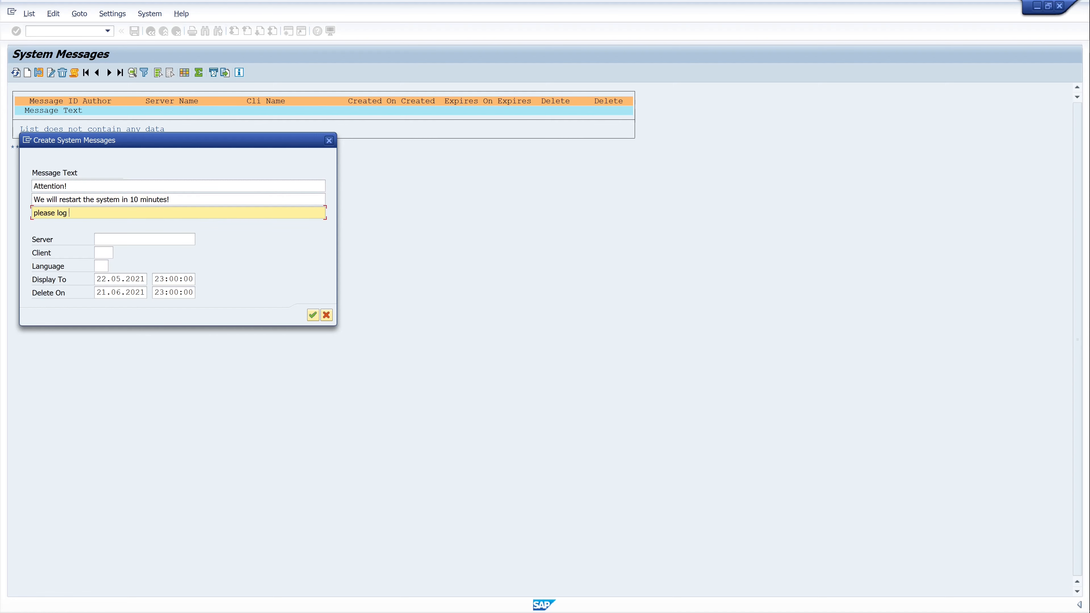
text(off!)
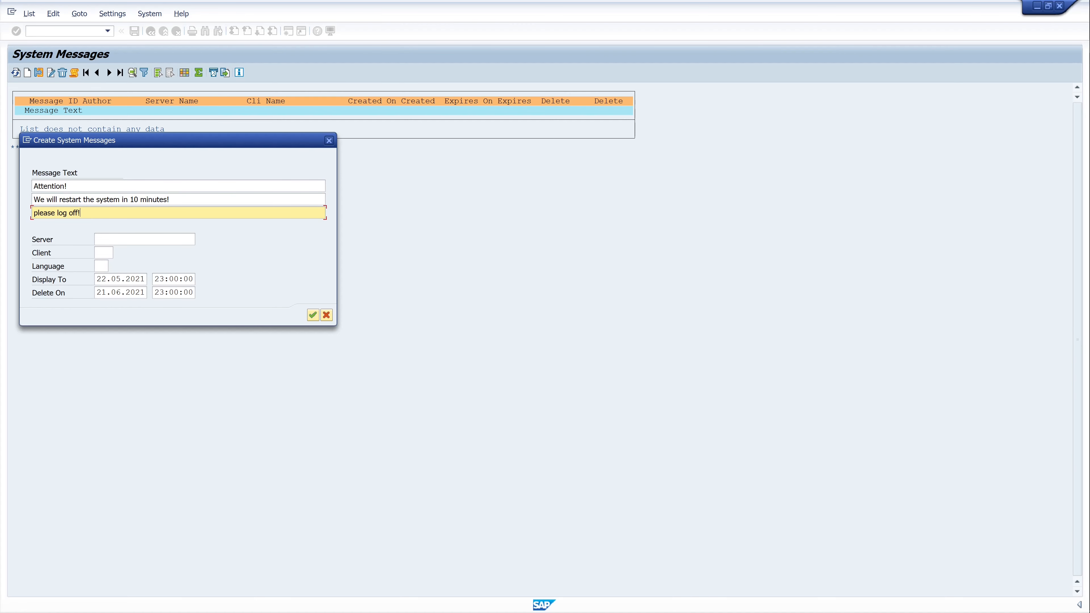
Step: Restrict the message to server sap-fiori-dev_TF1_00, client 109 and language EN
click(143, 239)
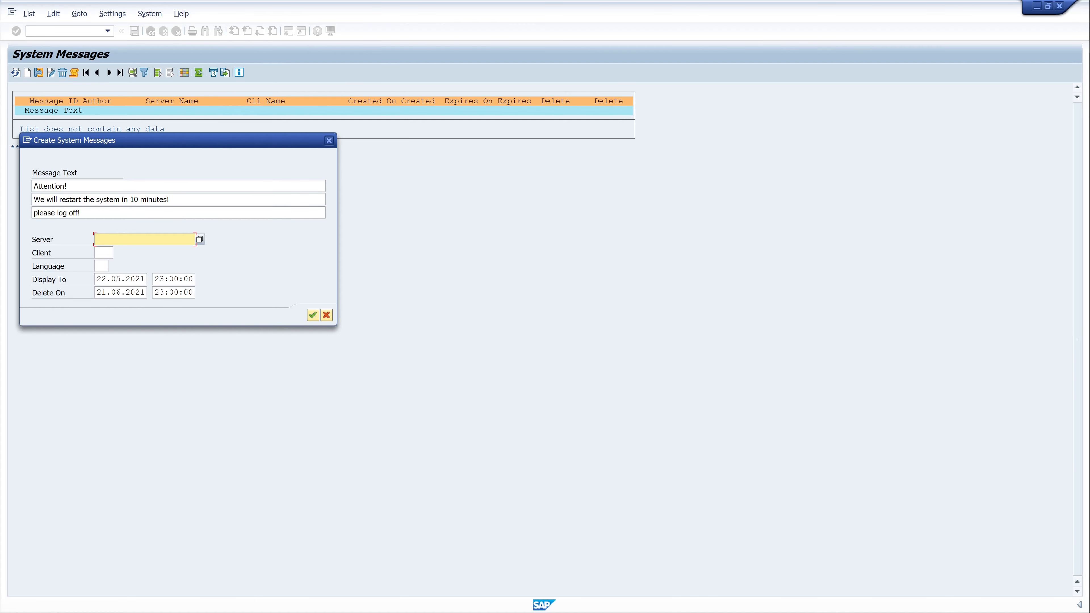
click(200, 239)
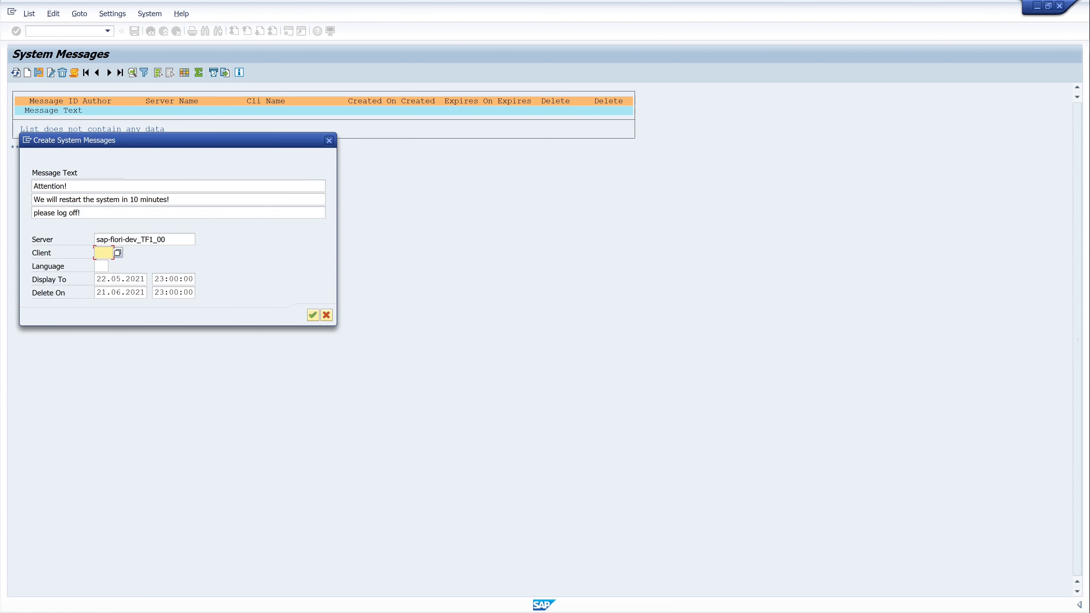
text(109)
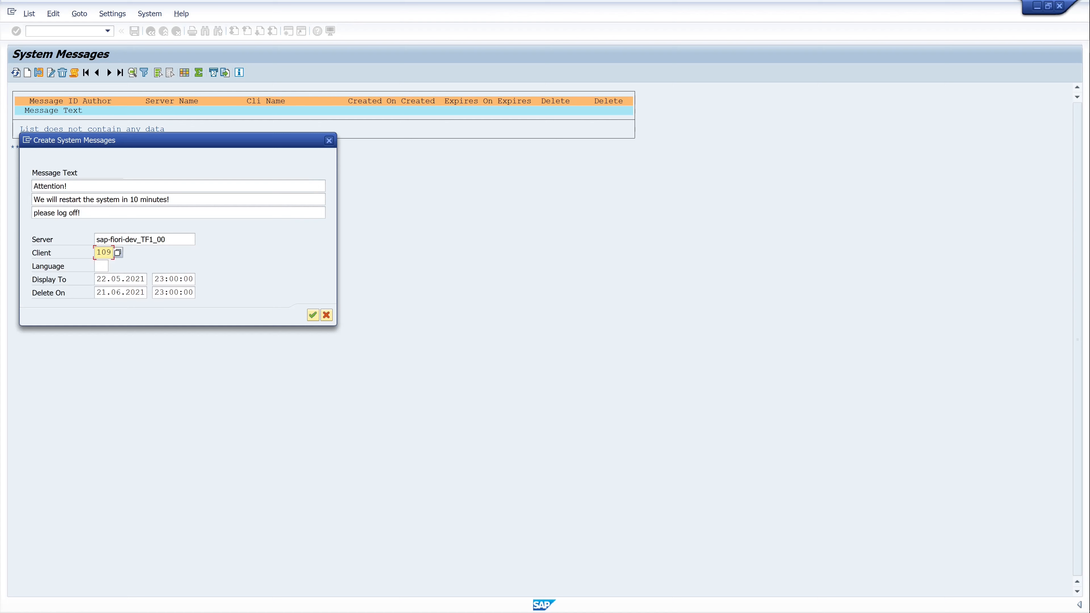
click(101, 266)
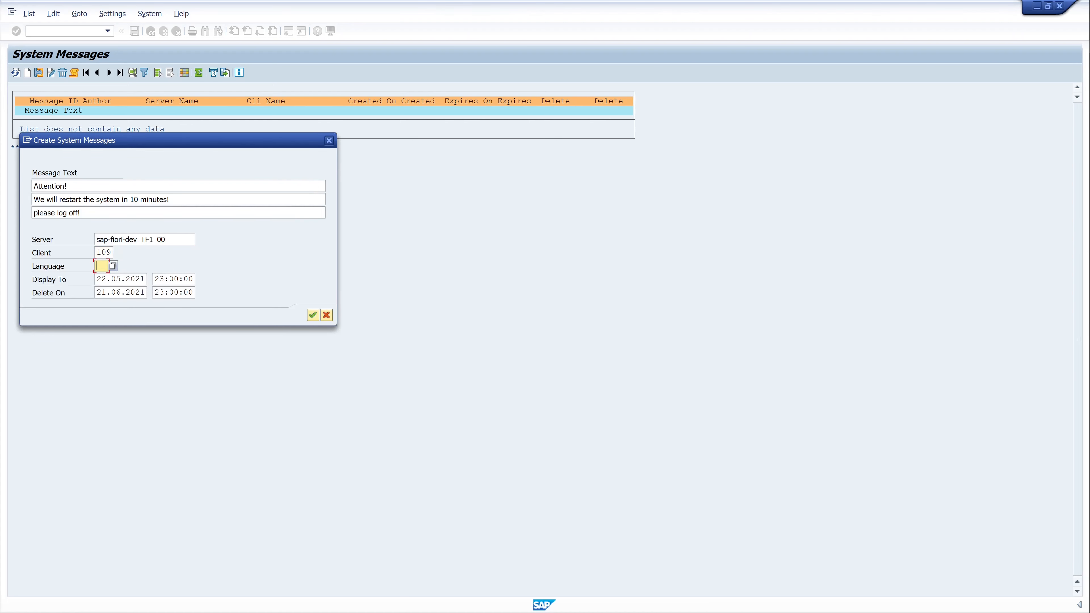
text(EN)
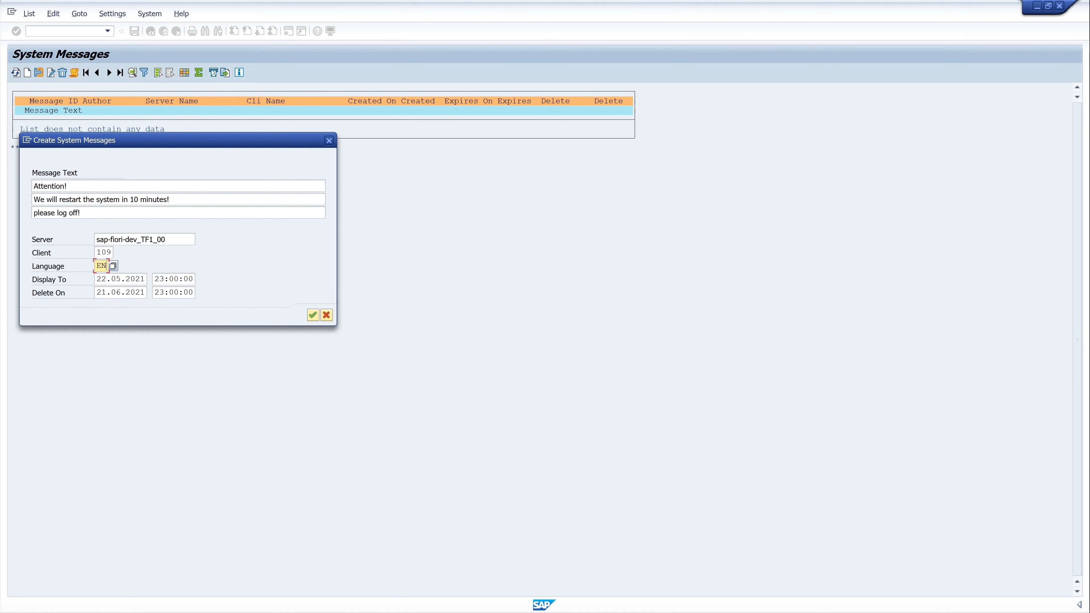
mouse_move(230, 272)
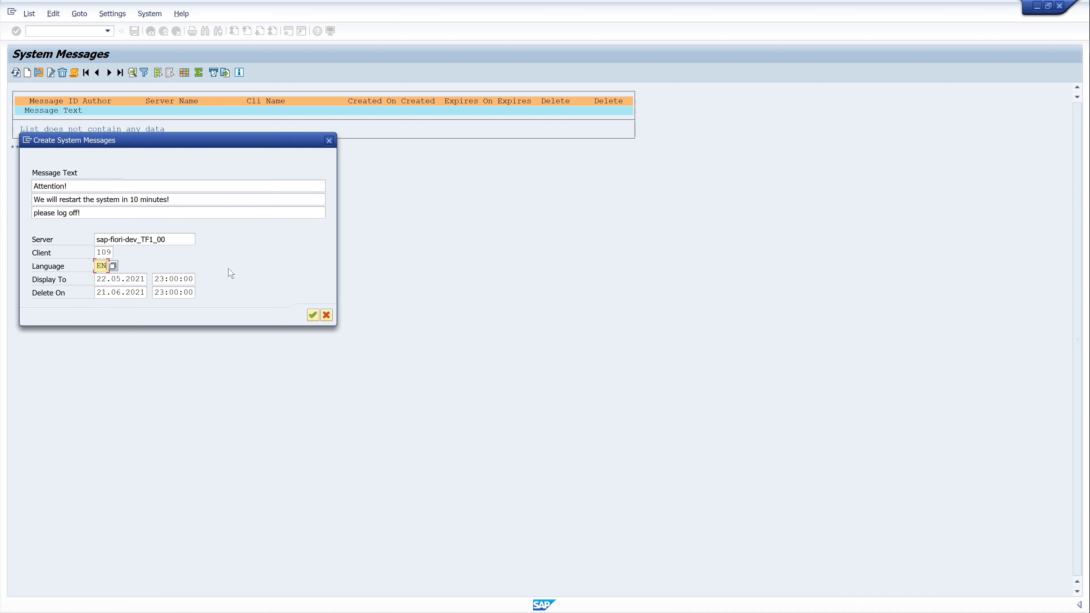
mouse_move(312, 315)
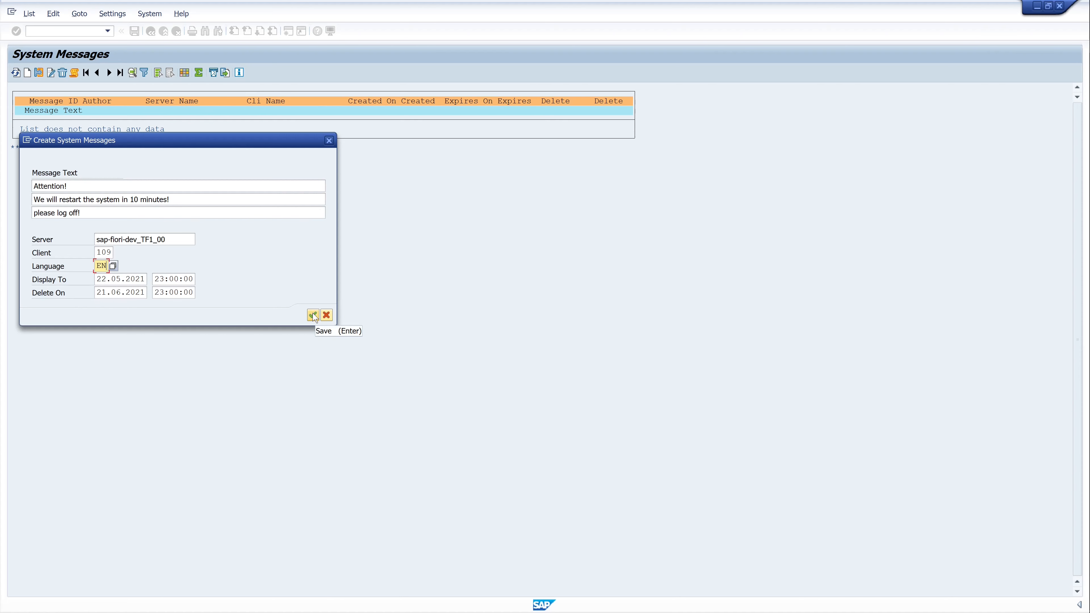
Step: Save the restart warning so it is listed as system message 1
click(313, 315)
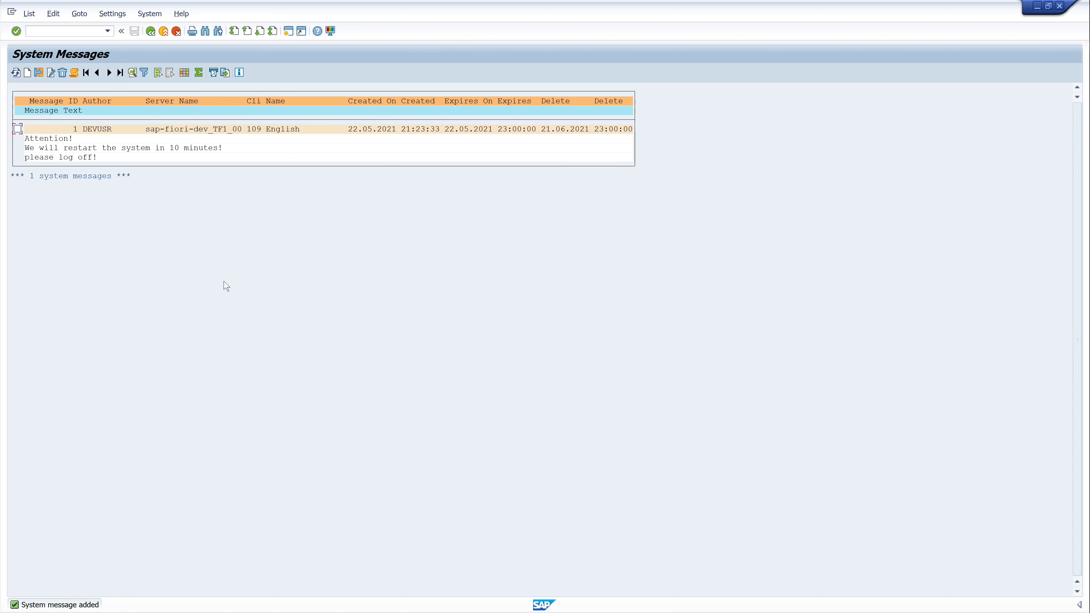
mouse_move(174, 178)
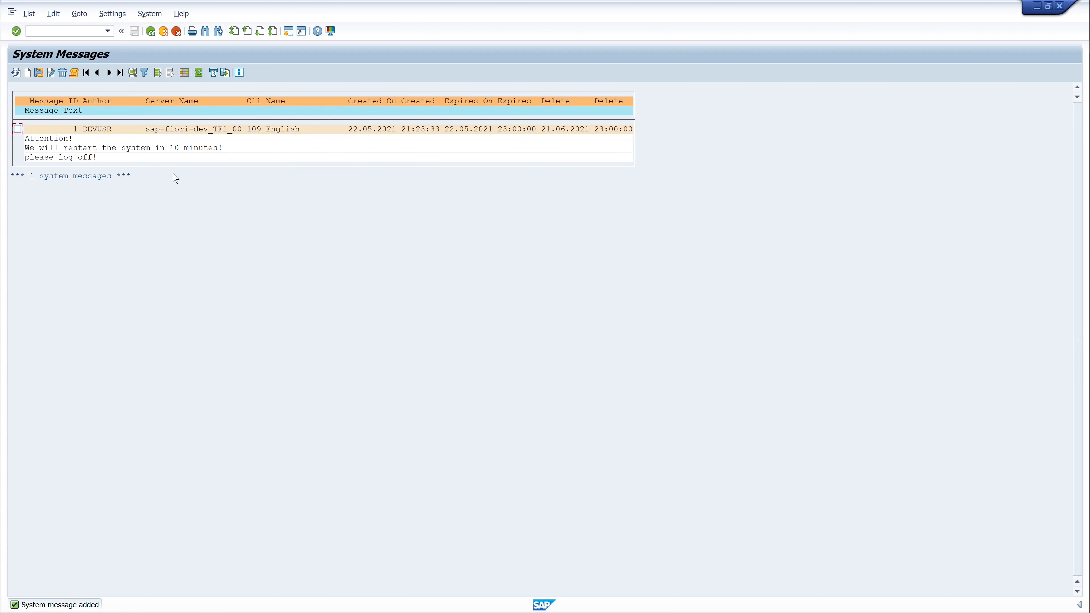
mouse_move(186, 269)
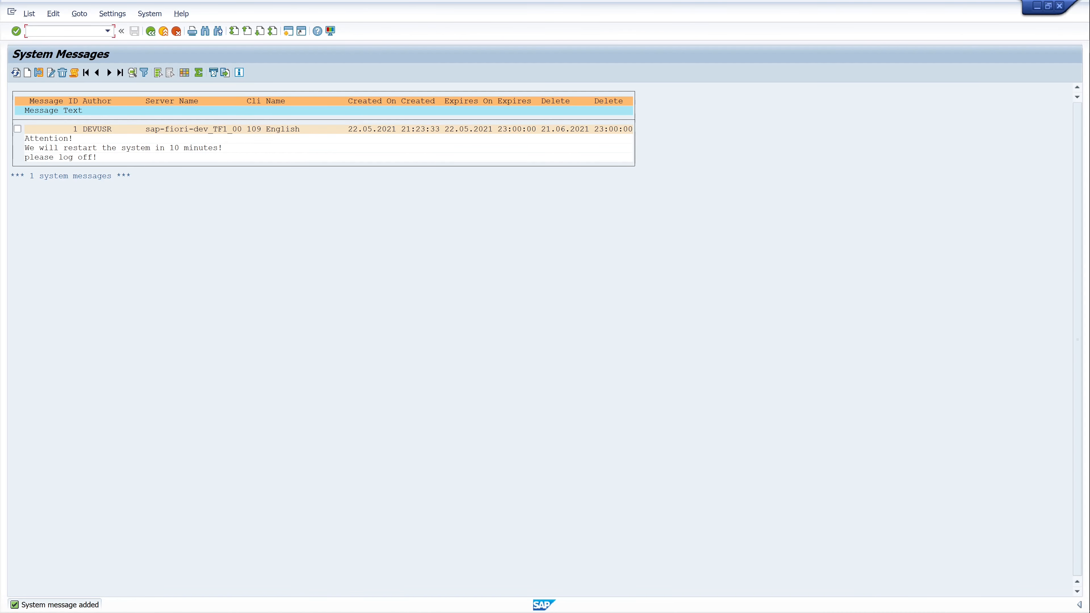
Step: End SM02 with /n and acknowledge the restart warning popup that appears
text(/)
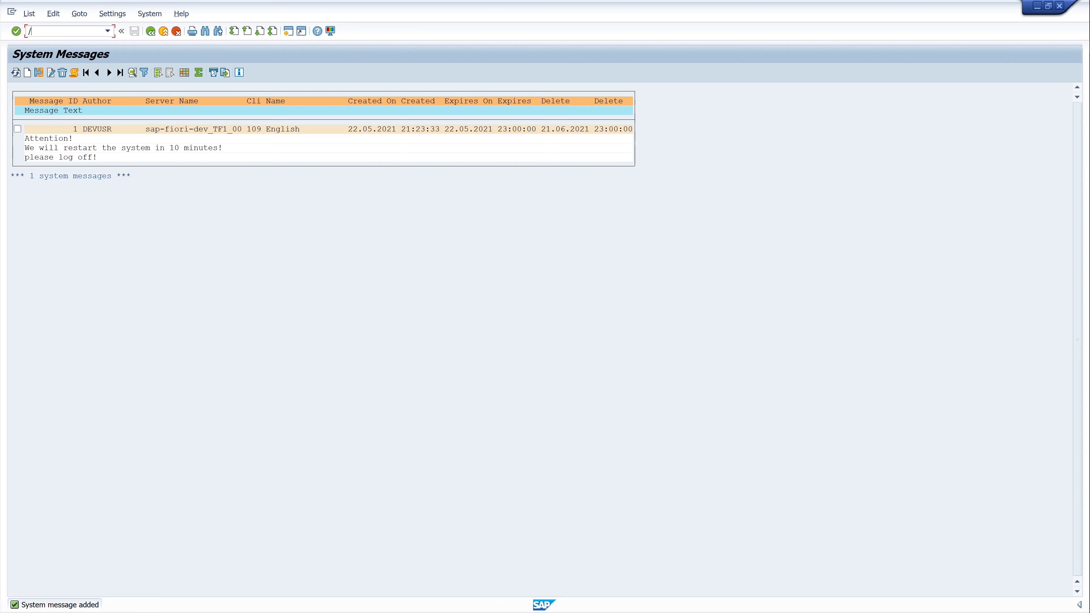
text(n)
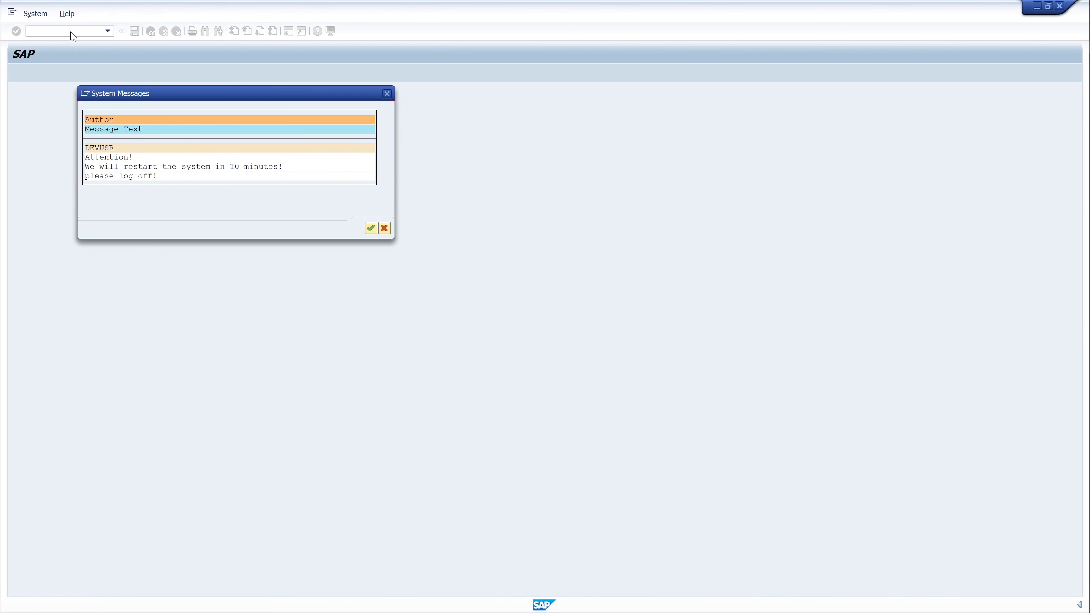
mouse_move(226, 84)
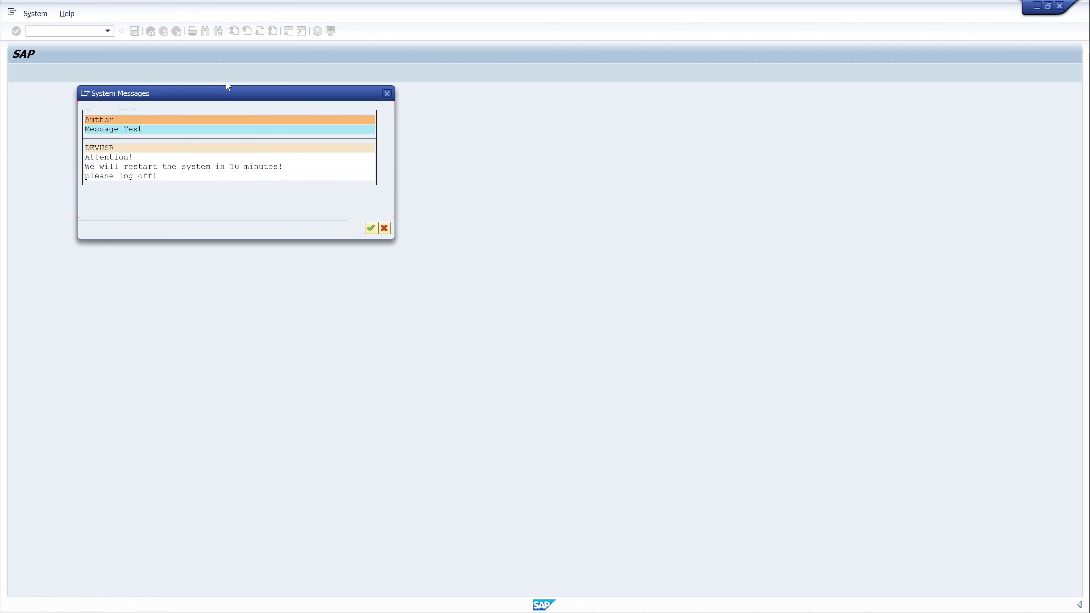
mouse_move(229, 90)
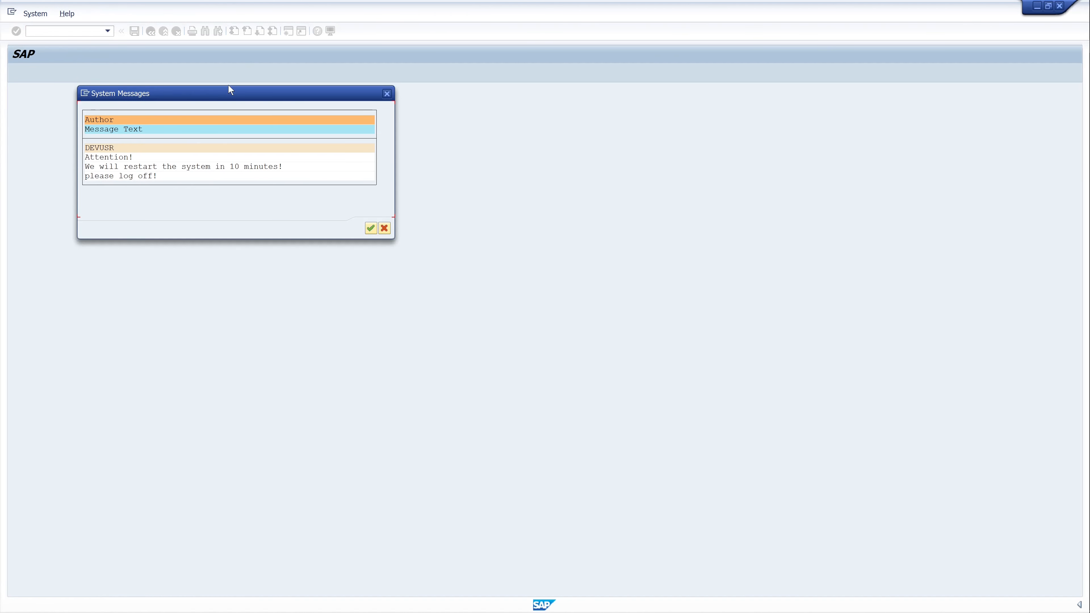
mouse_move(269, 188)
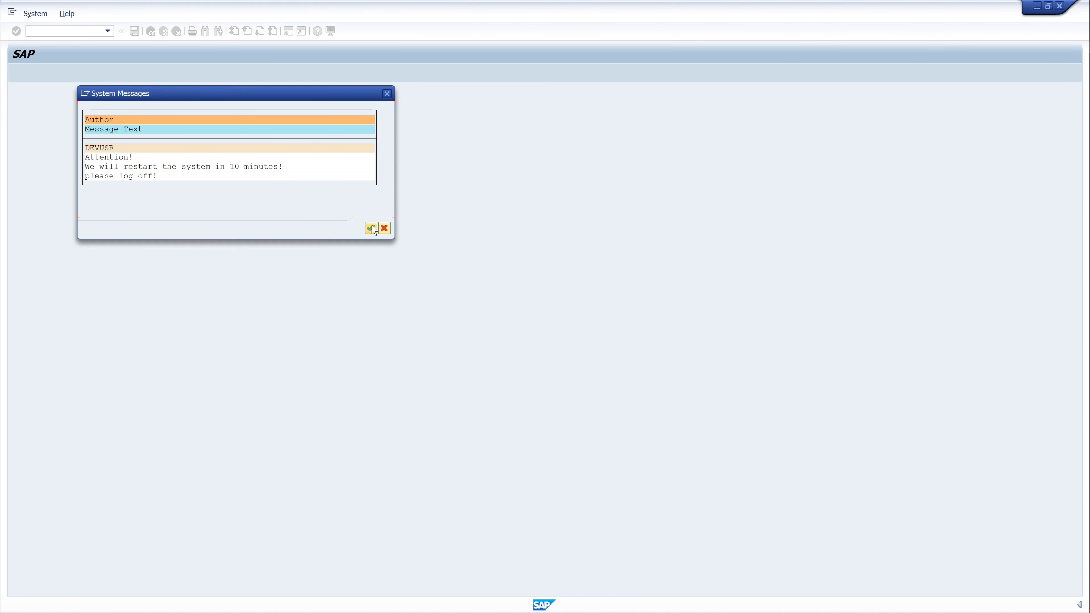
mouse_move(384, 229)
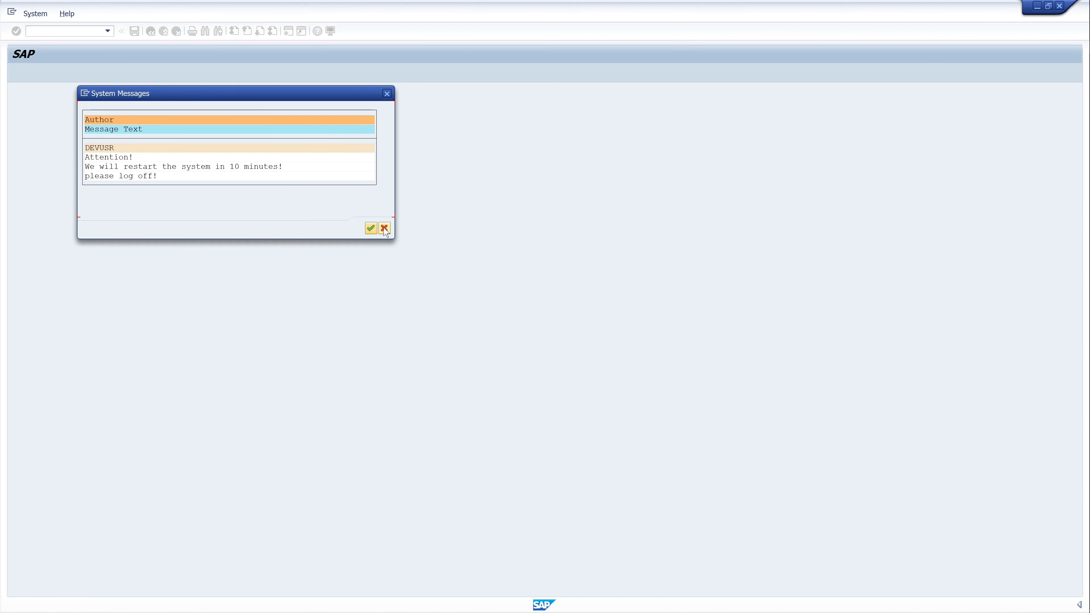
mouse_move(371, 229)
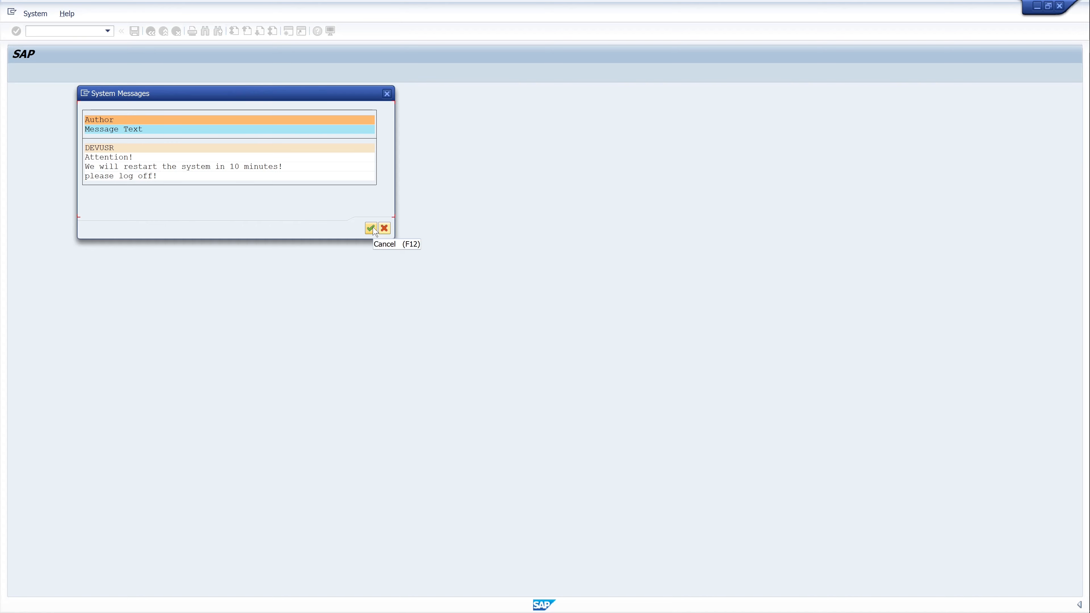
click(370, 228)
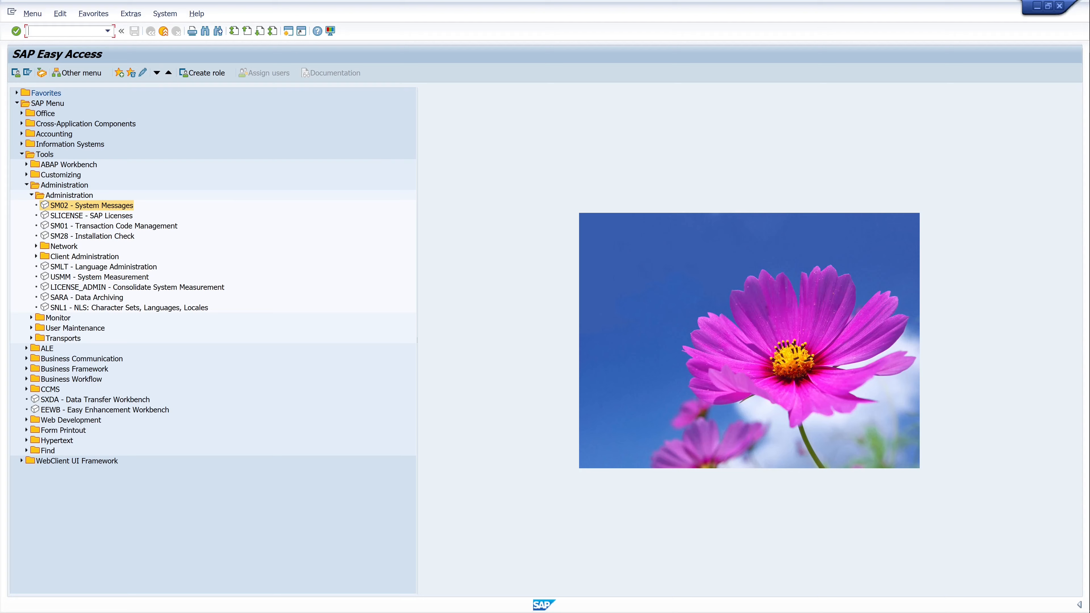
Step: Go to SE37 and start the test screen for function module TH_POPUP
text(/)
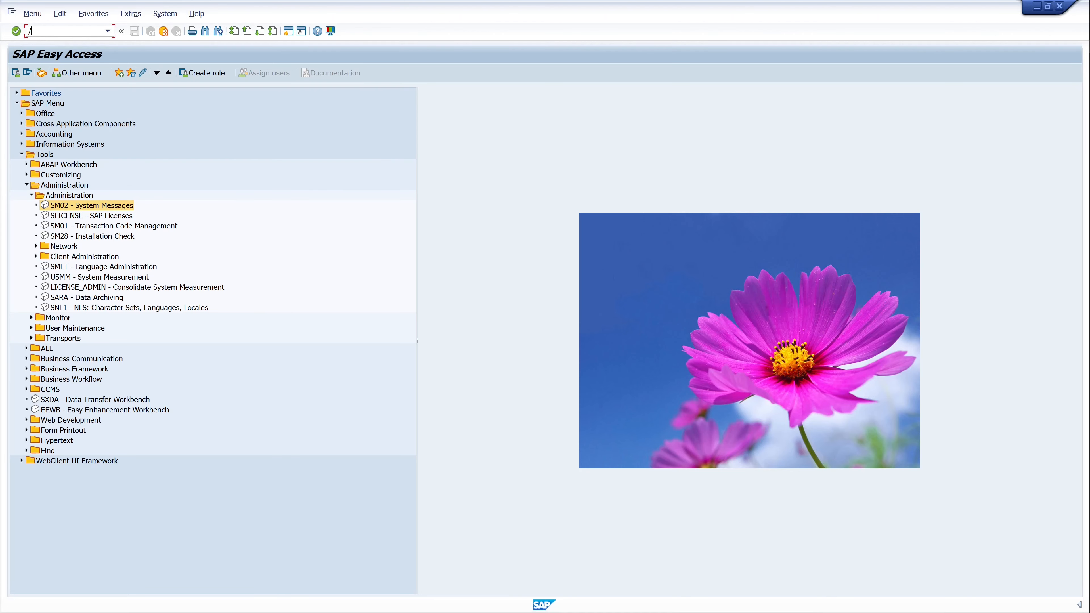
text(nse3)
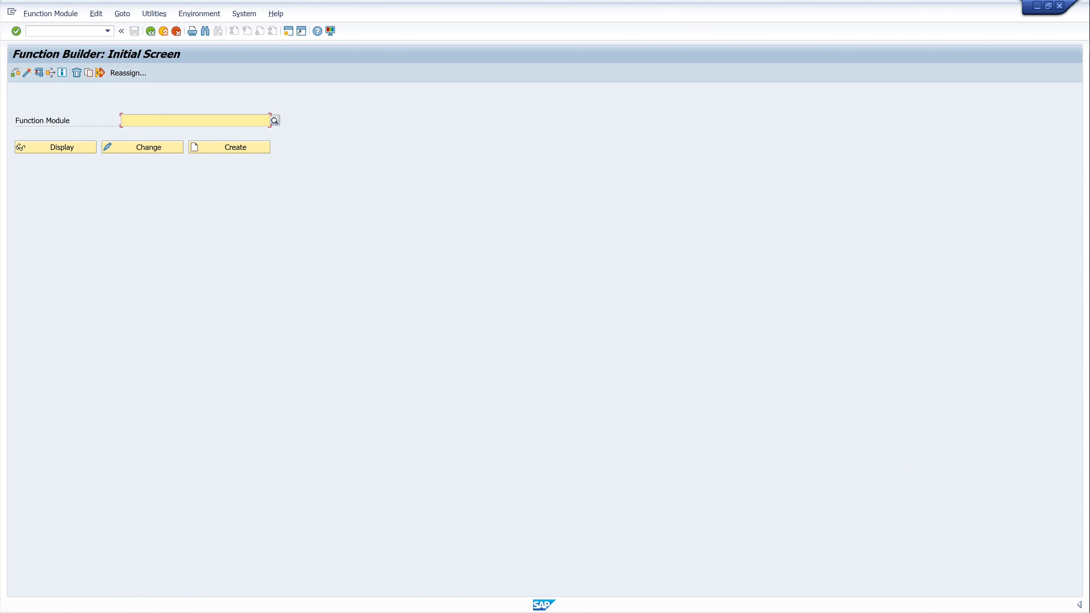
text(TH_POPUP)
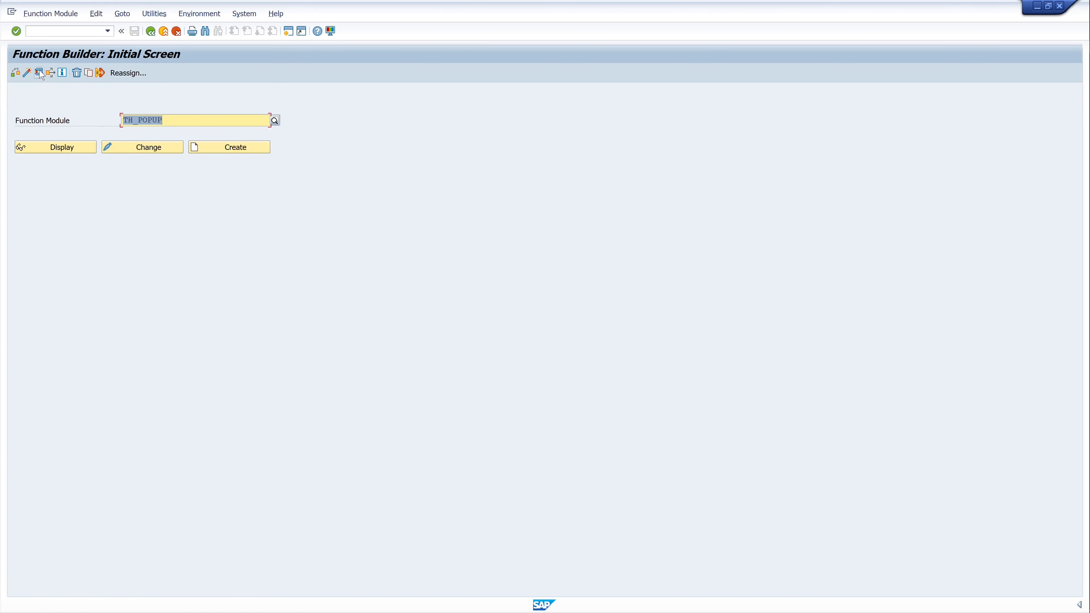
mouse_move(39, 72)
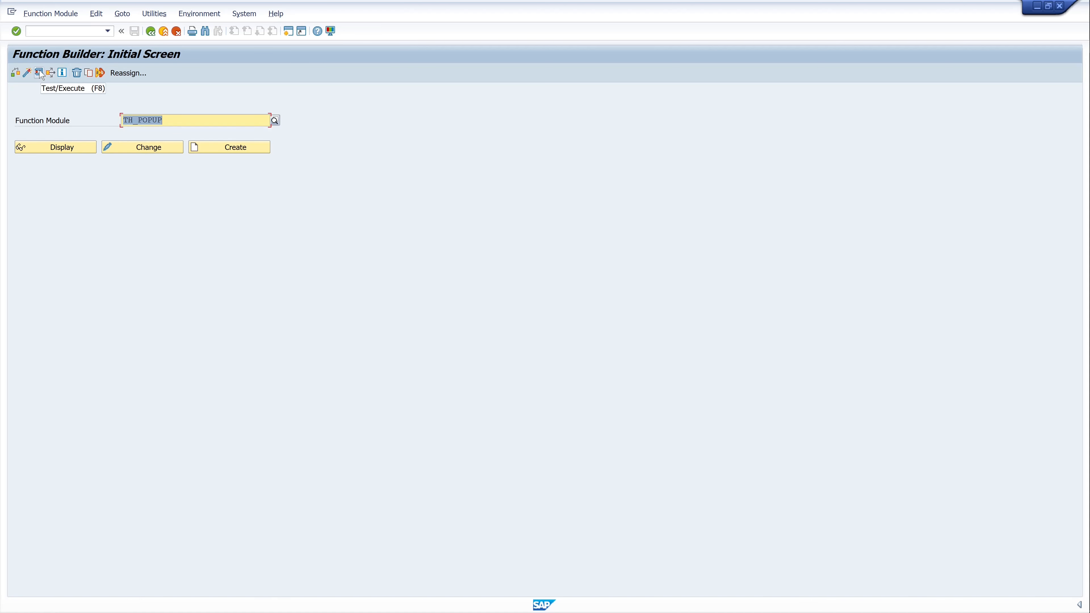
click(38, 73)
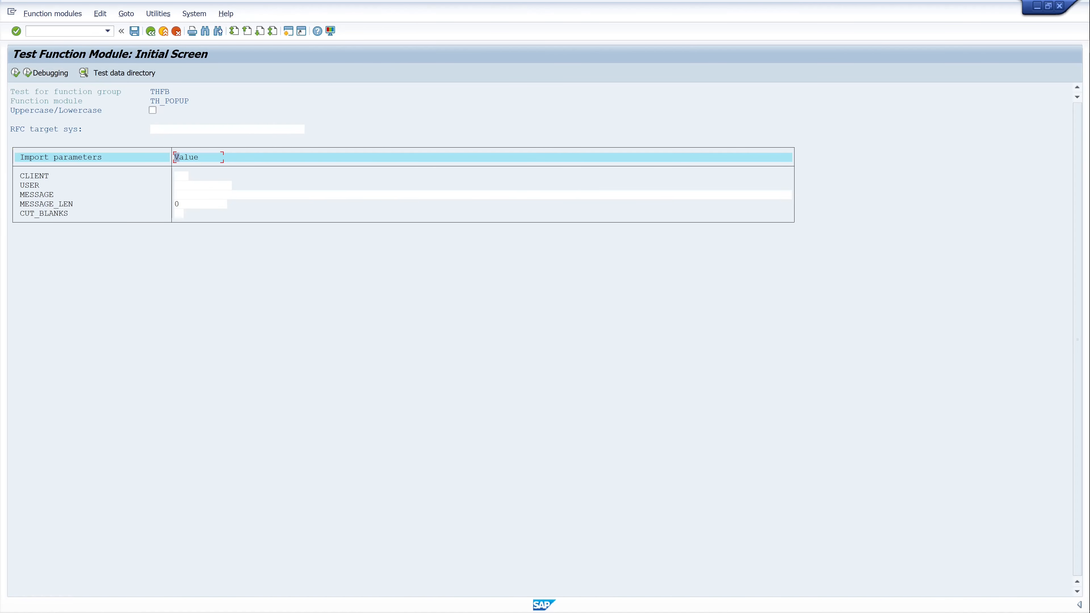
Step: Fill TH_POPUP parameters: client 109, user DEVUSR, message Attention! please log off!
text(10)
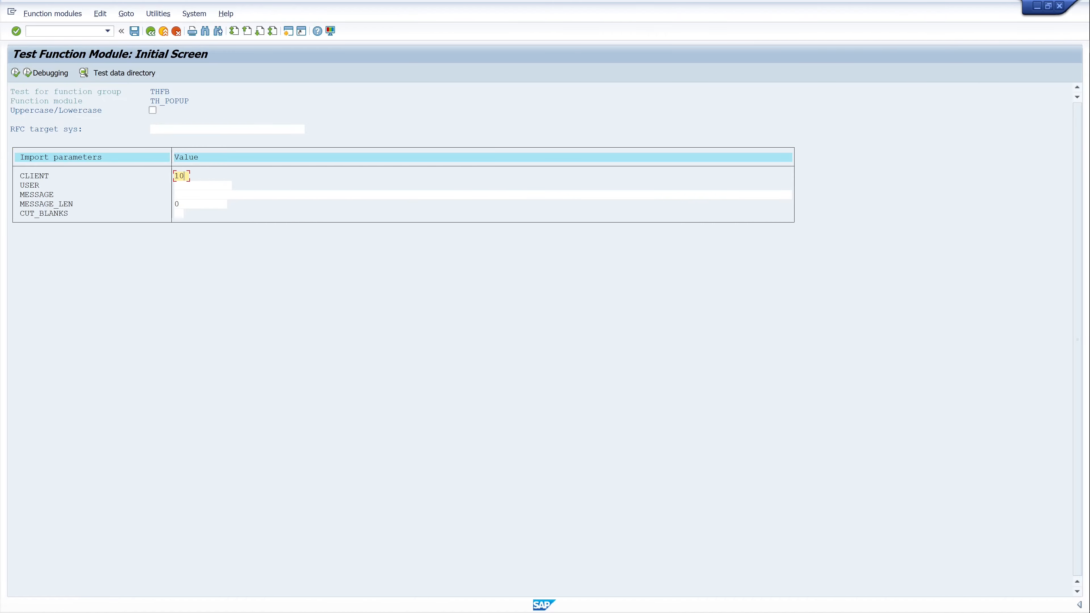
text(9)
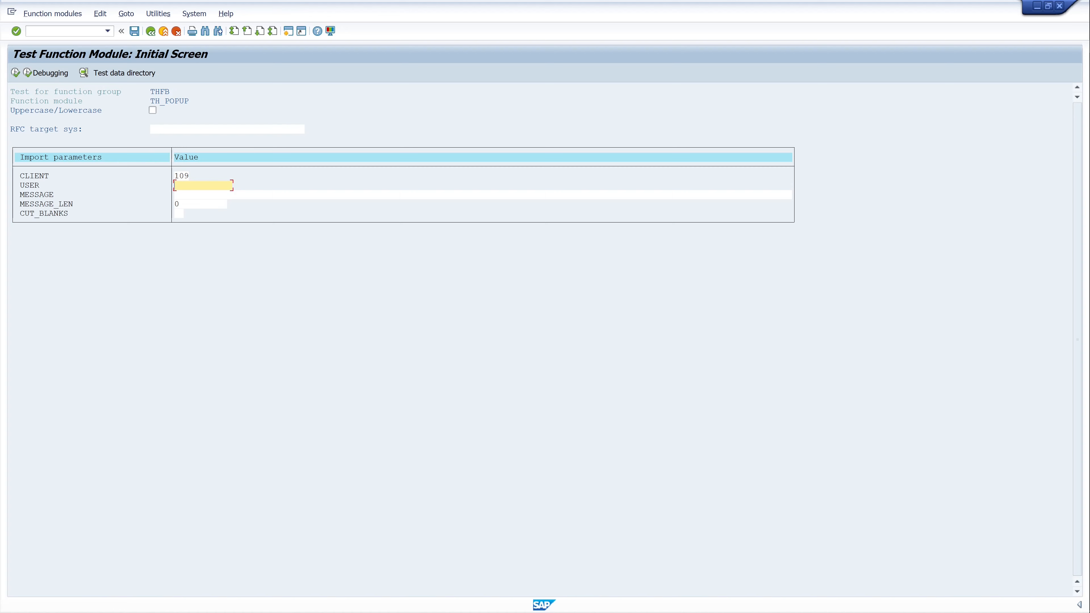
text(DEVUSR)
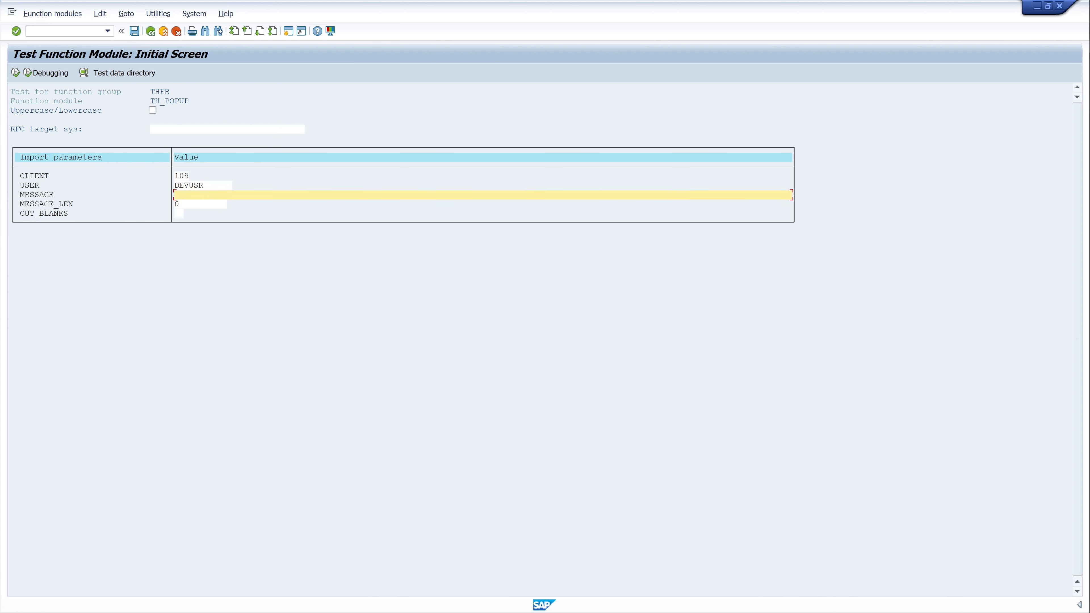
text(Attention)
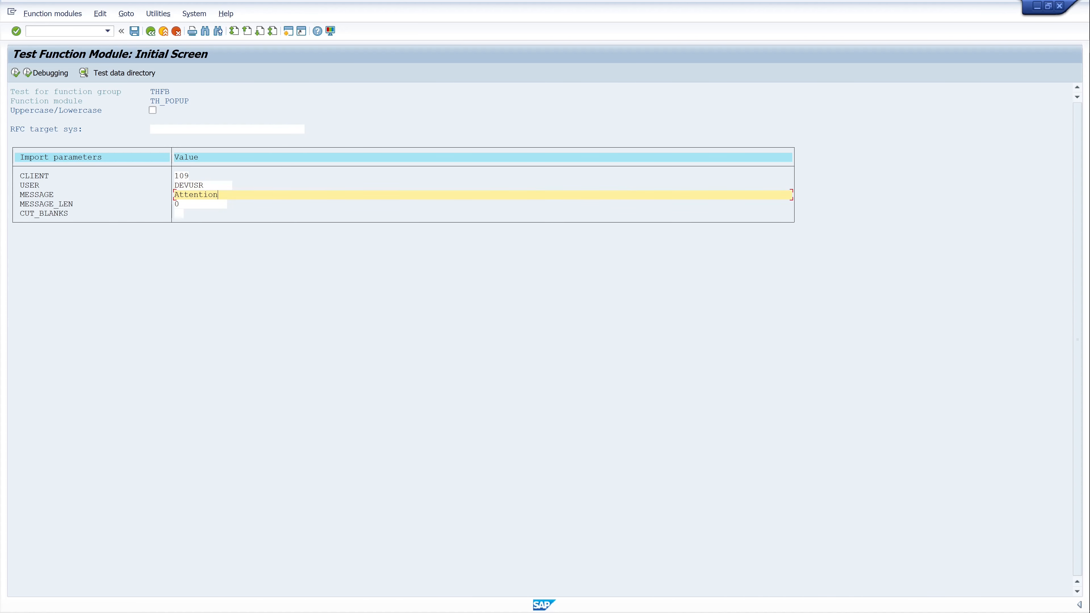
text(! ple)
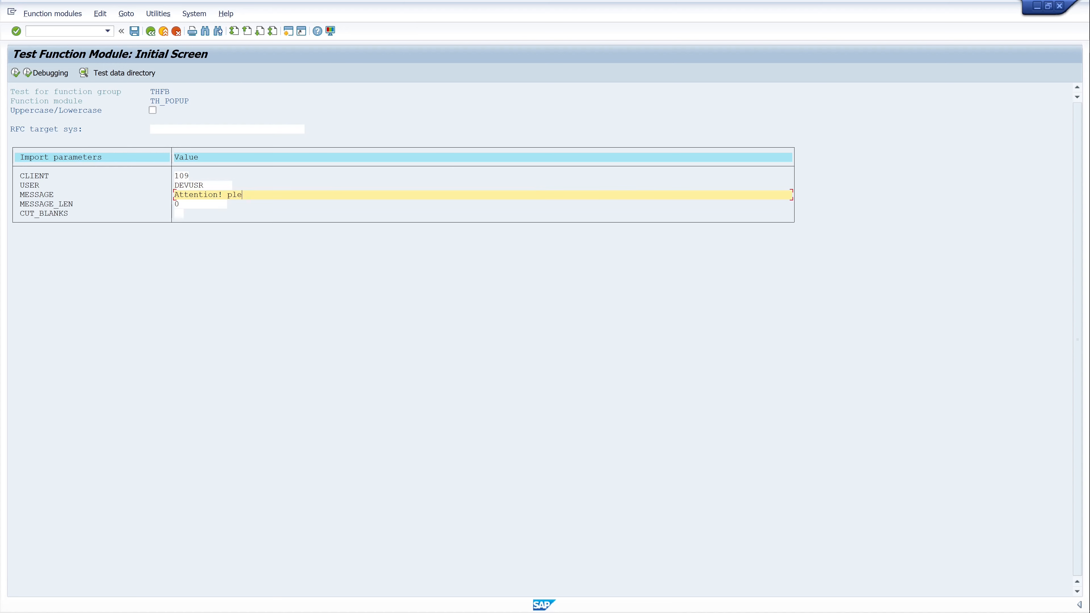
text(ase log off)
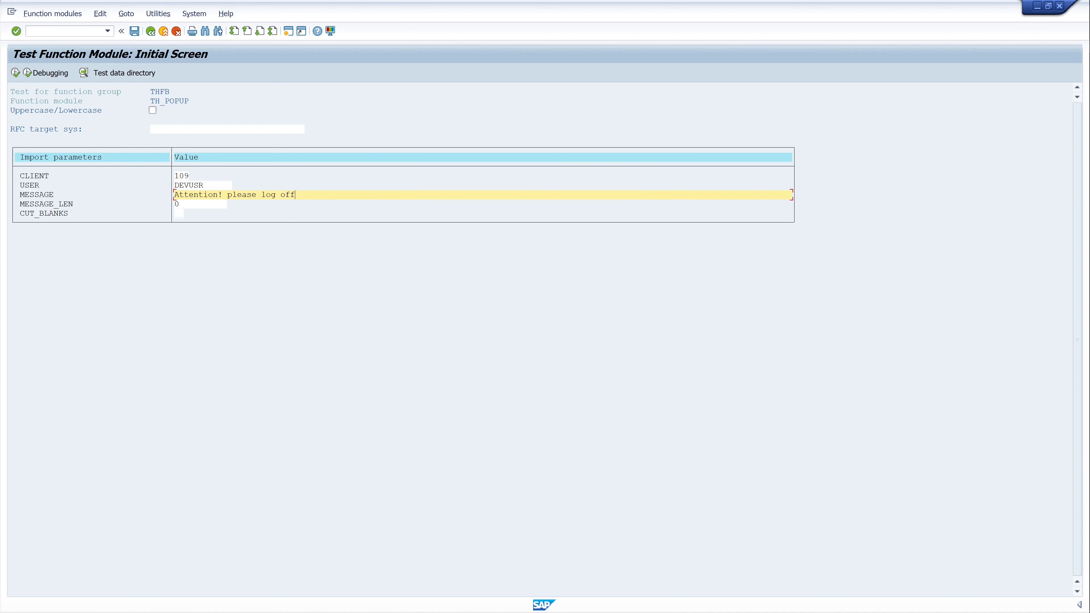
text(!)
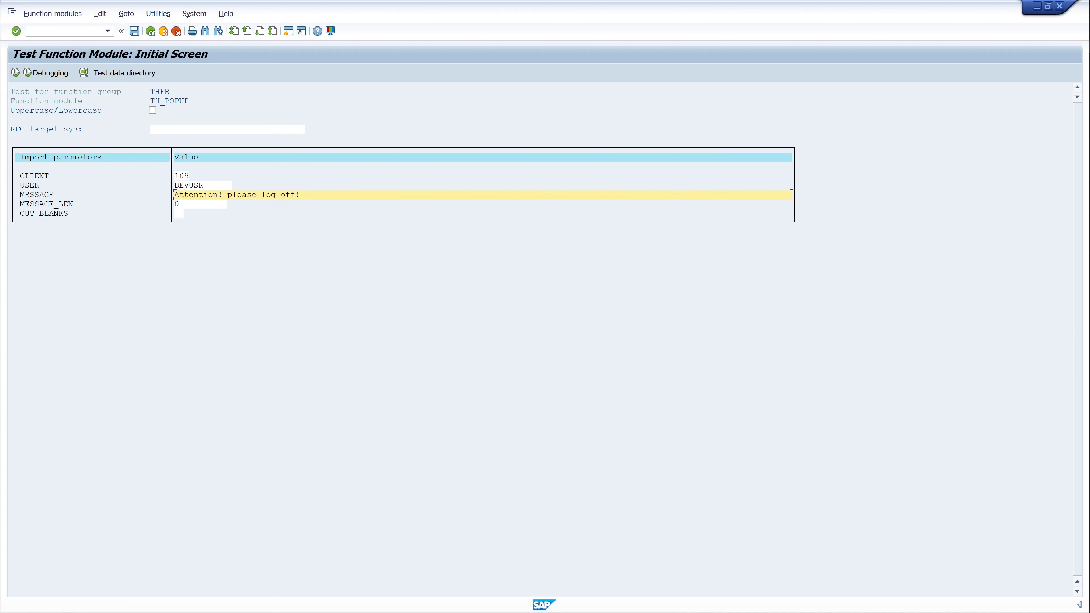
mouse_move(174, 214)
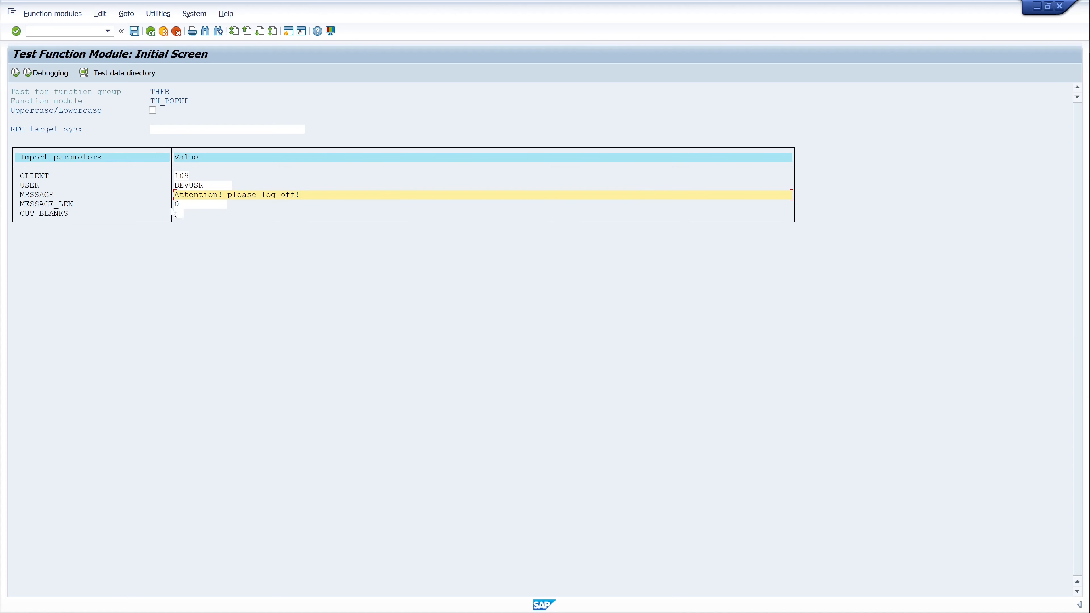
mouse_move(67, 169)
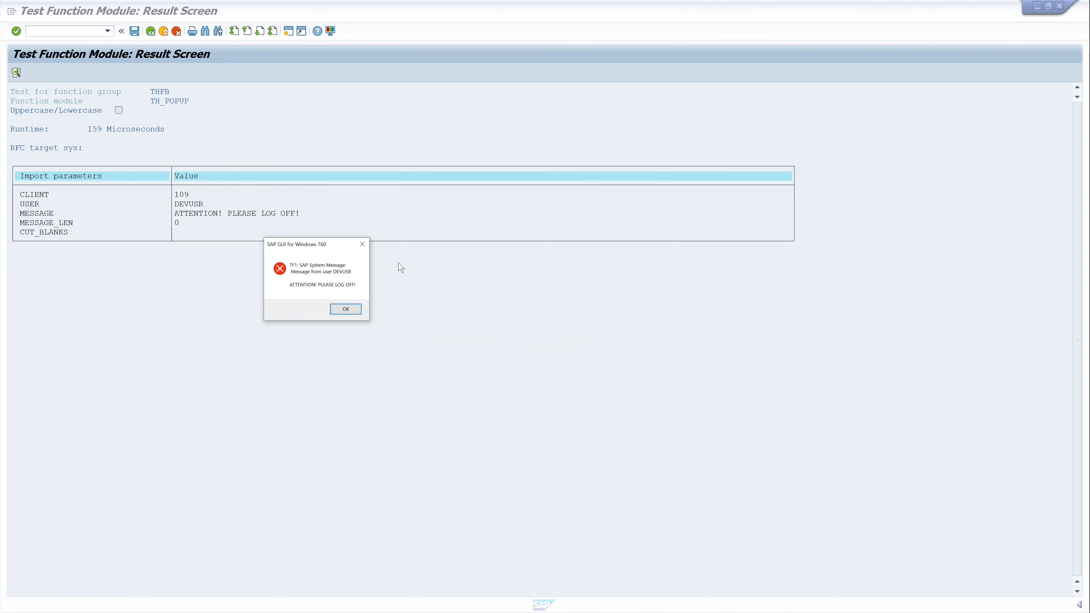
mouse_move(295, 285)
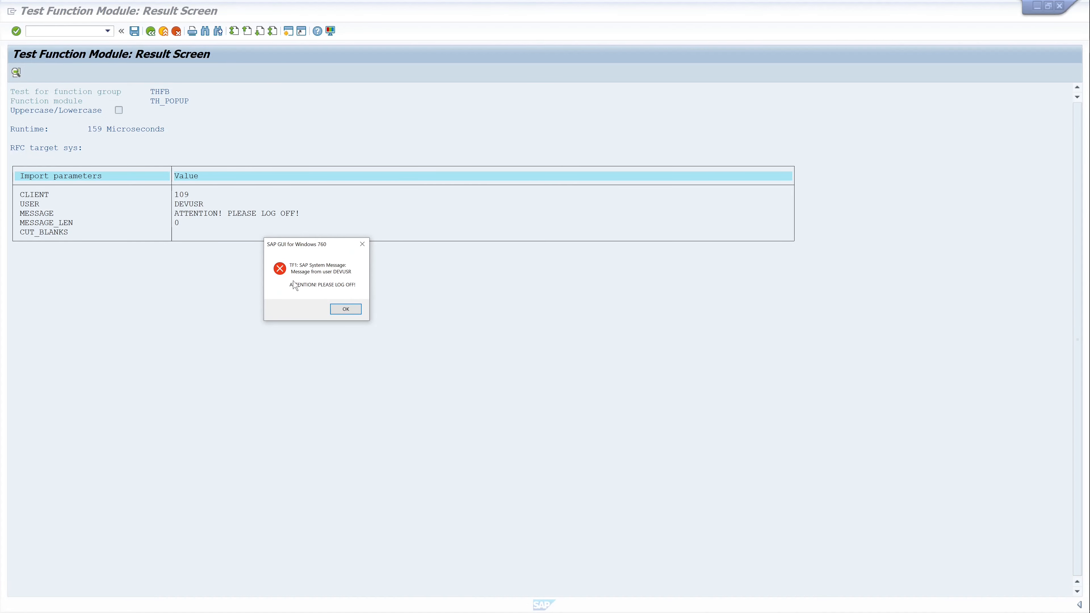
mouse_move(357, 290)
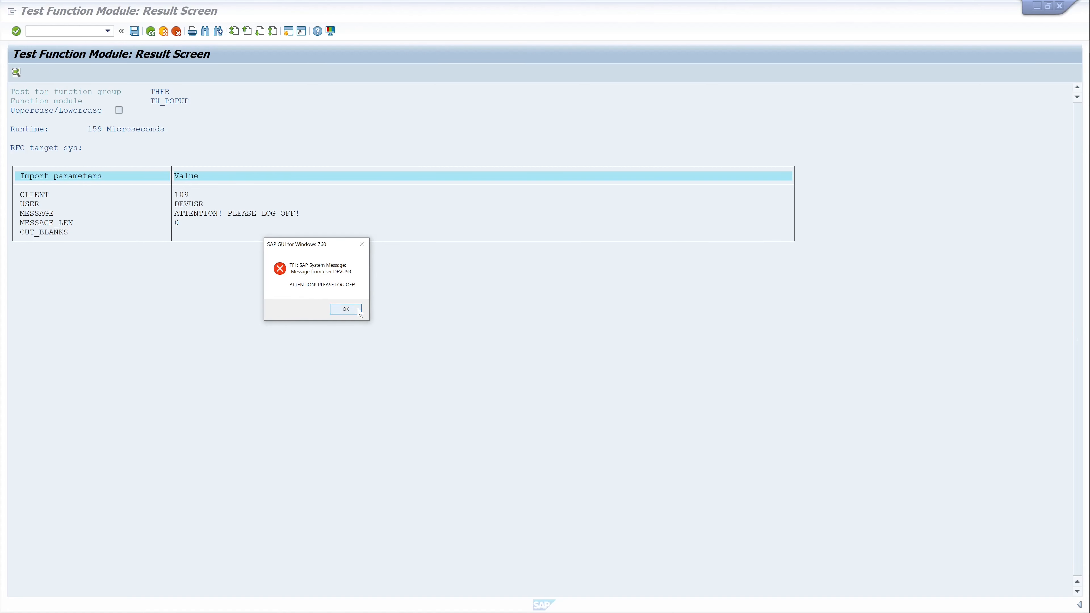
Step: Dismiss the uppercase log-off popup and return to the TH_POPUP parameter screen
click(345, 309)
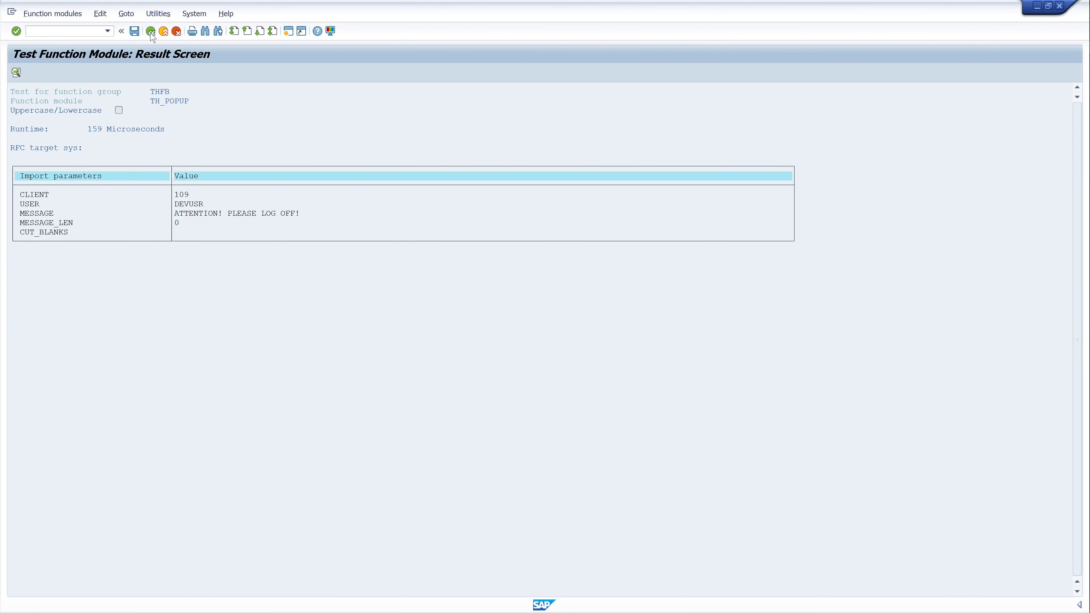
click(149, 31)
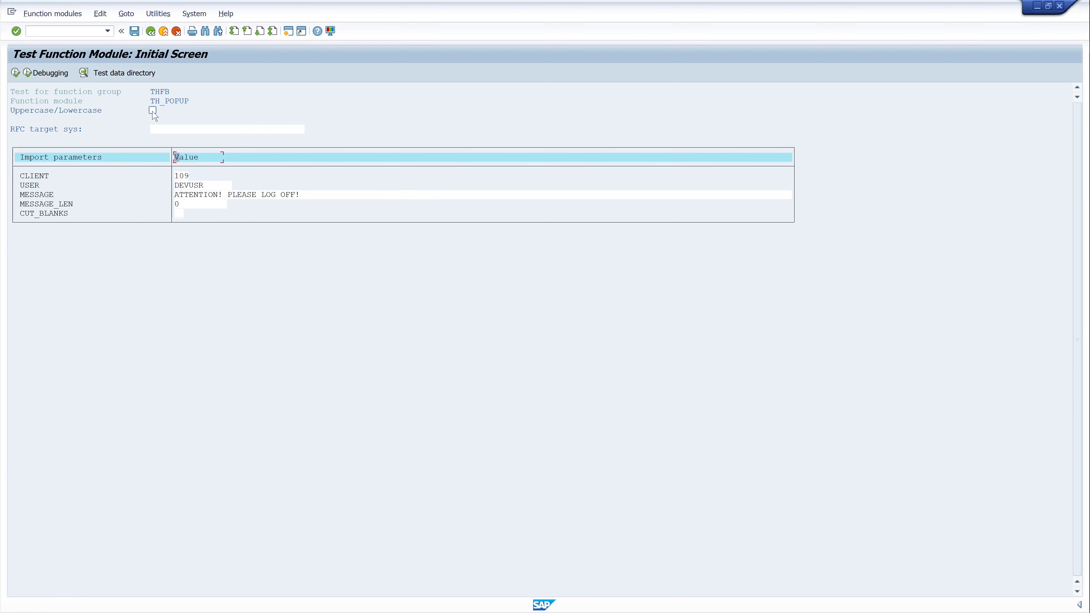
Step: Enable Uppercase/Lowercase, re-enter Attention! please log off! in mixed case and execute TH_POPUP
click(152, 110)
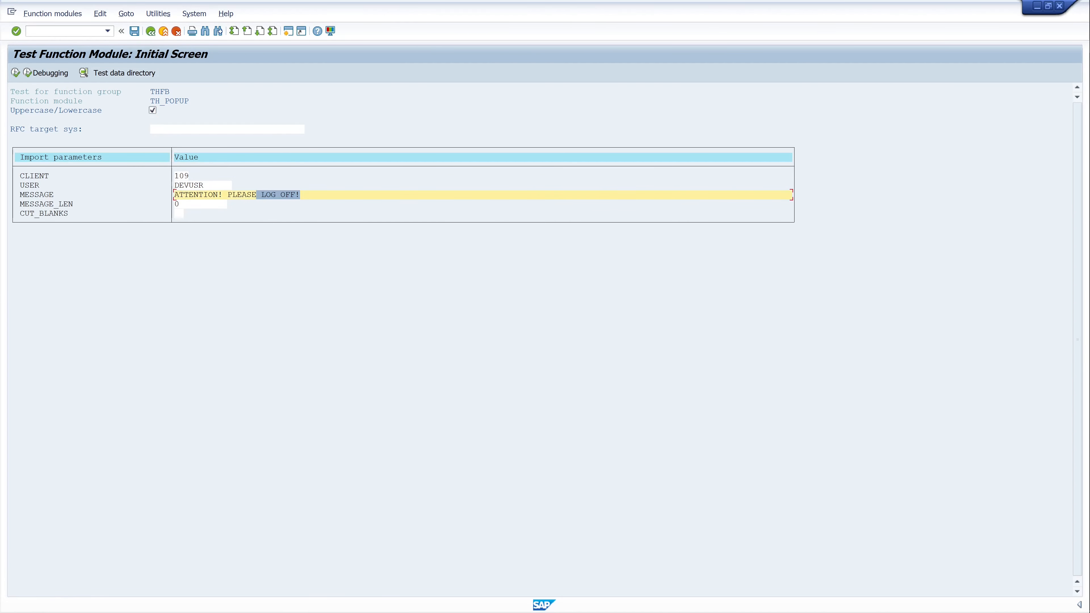
text(Atte)
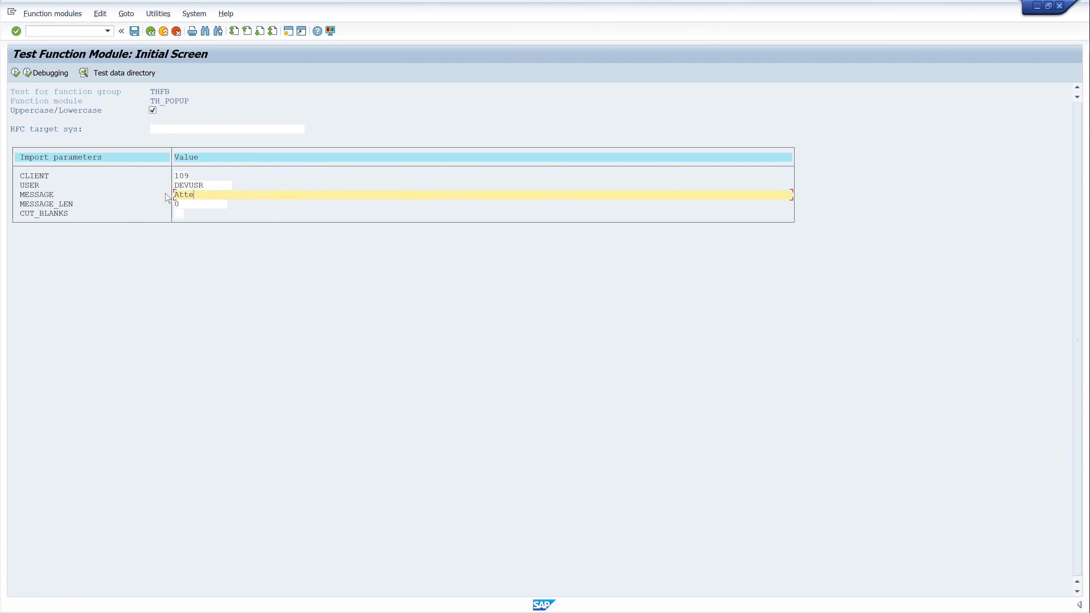
text(ntion!)
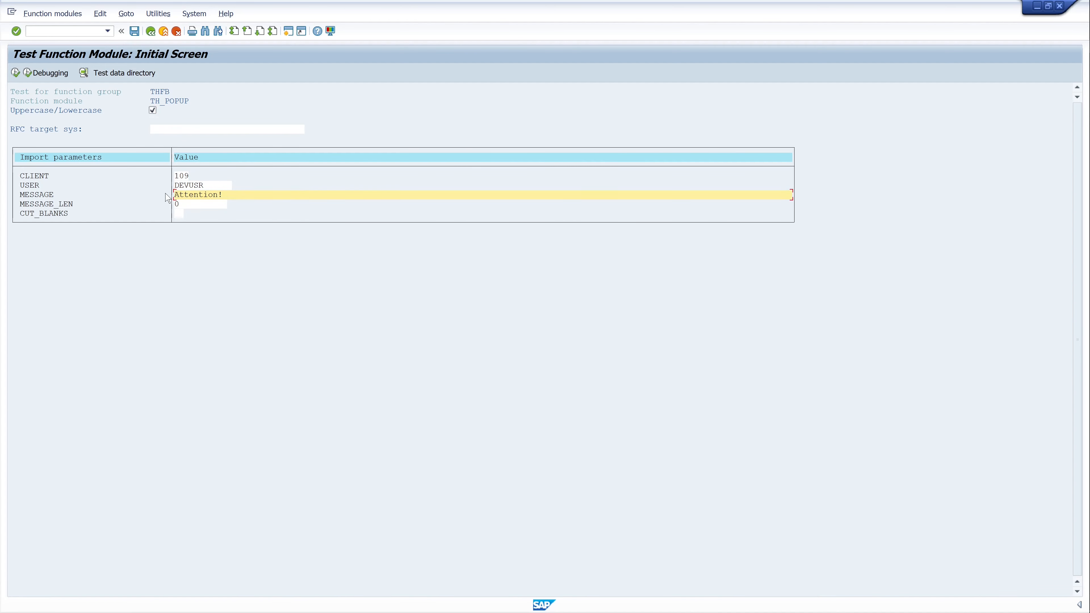
text(please log)
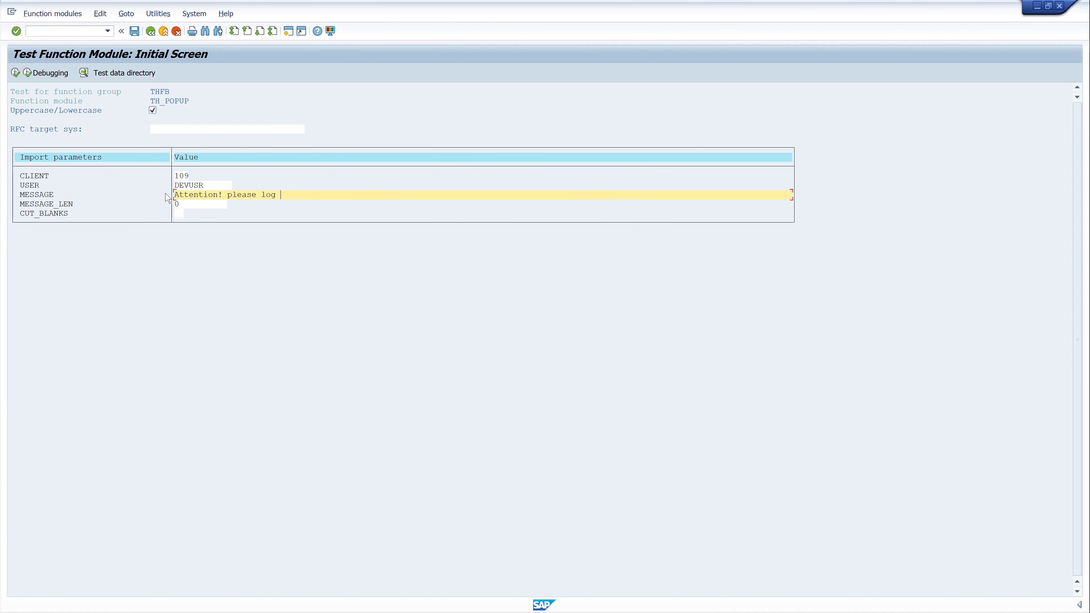
text(off!)
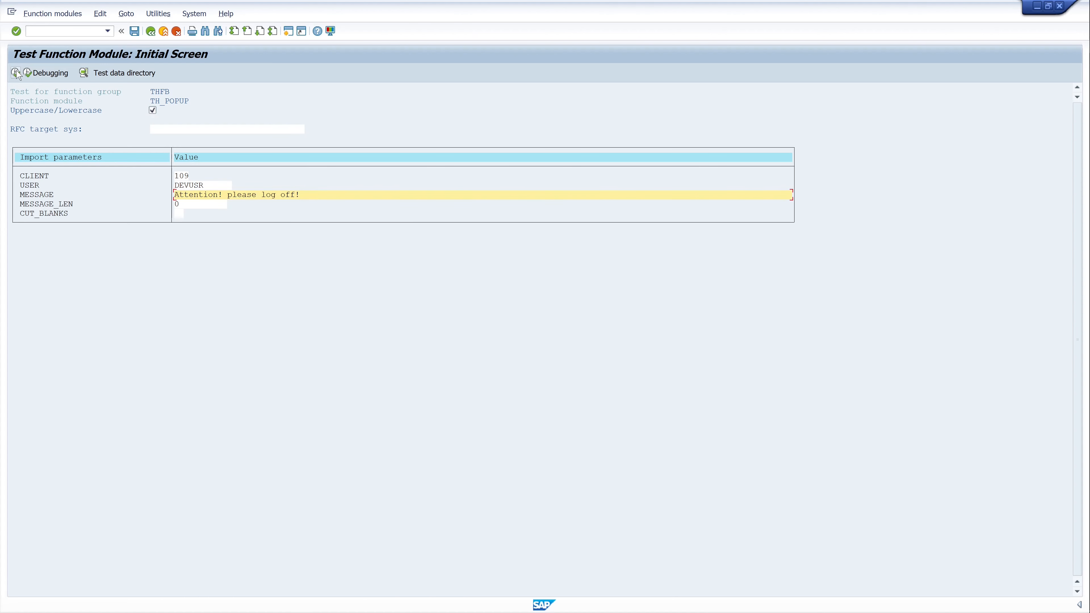
mouse_move(15, 72)
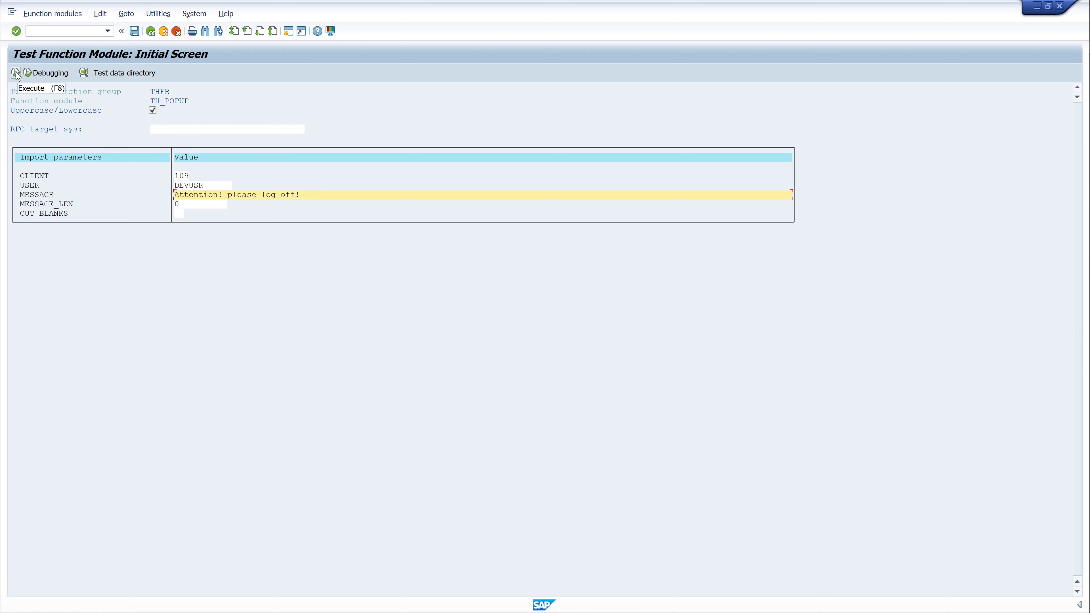
click(15, 72)
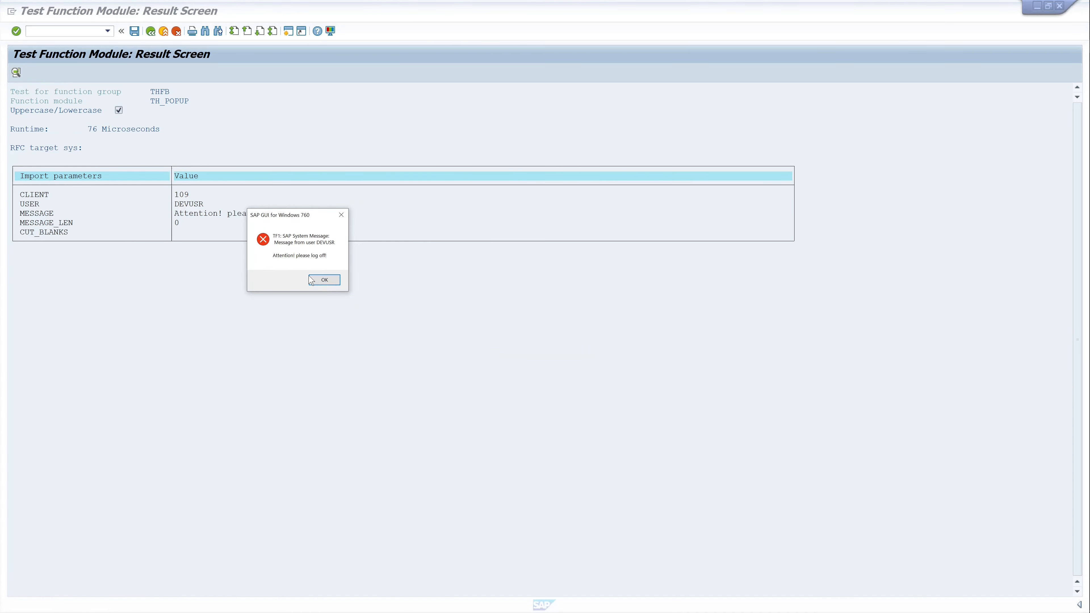
Step: Dismiss the 'SAP System Message' log-off warning popup with OK
click(322, 279)
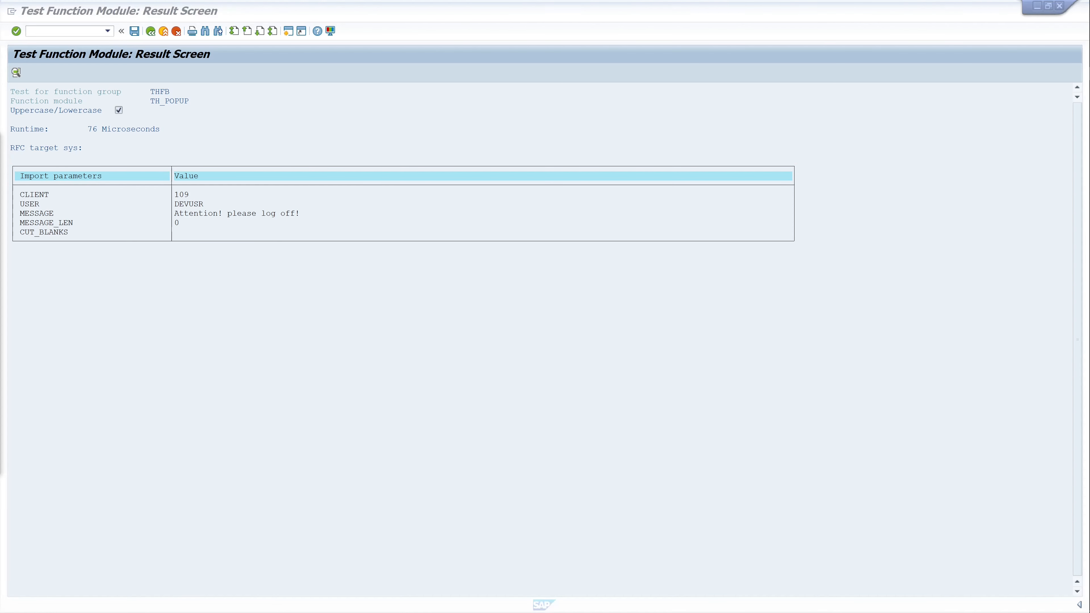
mouse_move(99, 297)
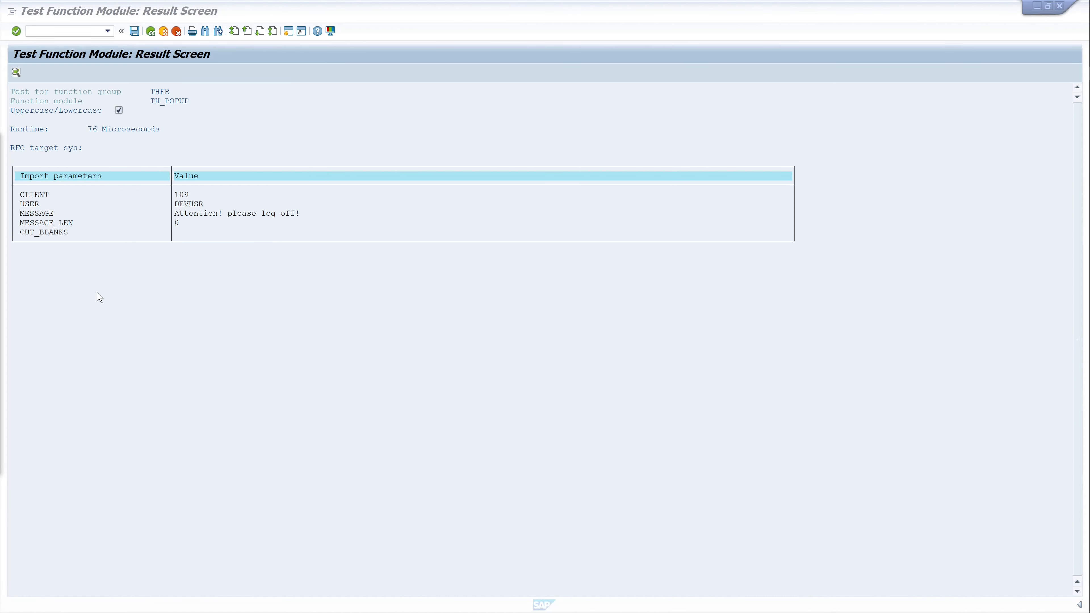
mouse_move(116, 299)
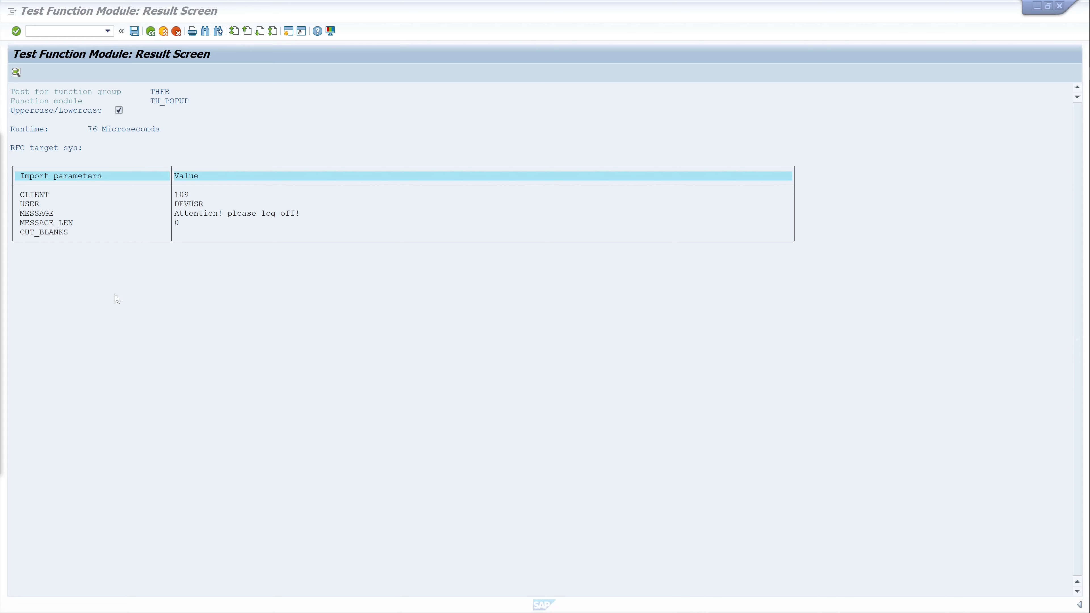
mouse_move(129, 293)
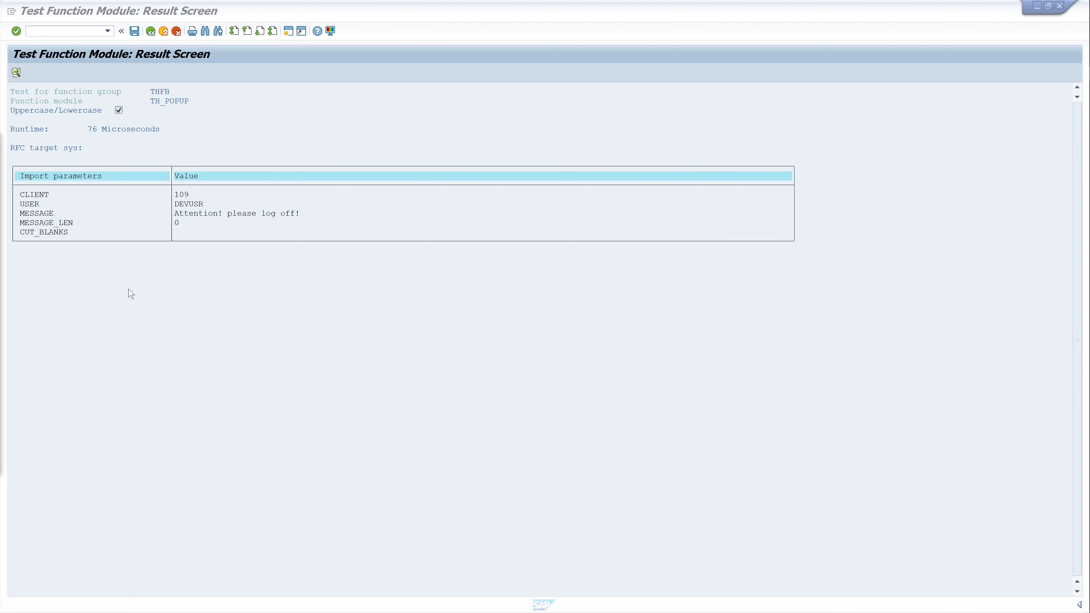
mouse_move(74, 78)
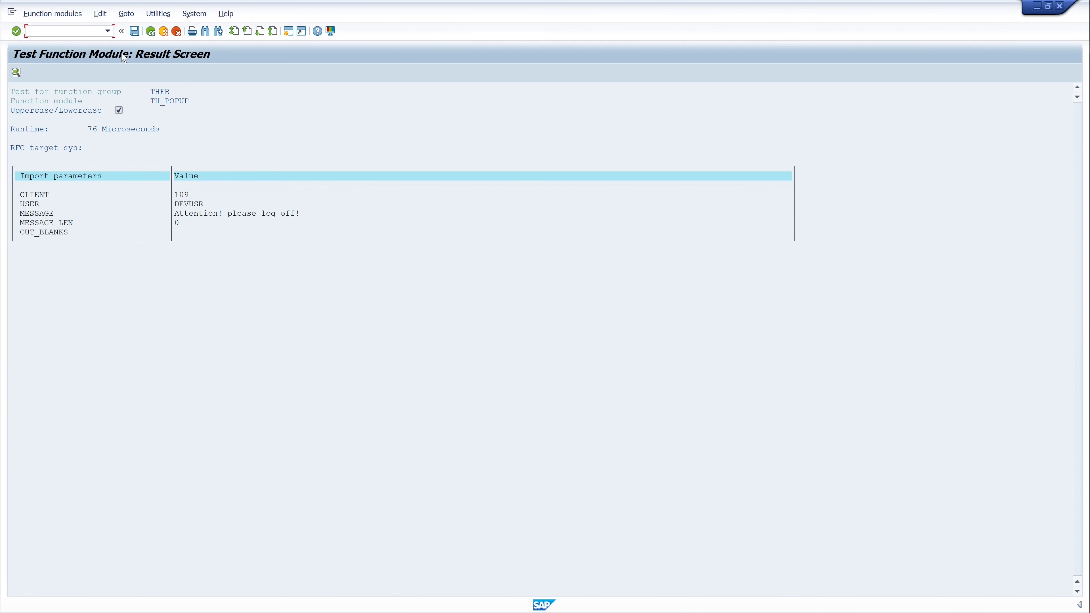
mouse_move(194, 13)
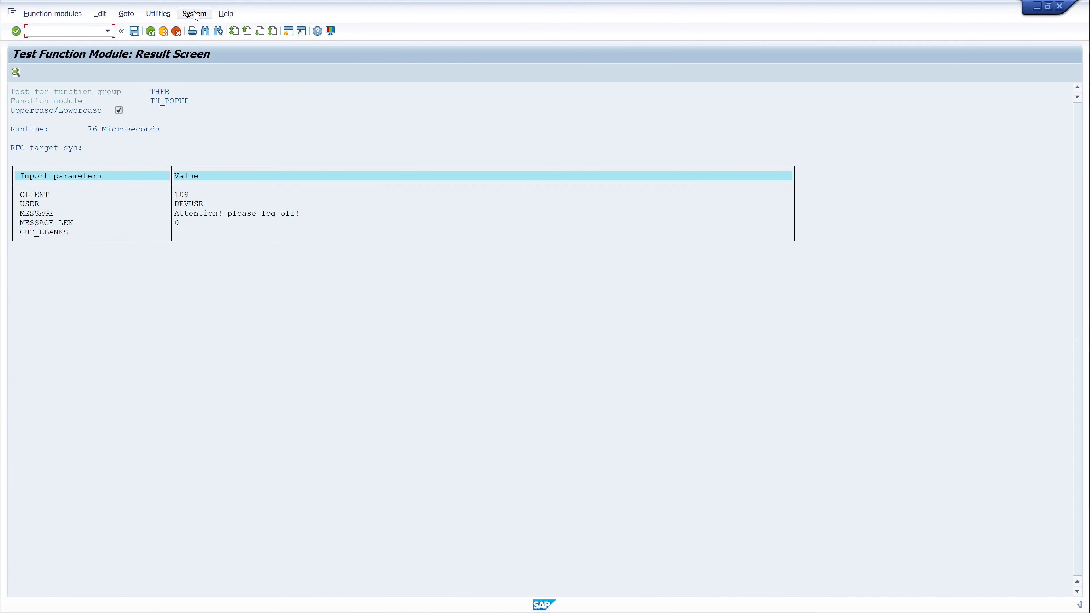
Step: Start a new short message via System > Short Message, reaching Create Document and Send
click(194, 13)
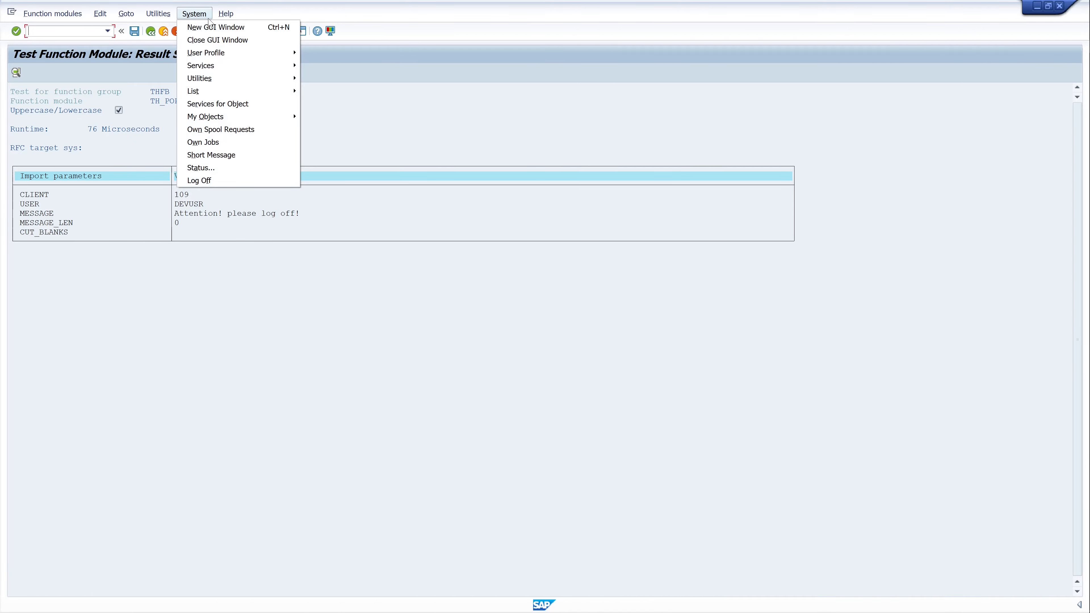
mouse_move(211, 154)
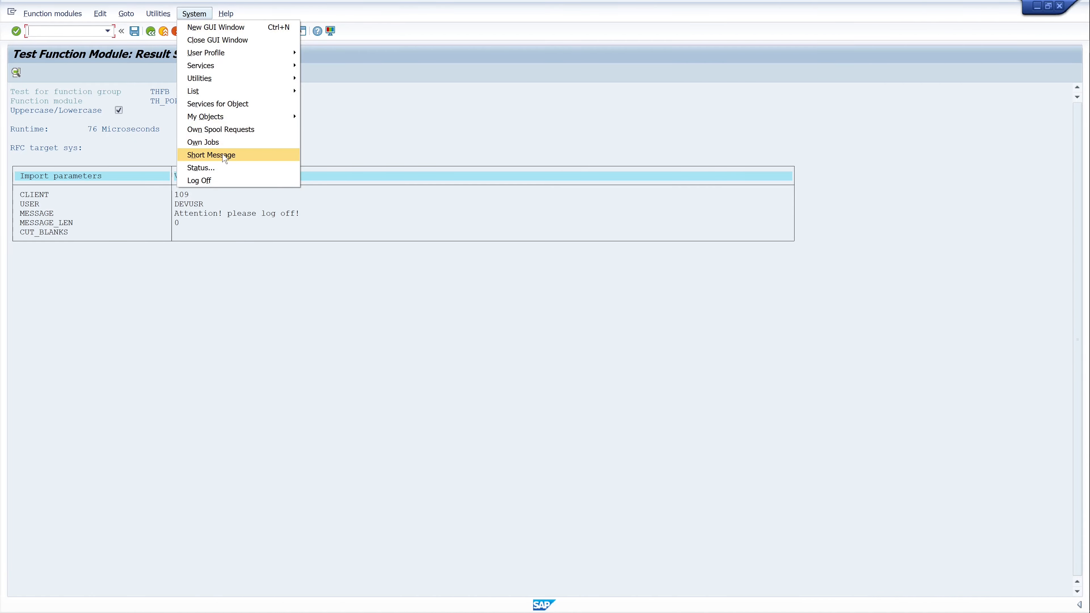
click(211, 155)
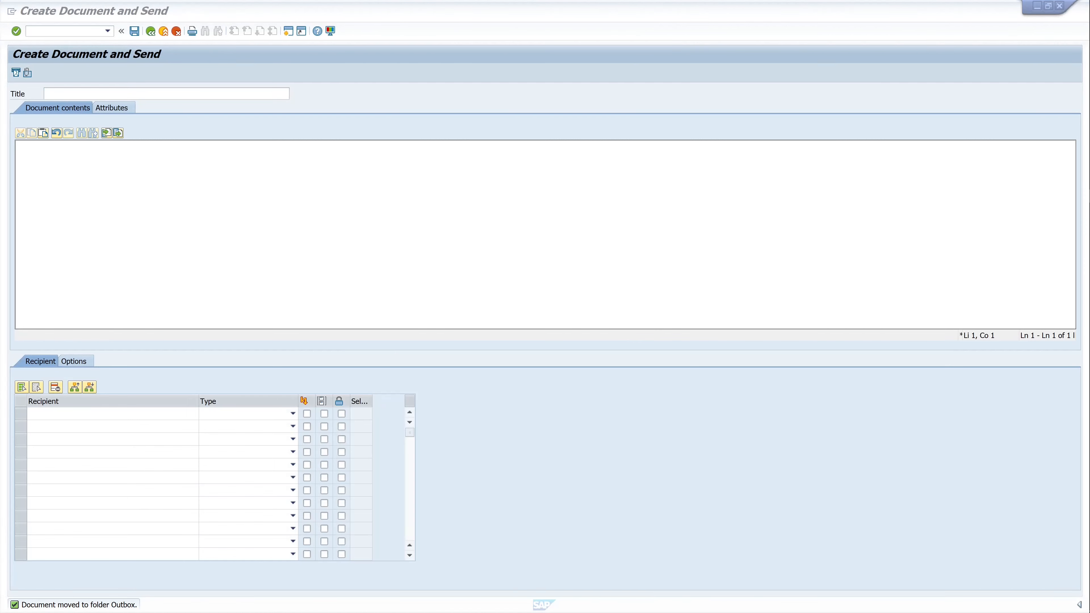
Step: Enter title 'Attention!' and body 'This is a Message!', then move to the recipient cell
click(165, 93)
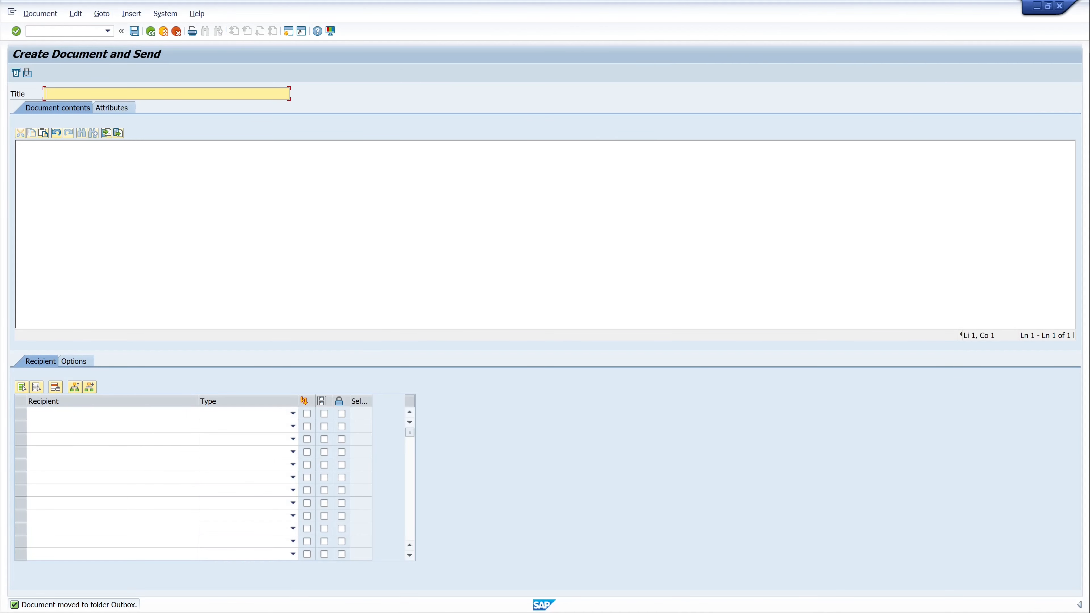
text(Attention!)
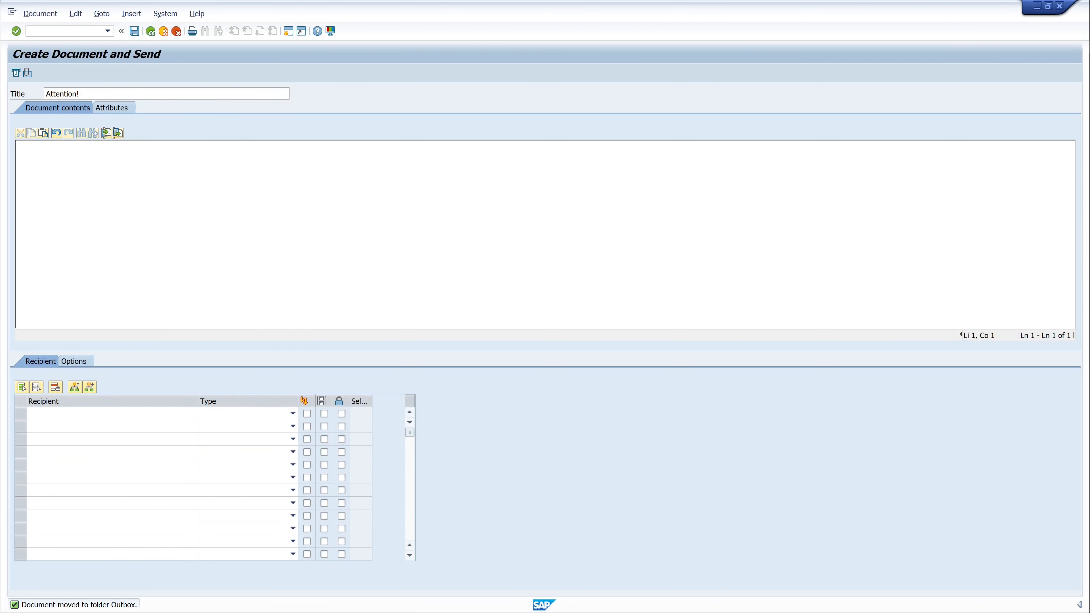
text(This is a)
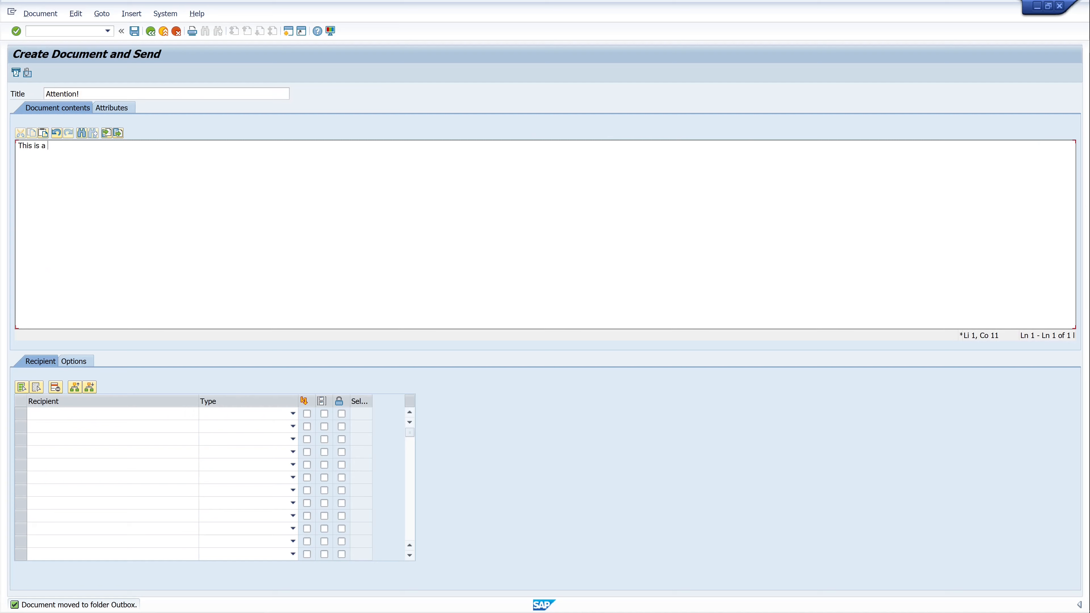
text(Messag)
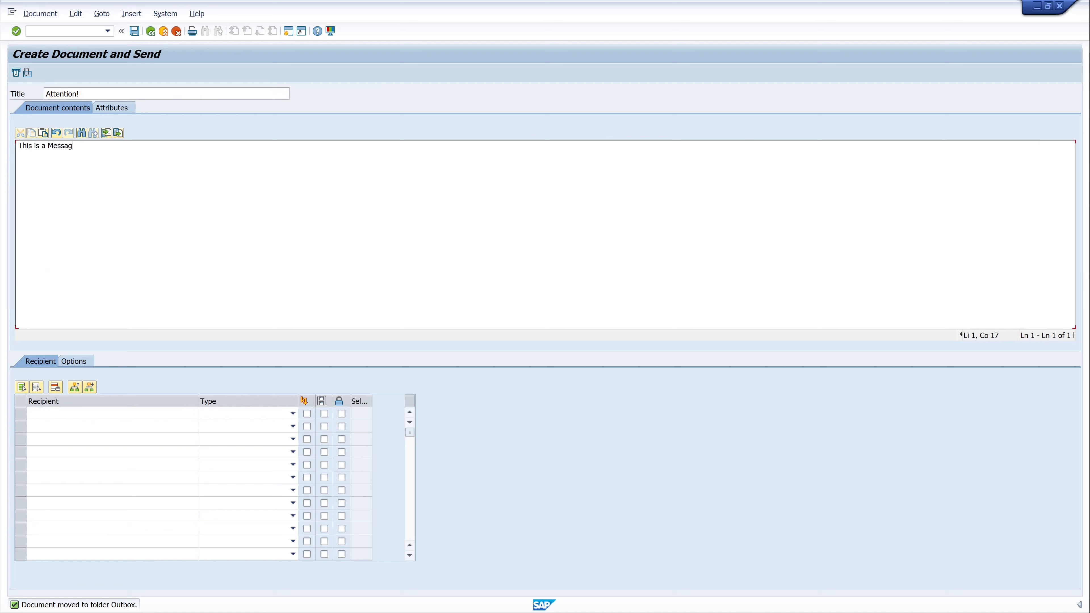
text(e)
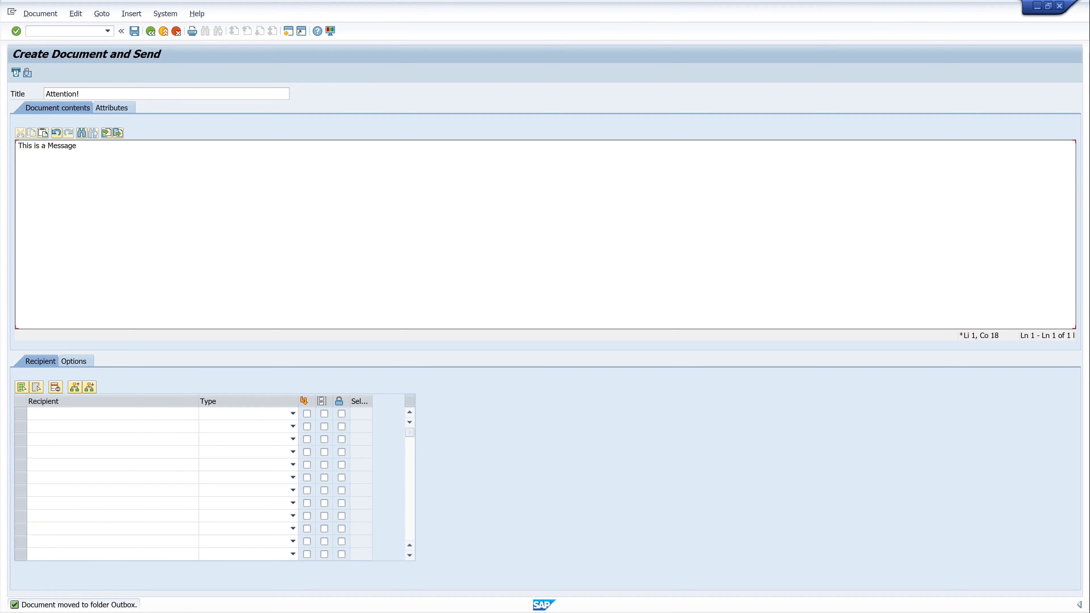
text(!)
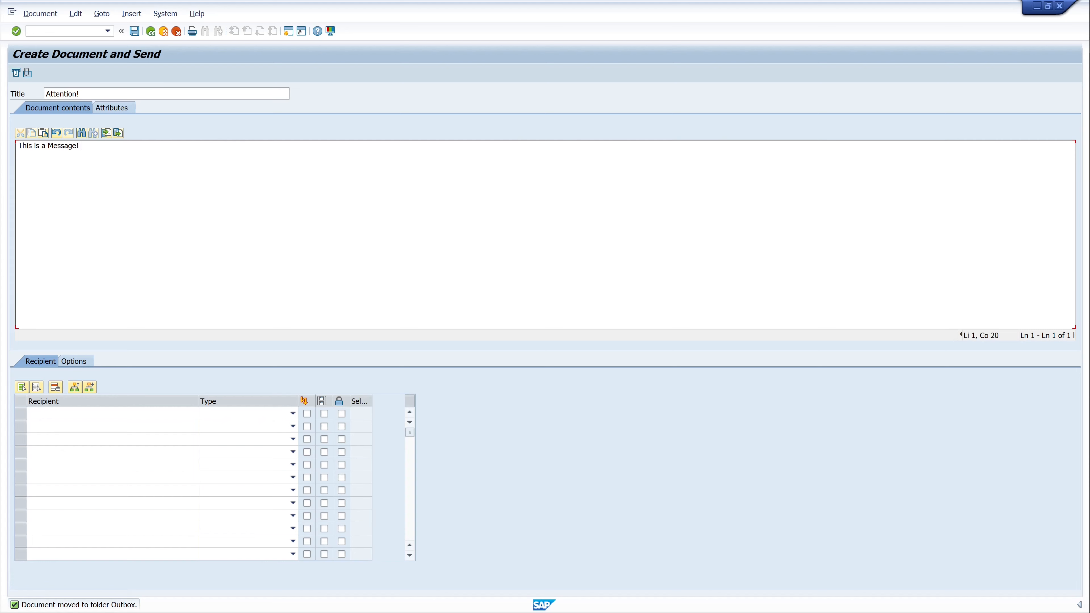
click(21, 387)
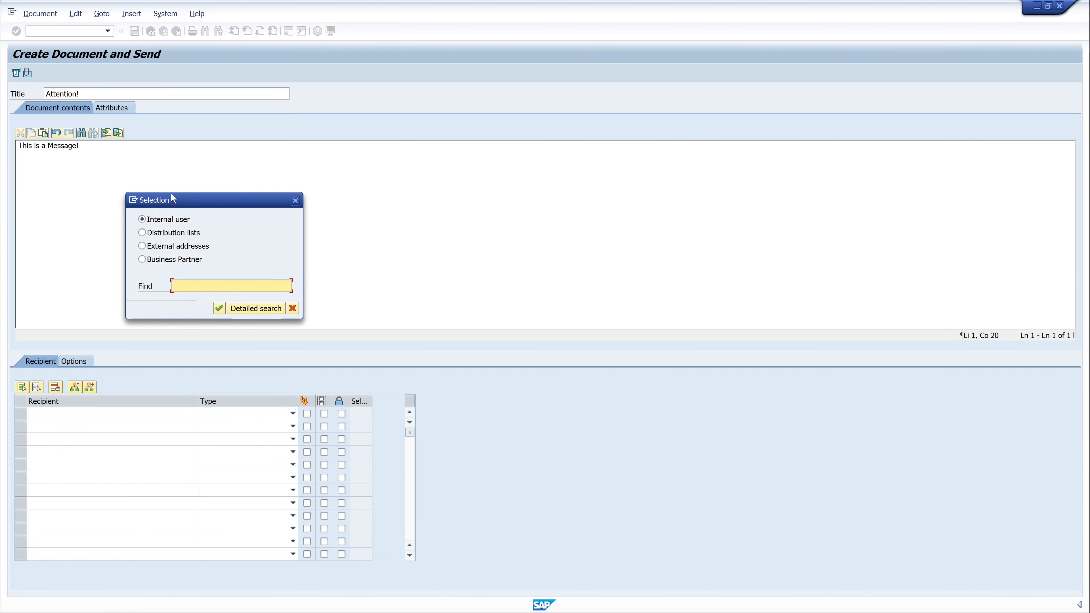
Step: Address the message to DEVUSR as SAP Logon Name, mark it Express and send it
click(293, 308)
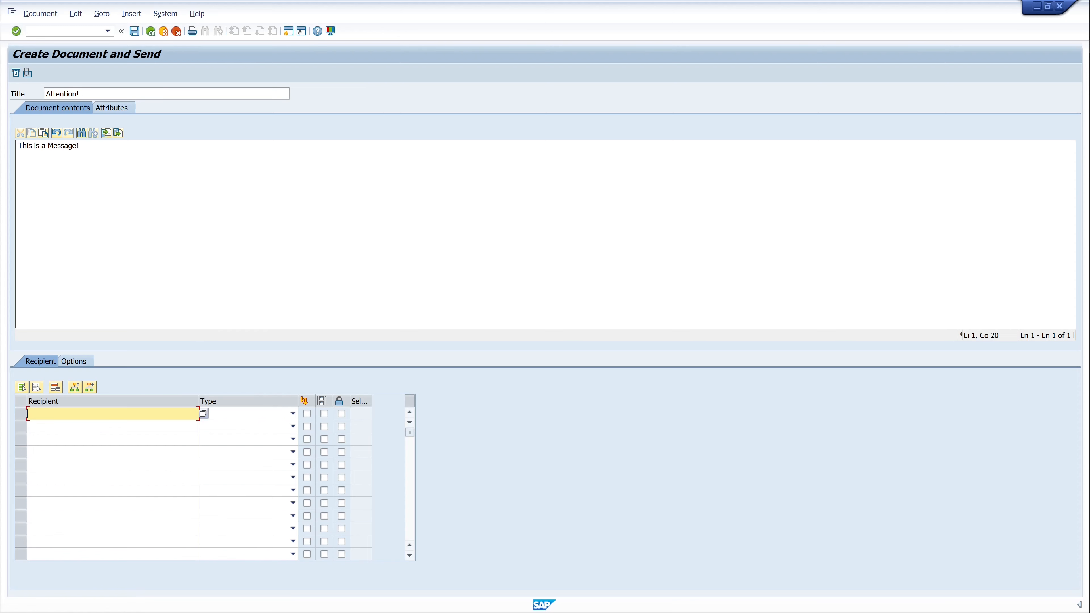
text(SA)
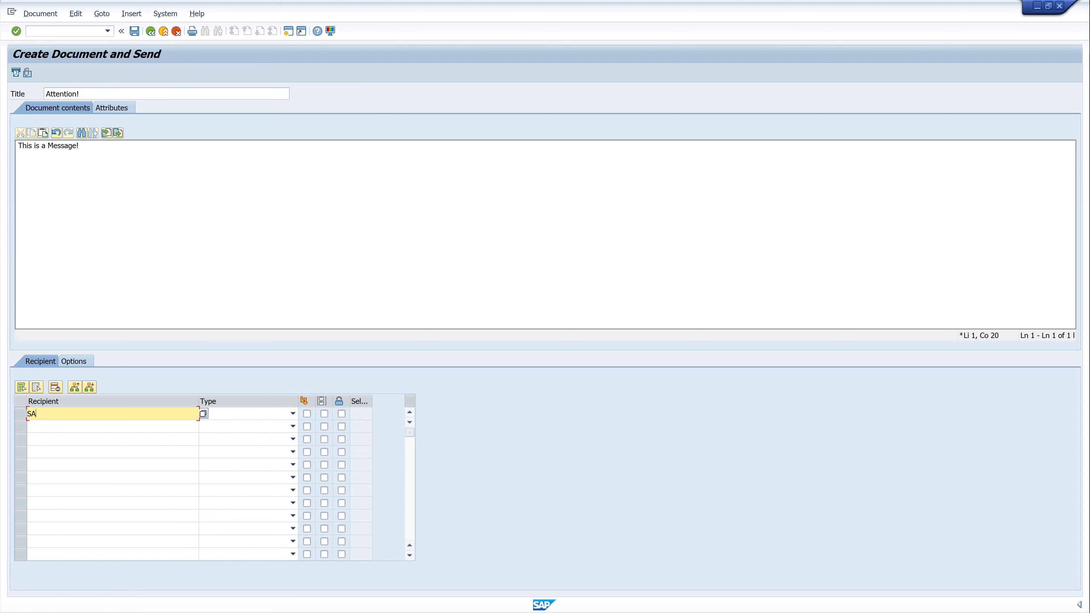
key(Backspace)
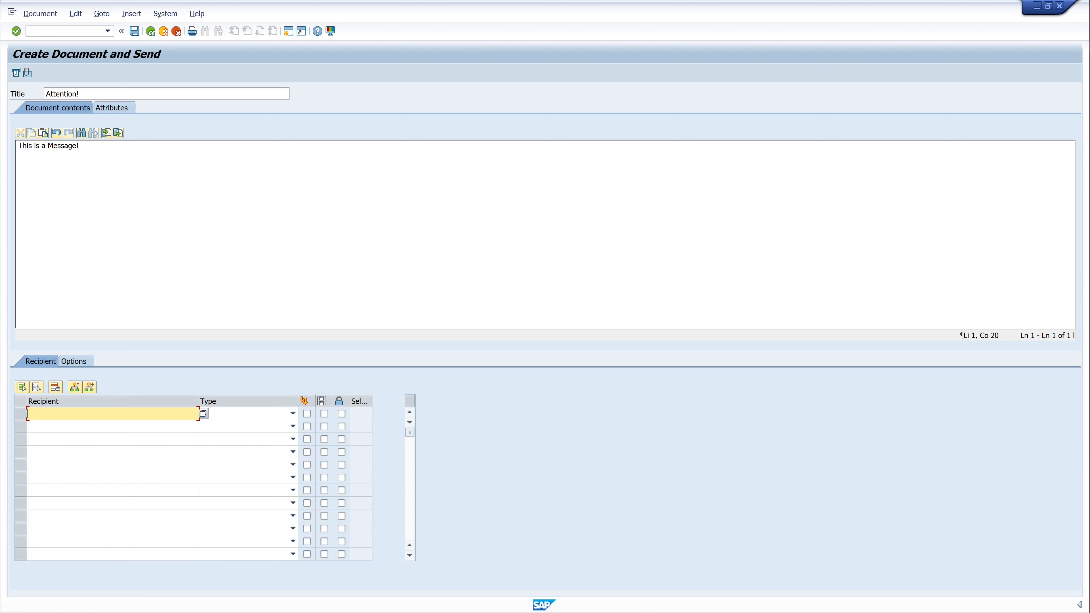
text(DEVUSR)
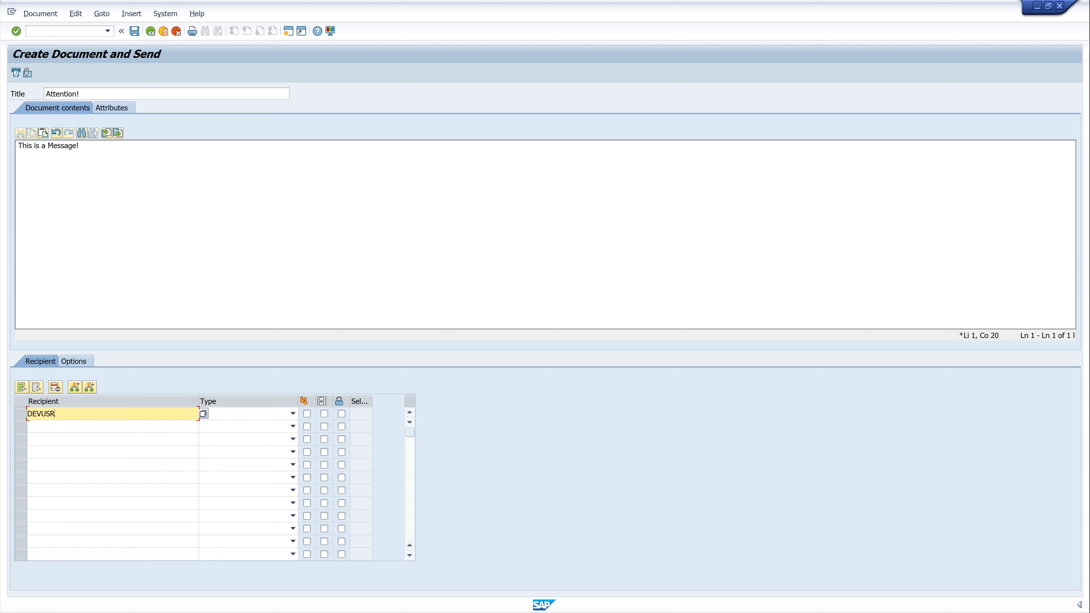
click(292, 413)
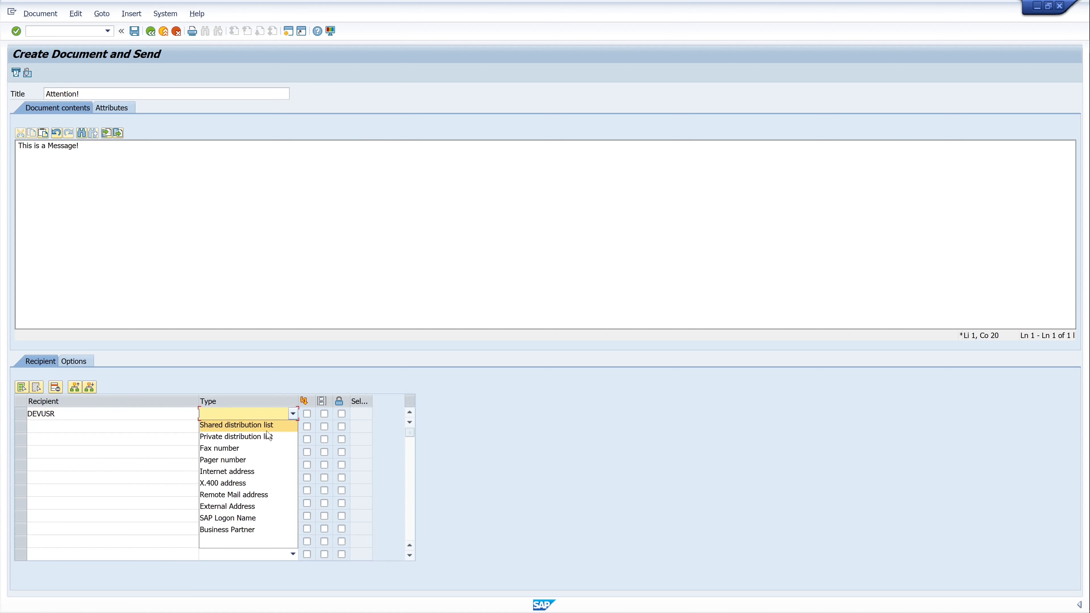
mouse_move(227, 517)
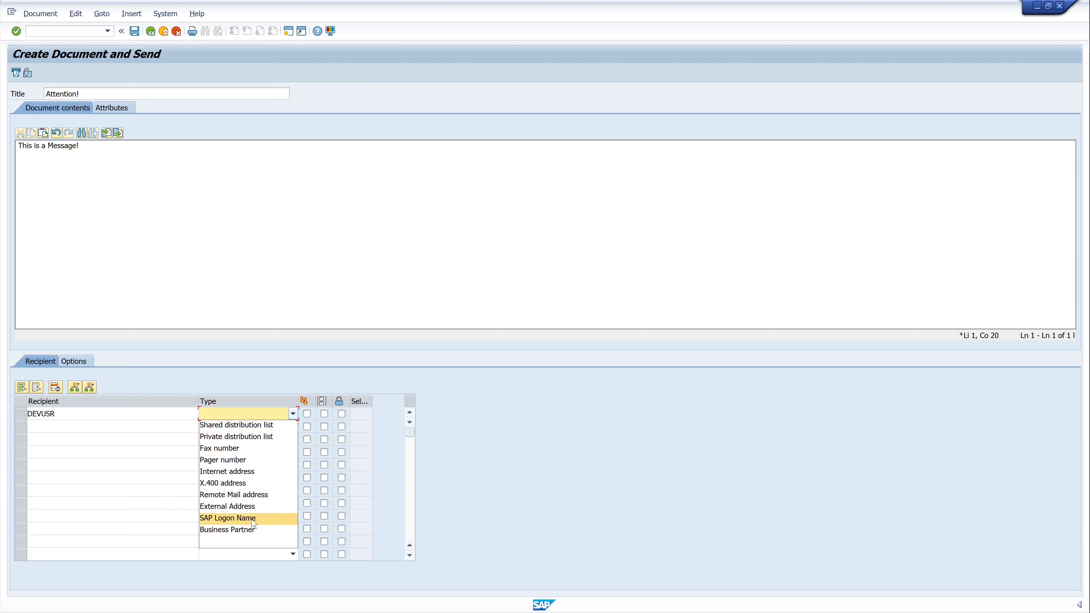
click(227, 518)
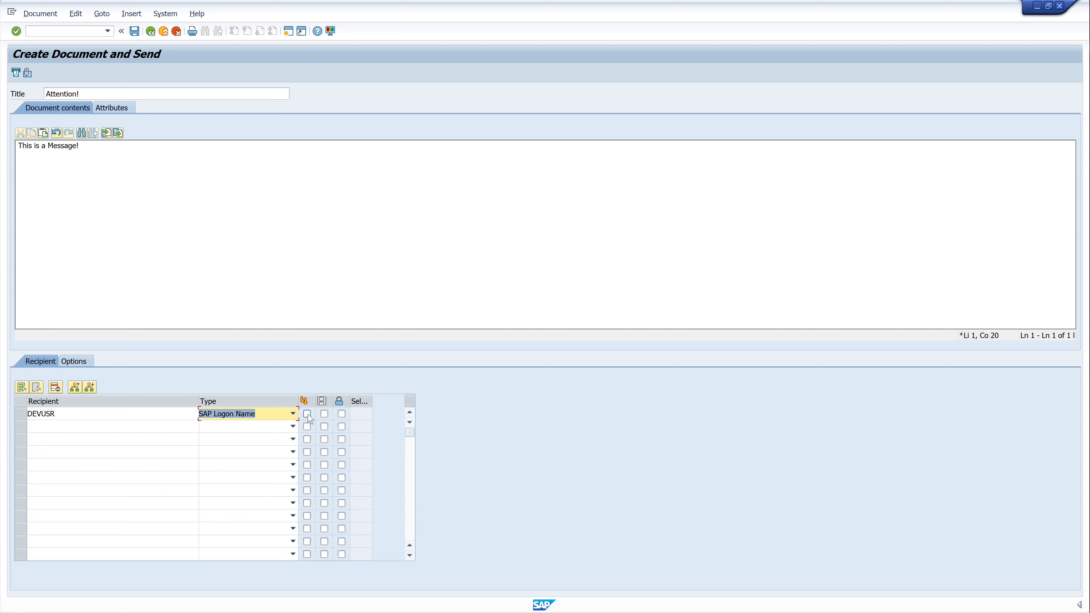
click(307, 412)
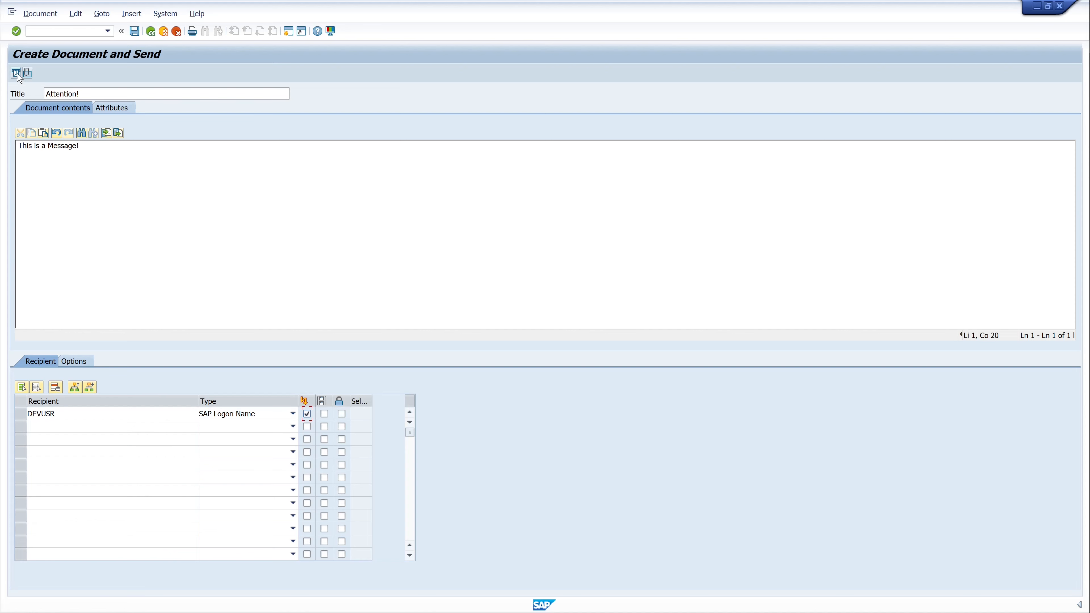
click(149, 31)
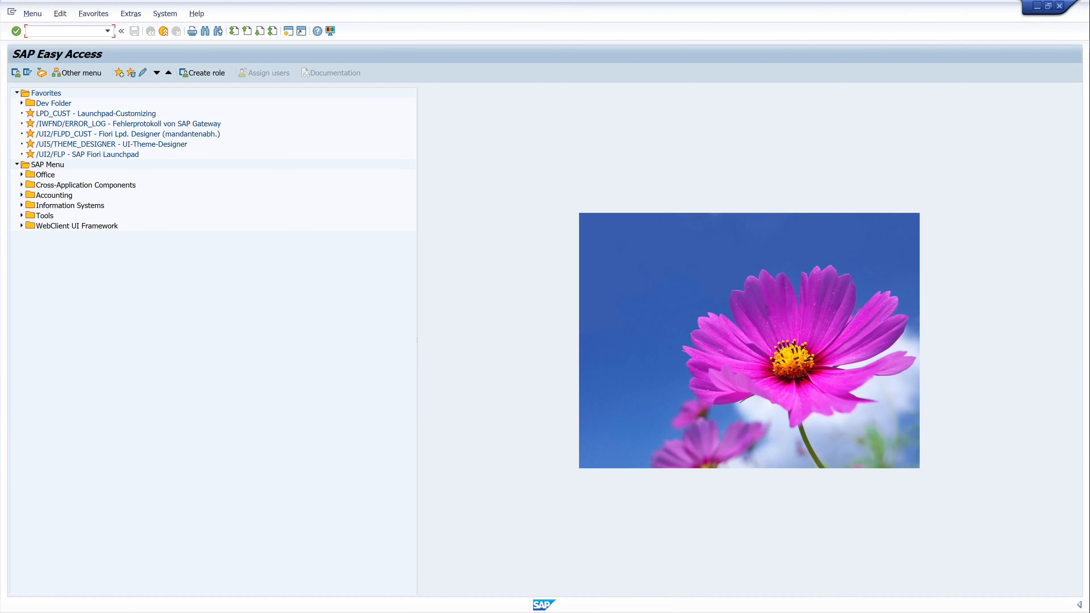
text(/n)
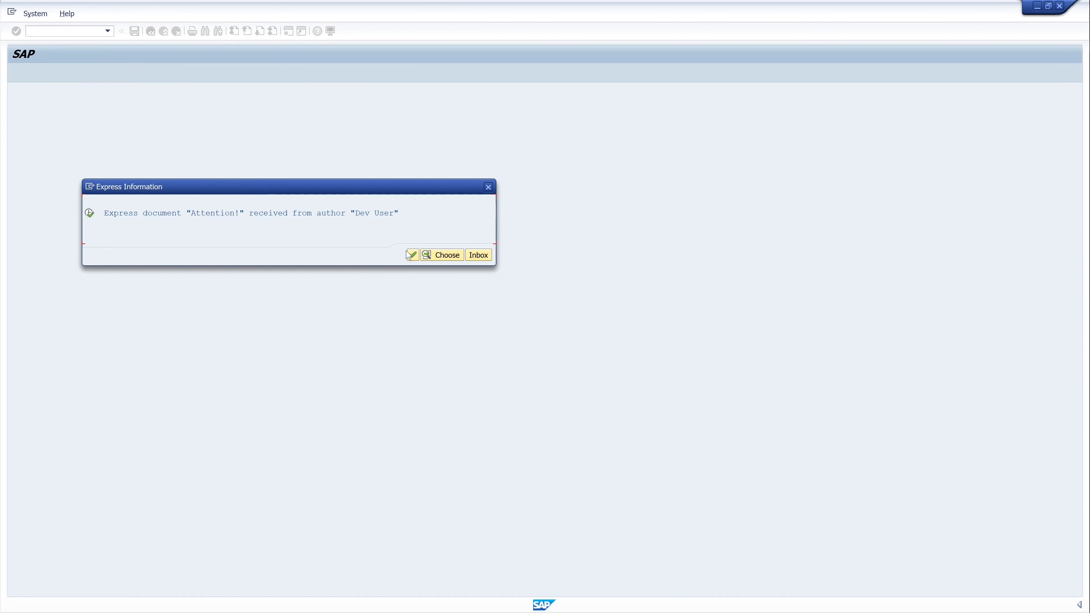
click(412, 255)
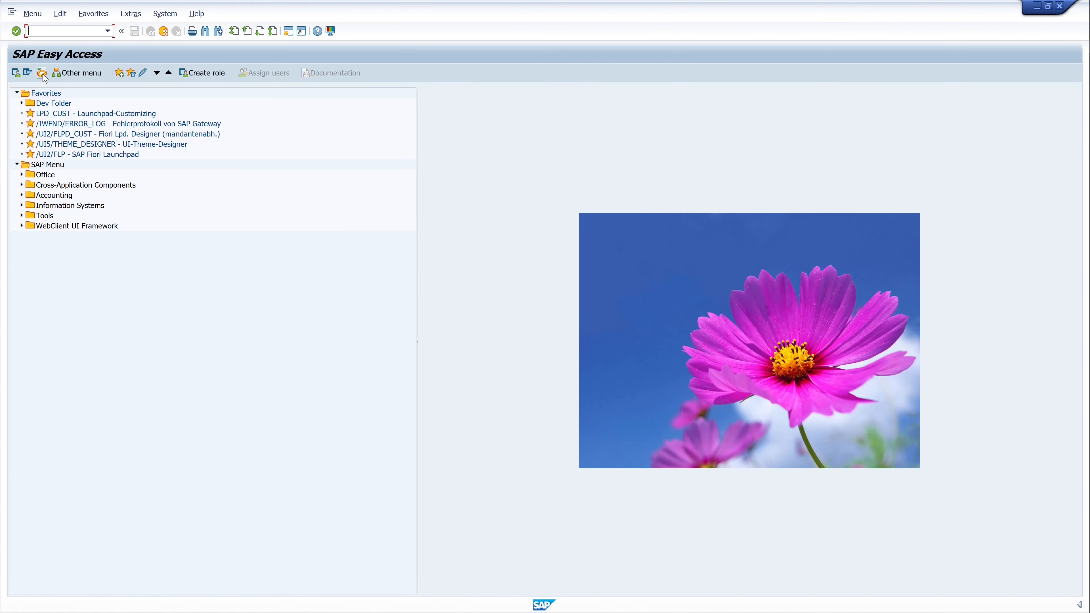
mouse_move(42, 72)
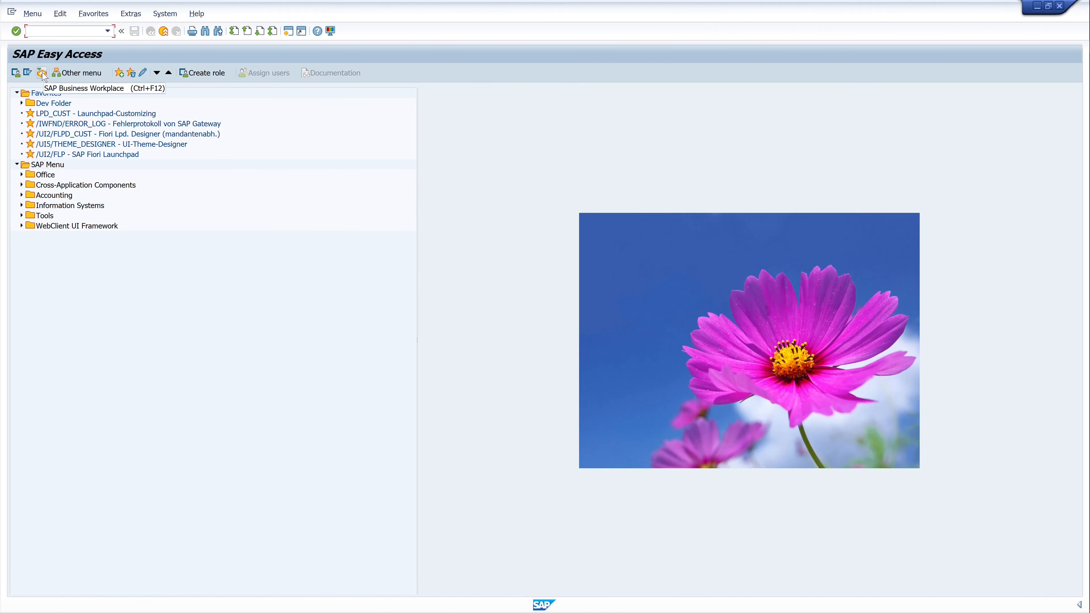
Step: In Business Workplace, read the unread Attention! document so the inbox unread count drops to zero
click(41, 72)
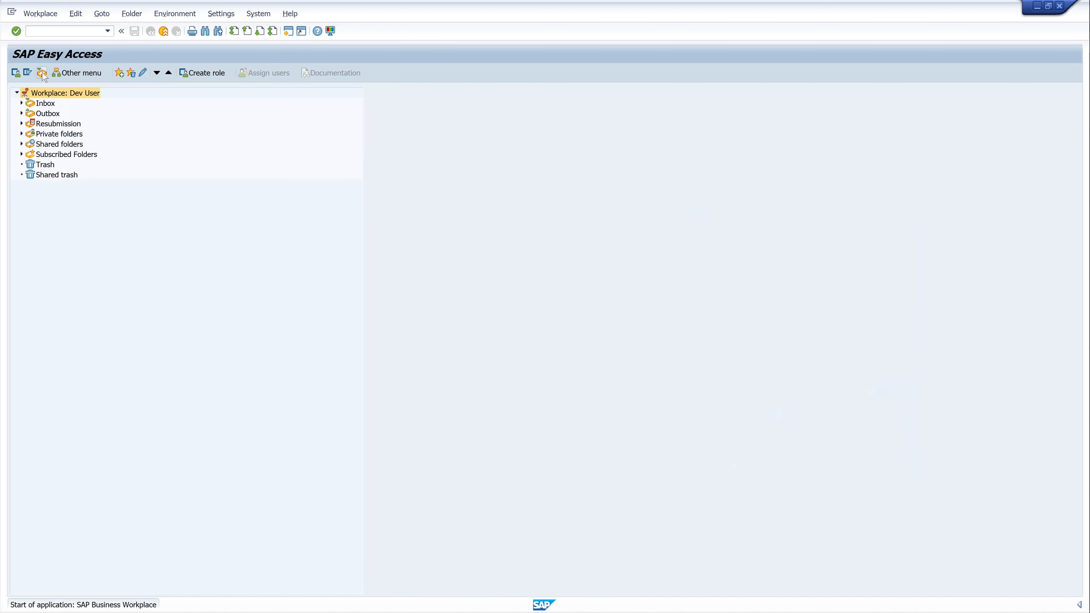
click(22, 103)
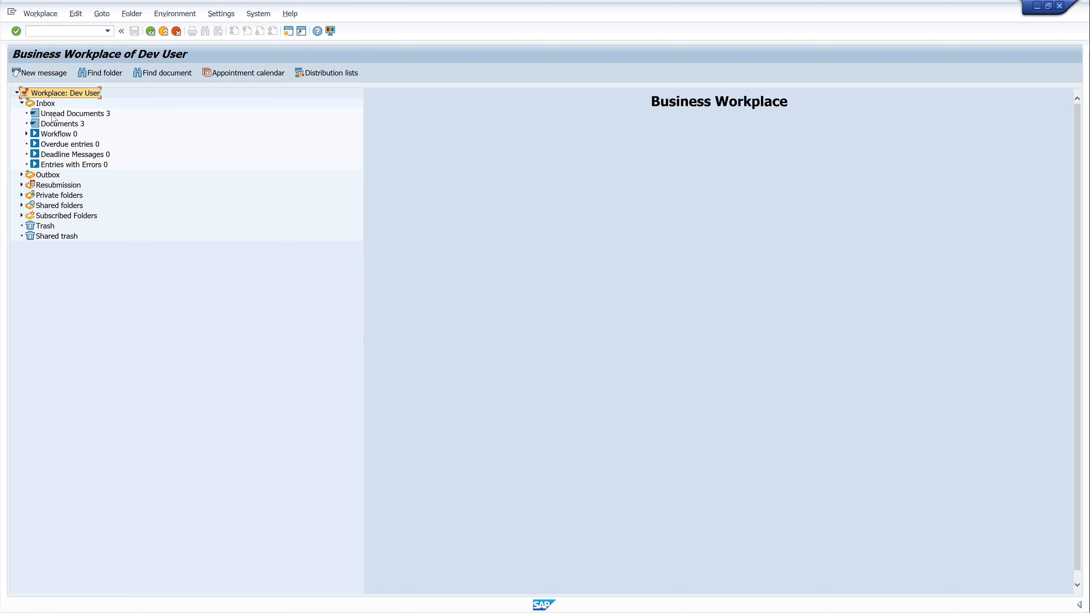
click(75, 114)
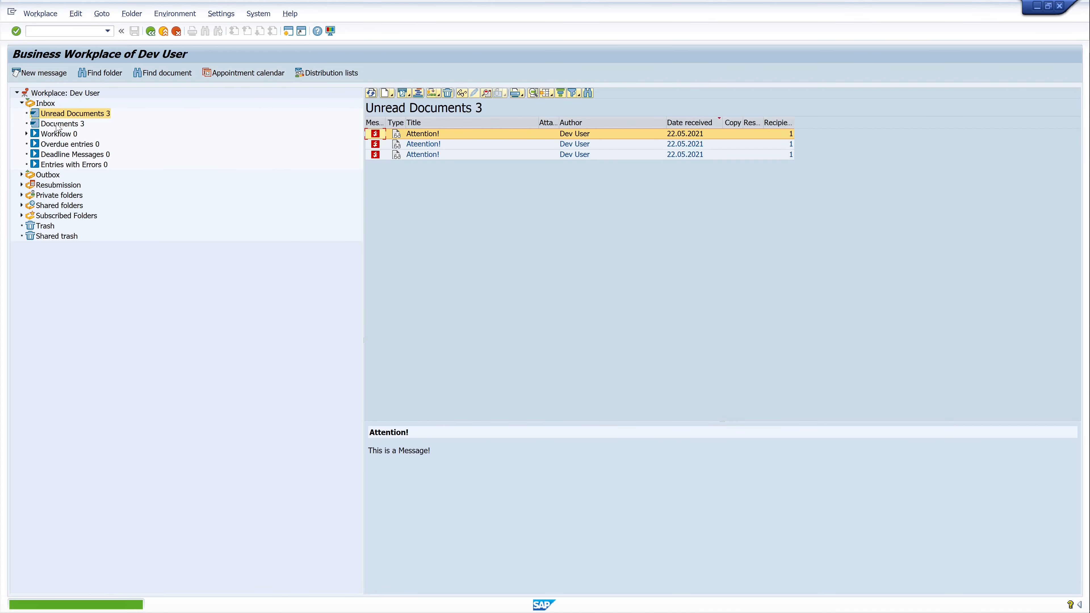
click(63, 123)
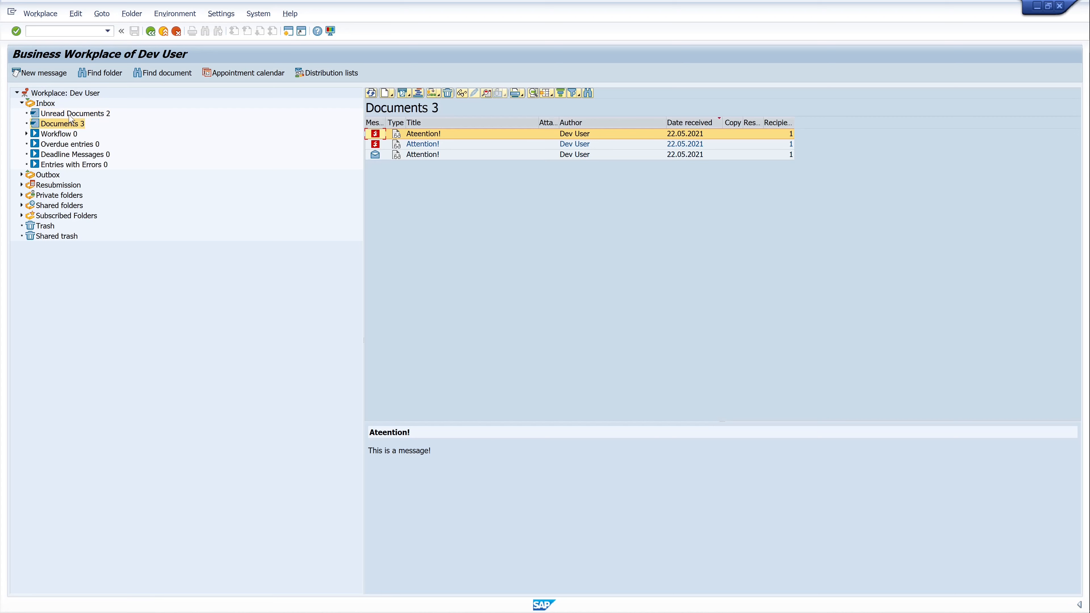
click(73, 113)
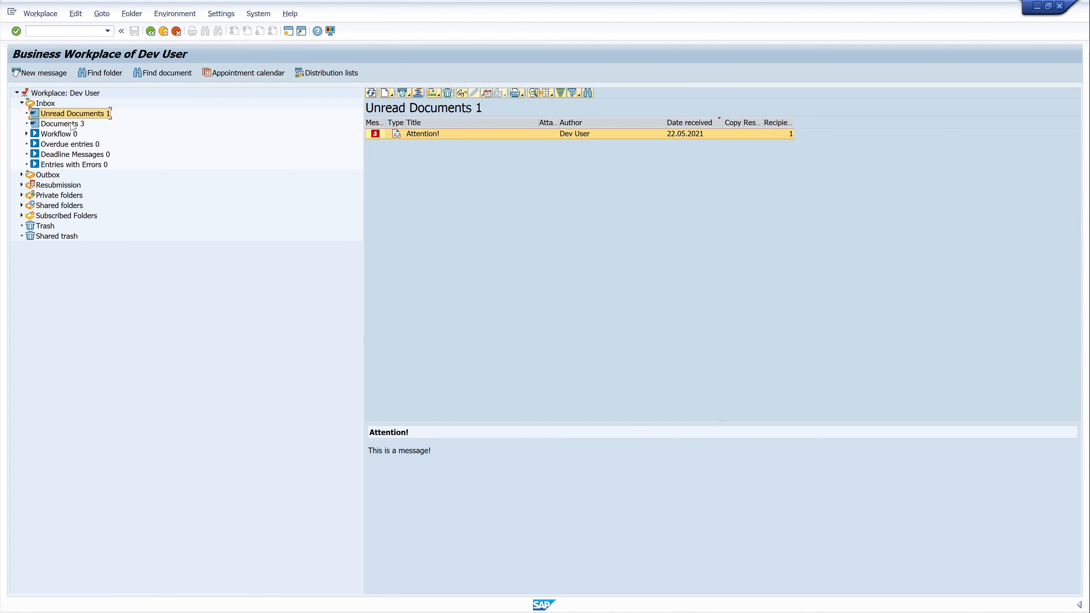
click(62, 123)
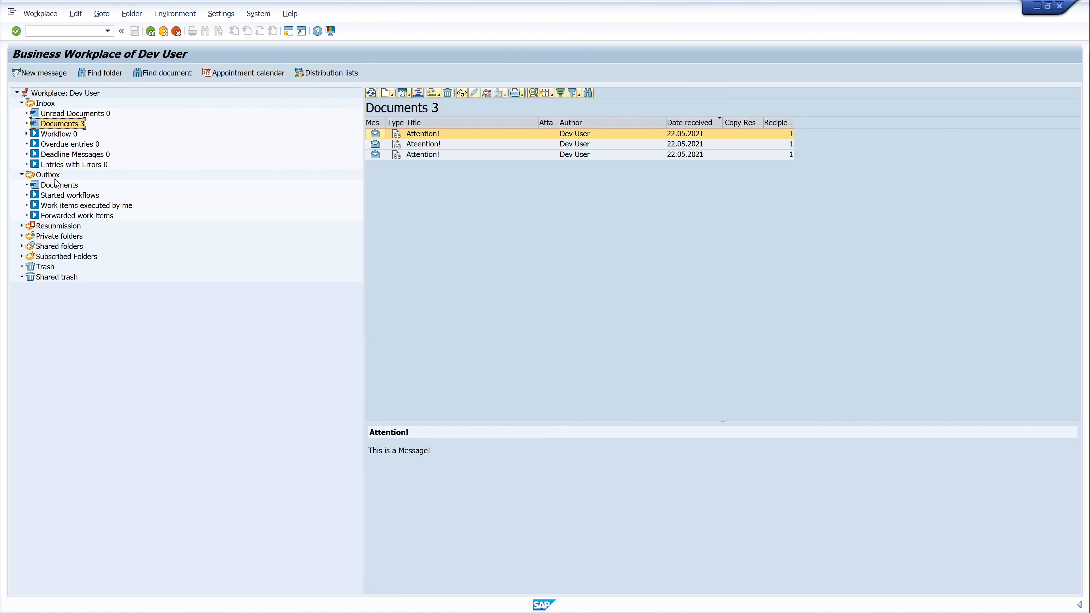
Step: Review the sent messages under Outbox > Documents and return to Inbox > Documents
click(59, 185)
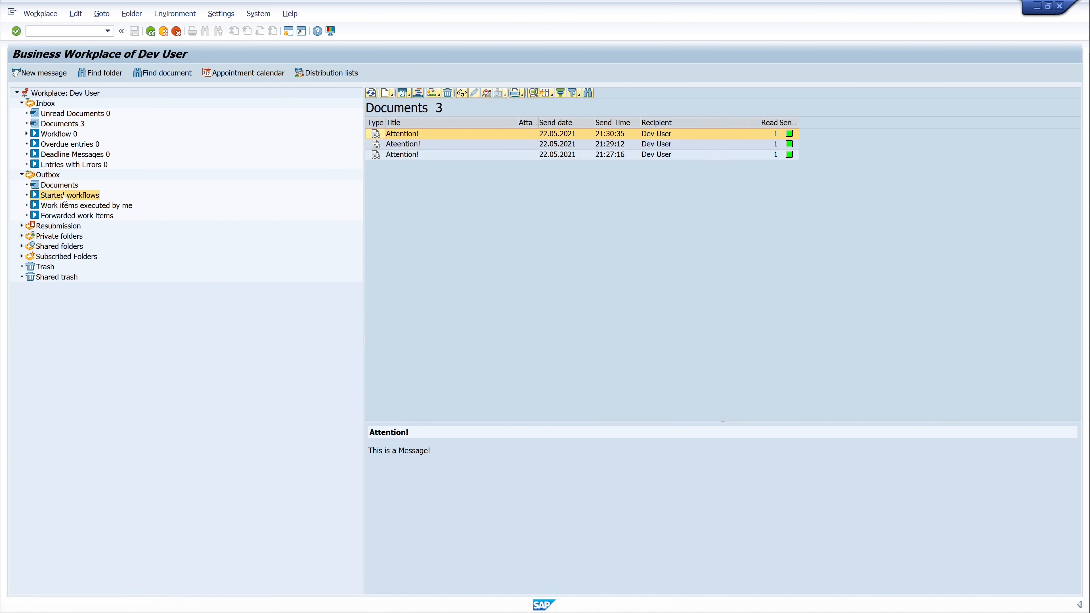
click(63, 123)
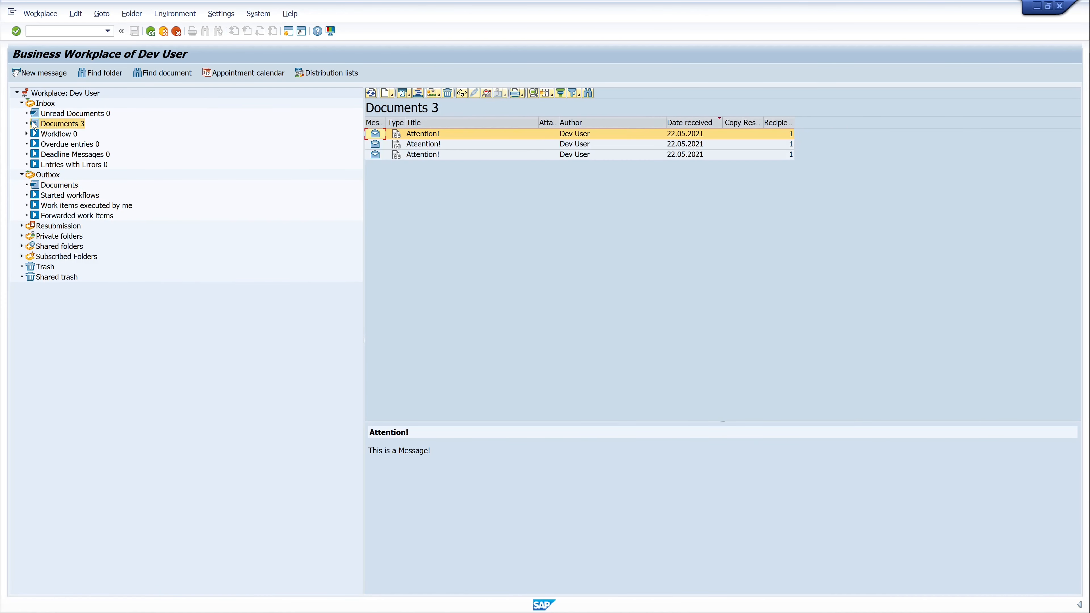
mouse_move(272, 214)
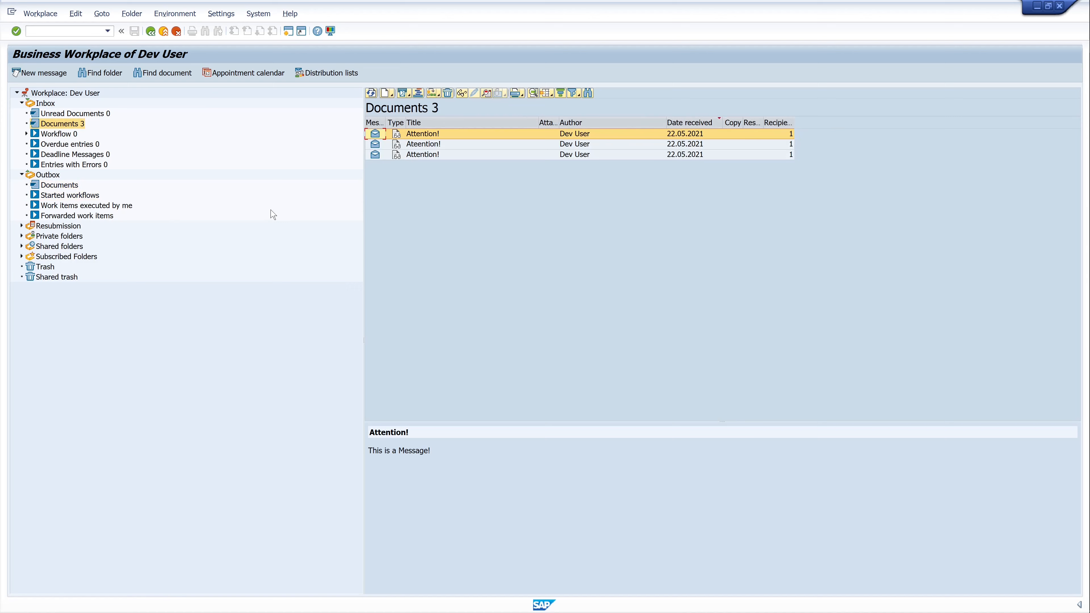
mouse_move(44, 72)
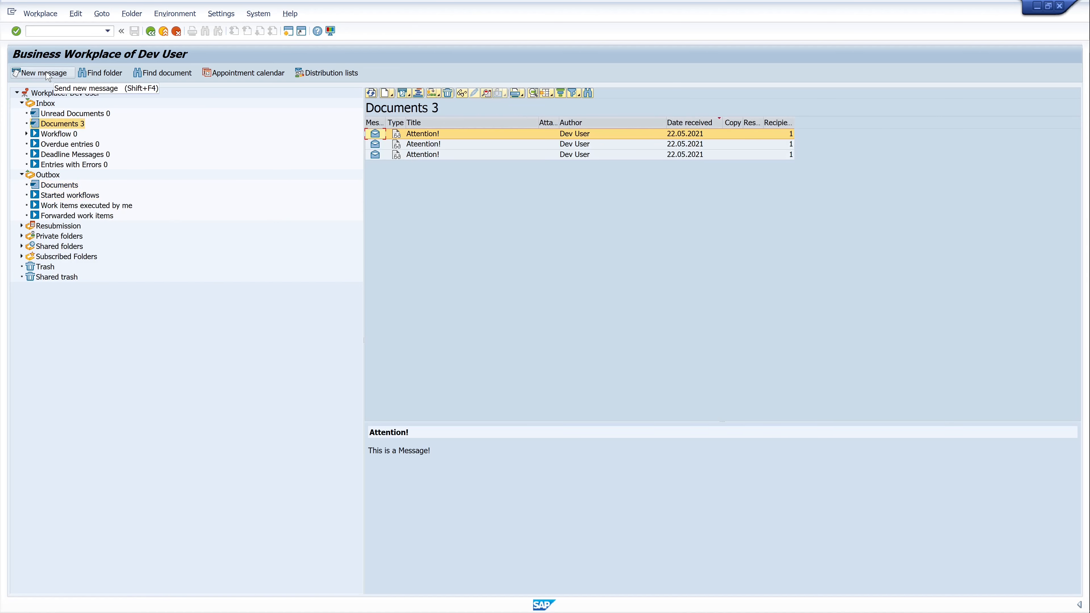
mouse_move(72, 77)
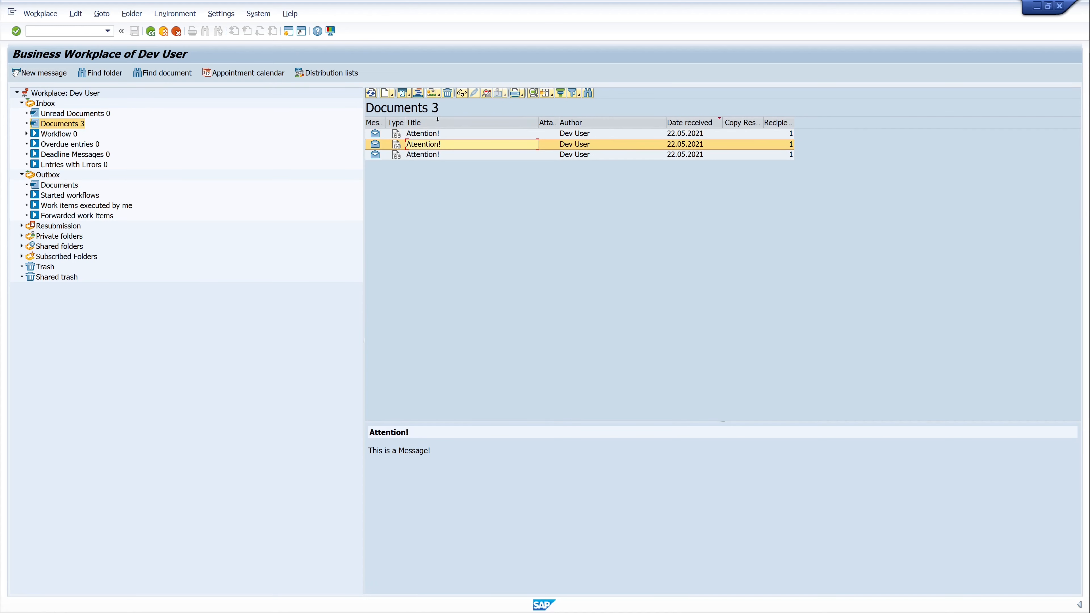
Step: Delete the misspelled 'Ateention!' inbox document, confirming with Yes, and start a new message
click(447, 93)
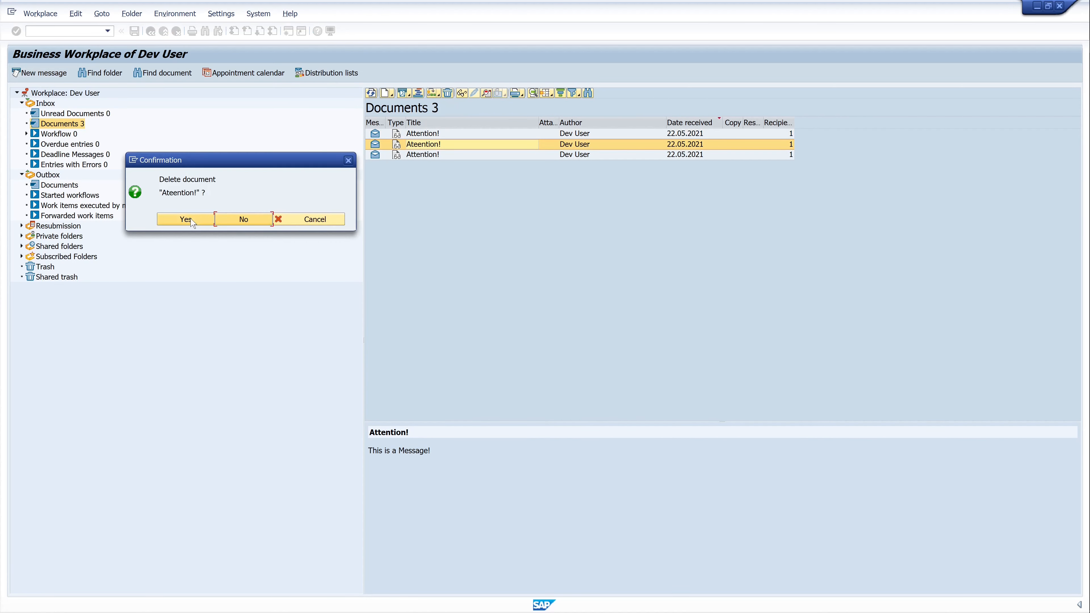
click(185, 219)
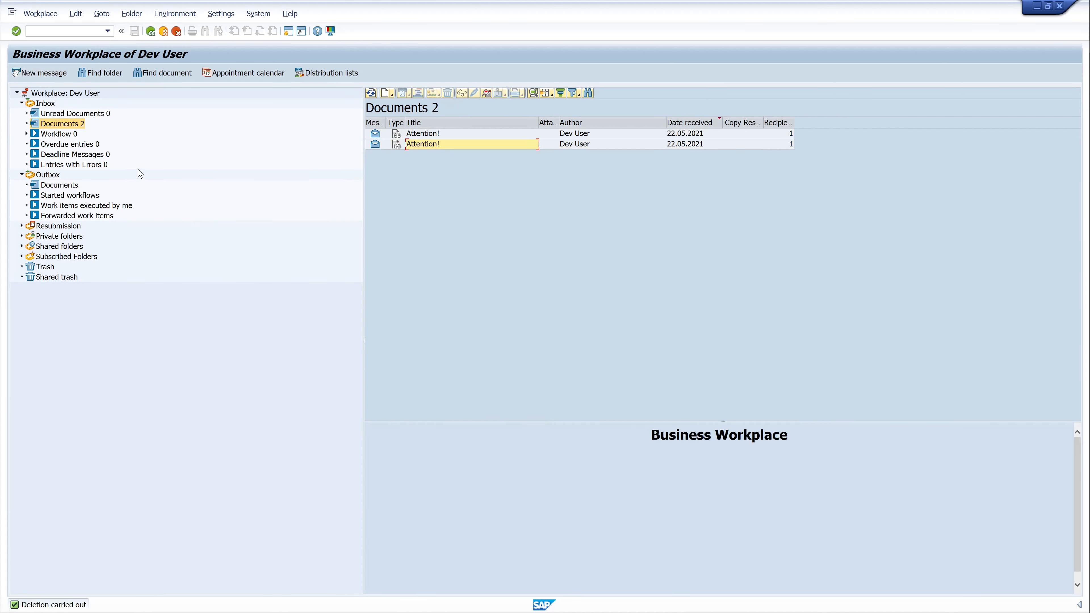
mouse_move(40, 72)
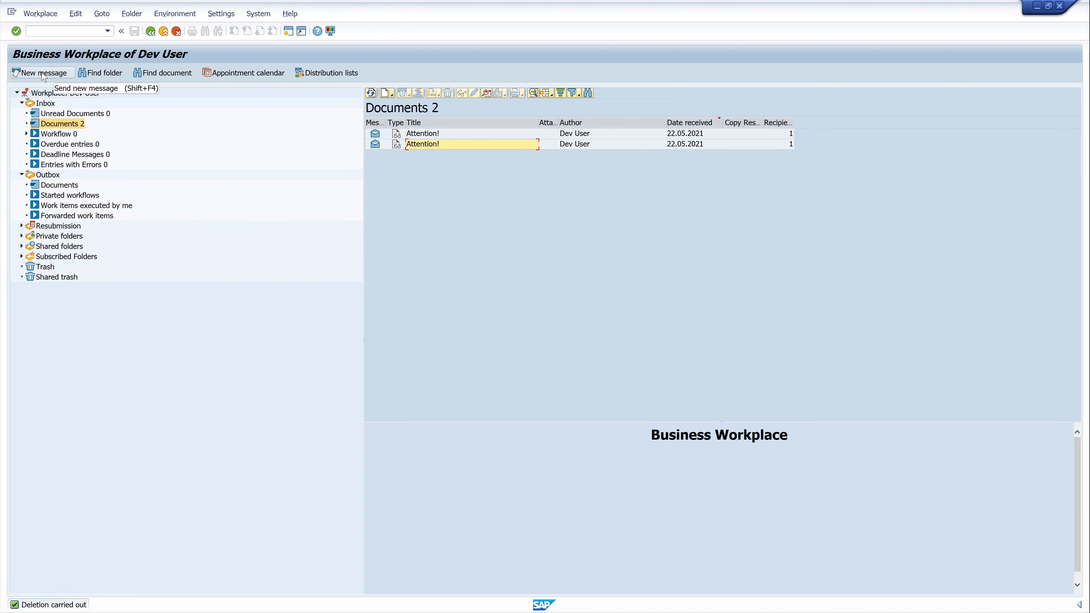
click(41, 72)
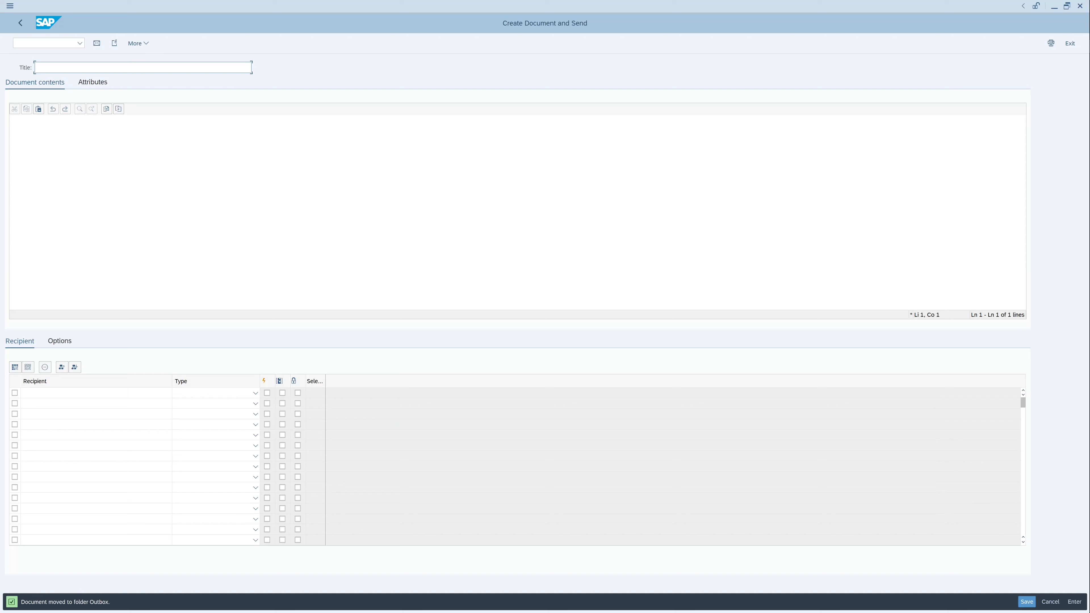
Step: Compose 'Attention 2!' with text 'This is a message!' and recipient DEVUSR
text(Attention 2!)
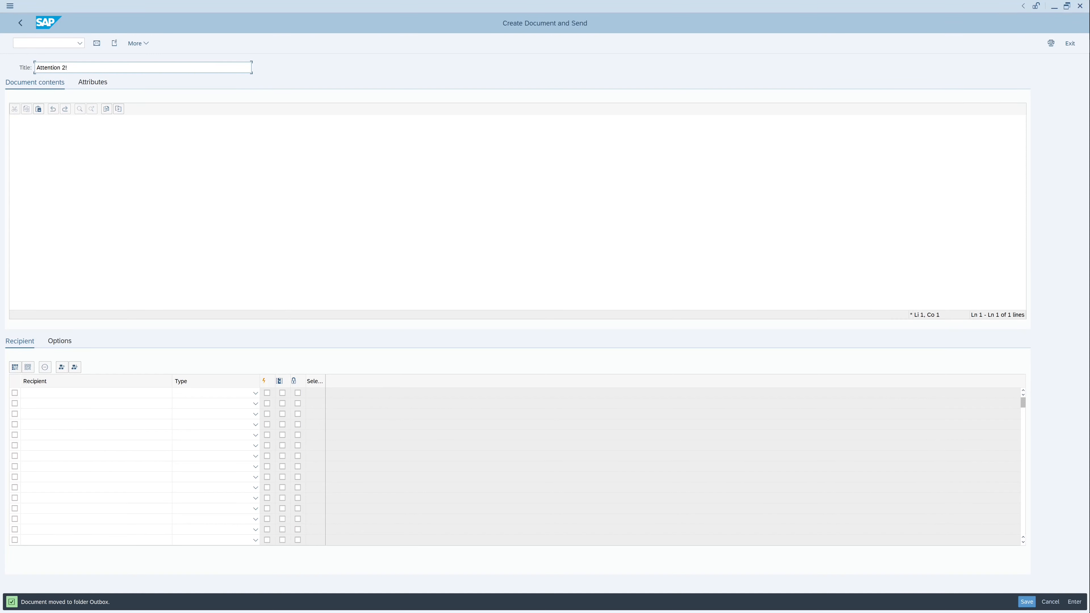
text(This is a meaa)
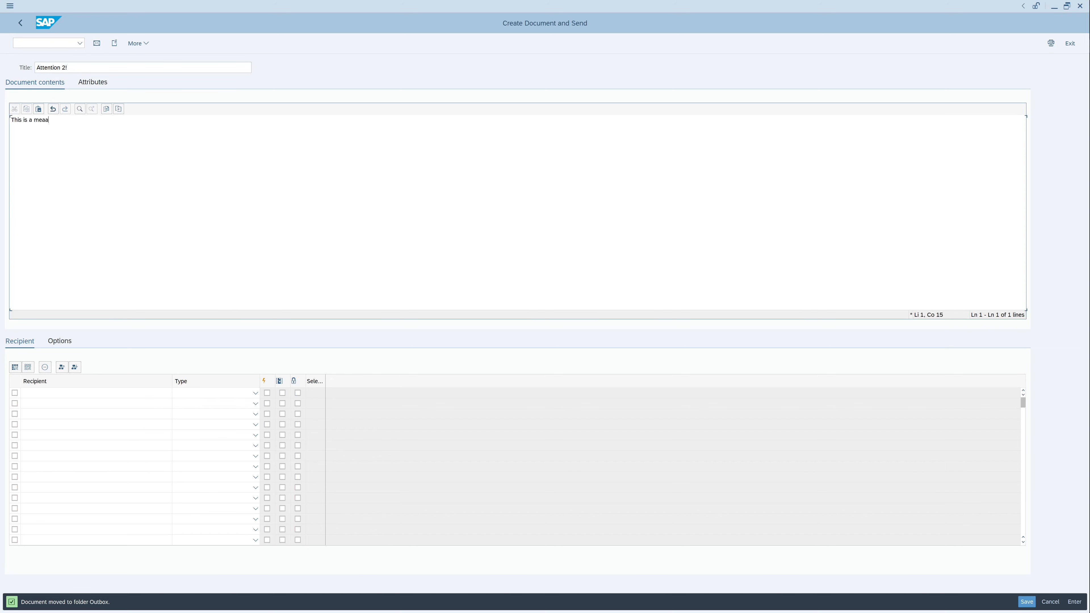
key(Backspace)
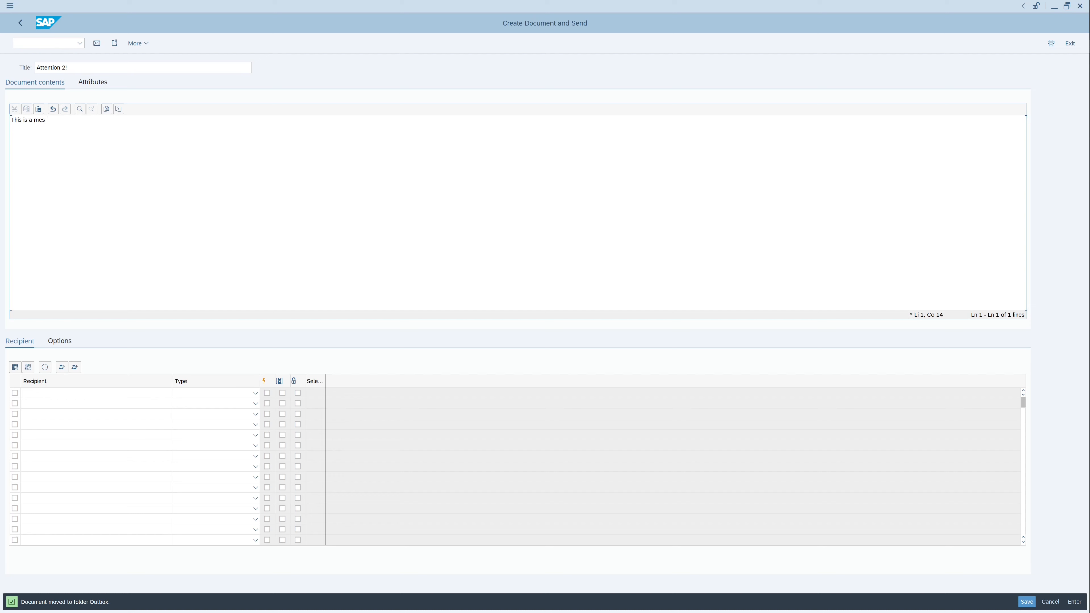
text(sage!)
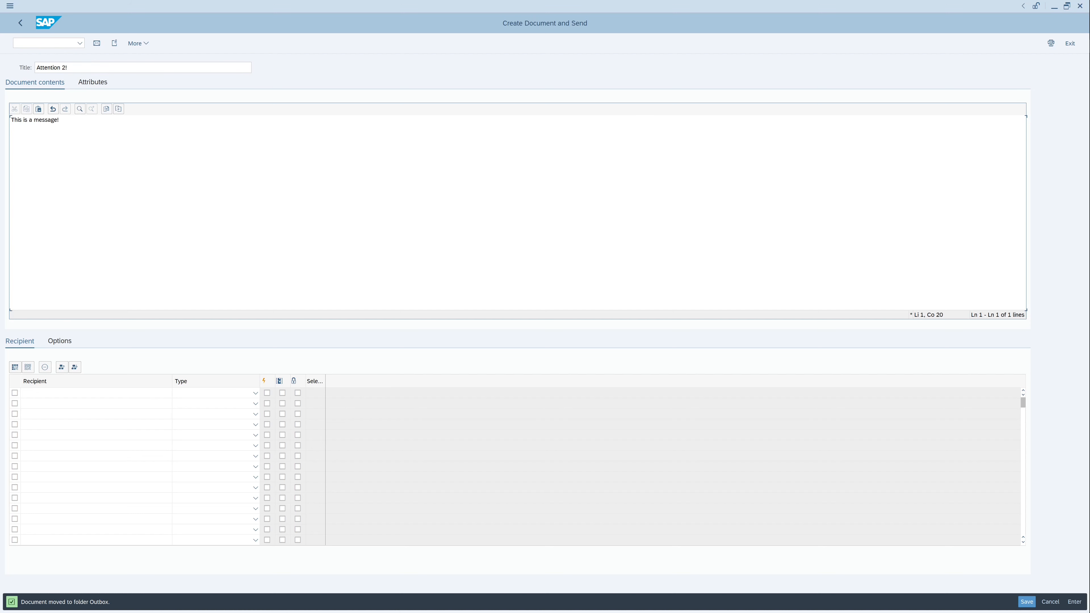
text(DE)
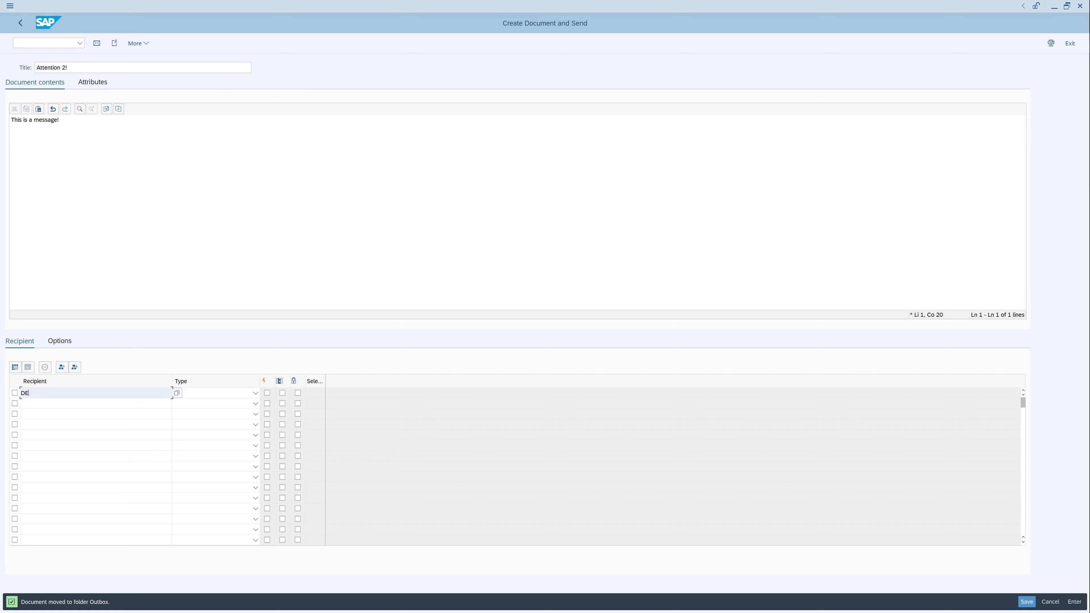
text(VUSR)
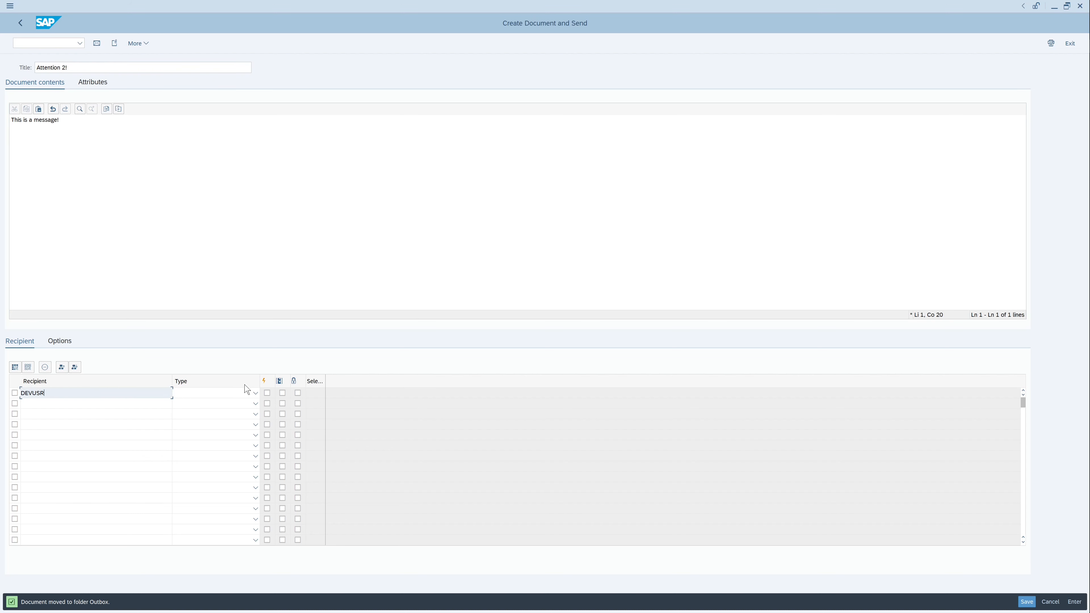
Step: Set the recipient type to SAP Logon Name, mark the message Express and send it
click(255, 392)
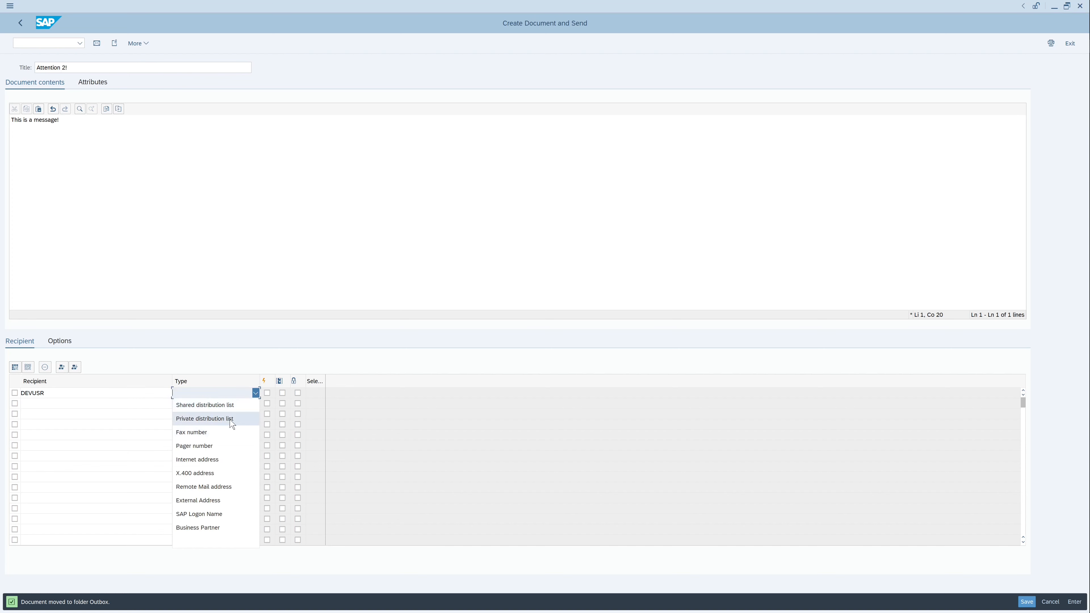
click(199, 513)
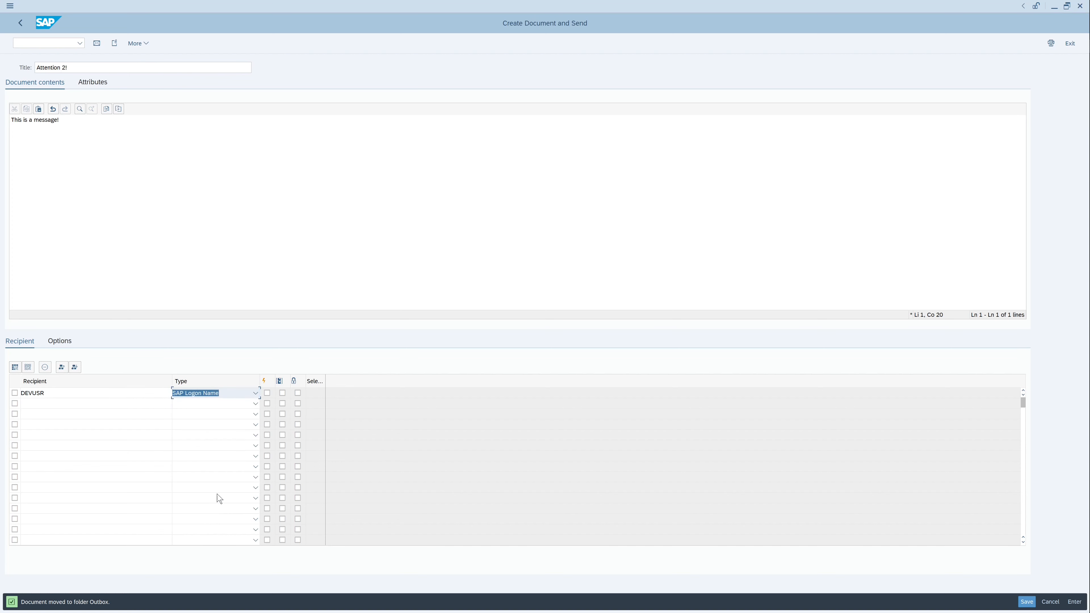
click(267, 392)
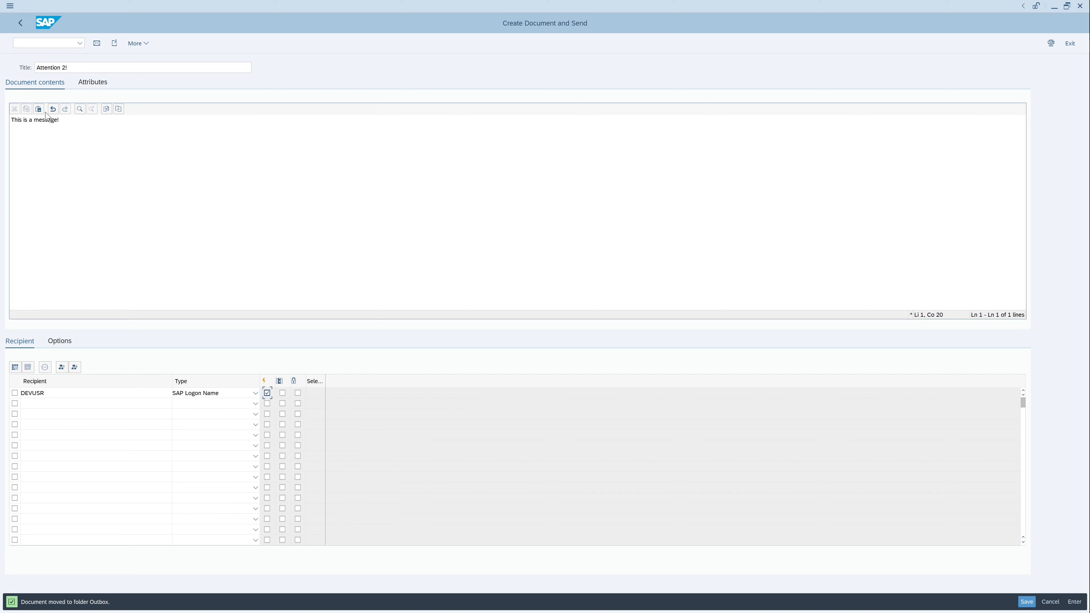
mouse_move(97, 43)
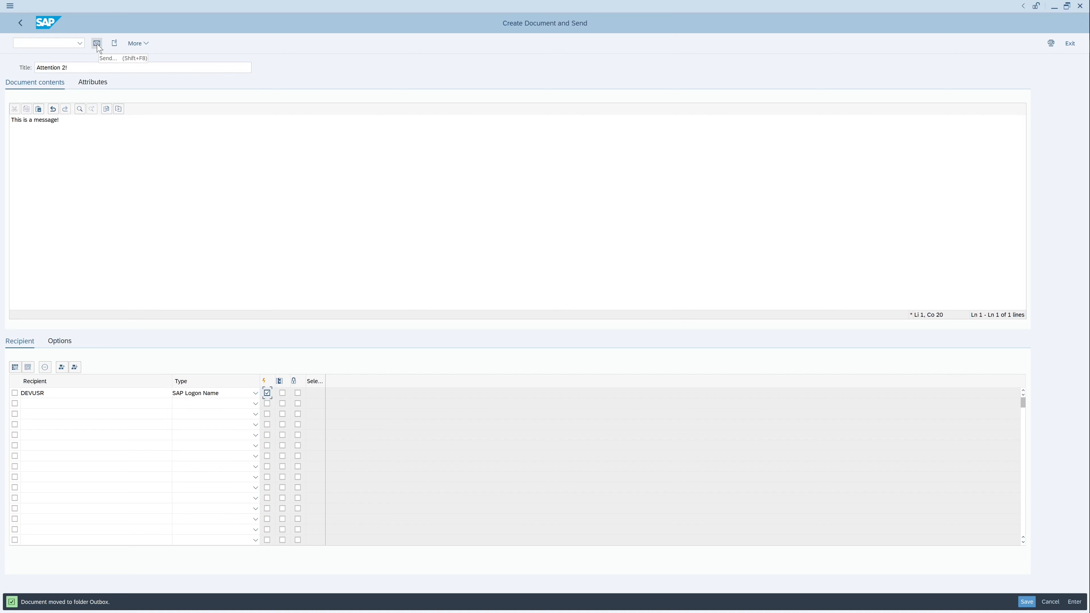
click(97, 43)
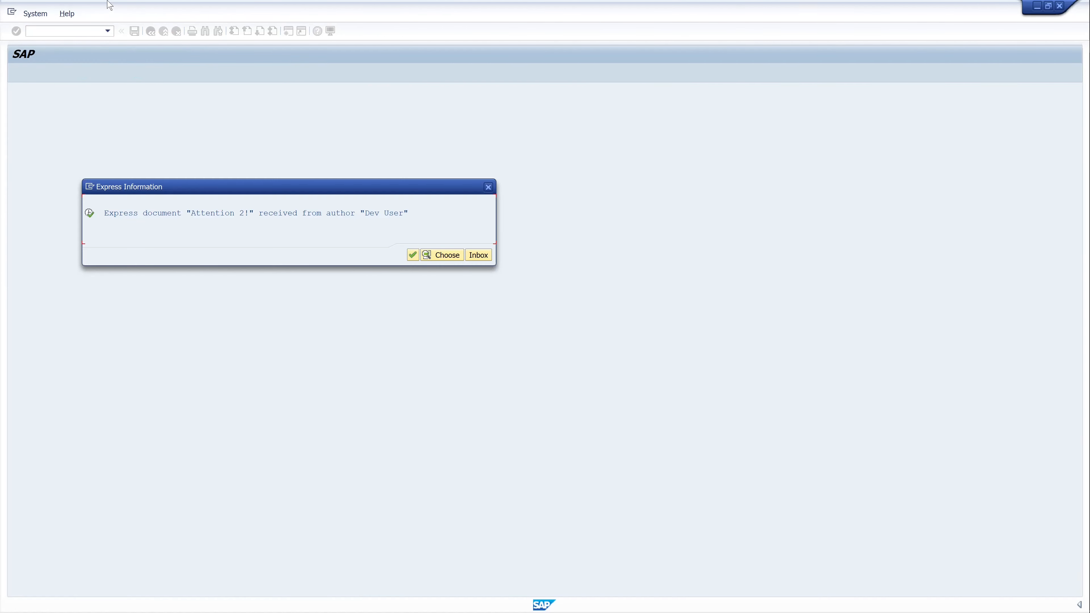
mouse_move(260, 206)
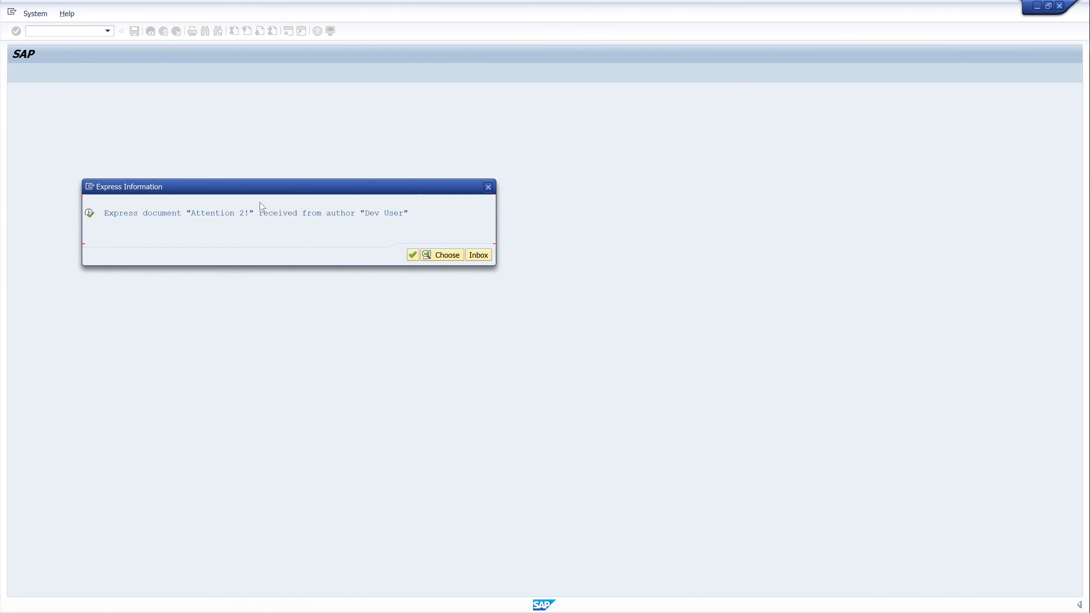
mouse_move(278, 258)
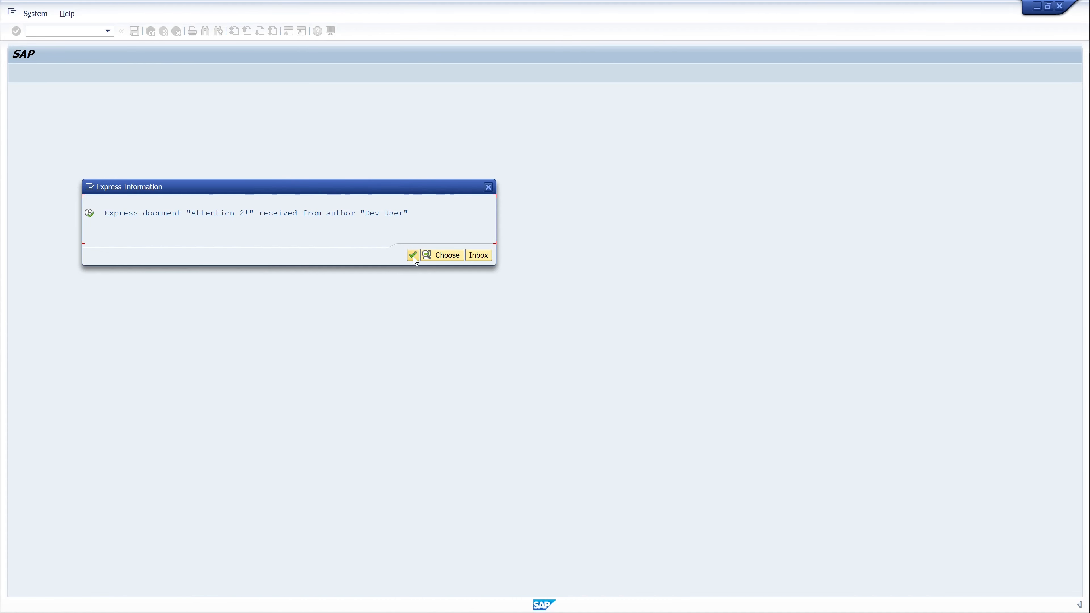
Step: Acknowledge the Express Information popup for 'Attention 2!' with the green checkmark
click(412, 255)
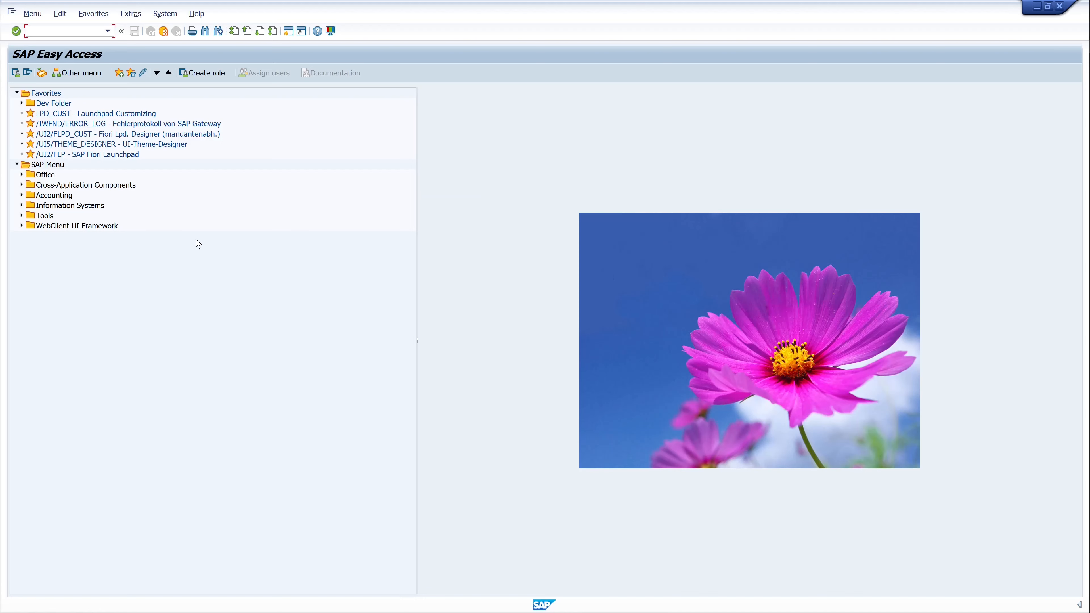
mouse_move(117, 211)
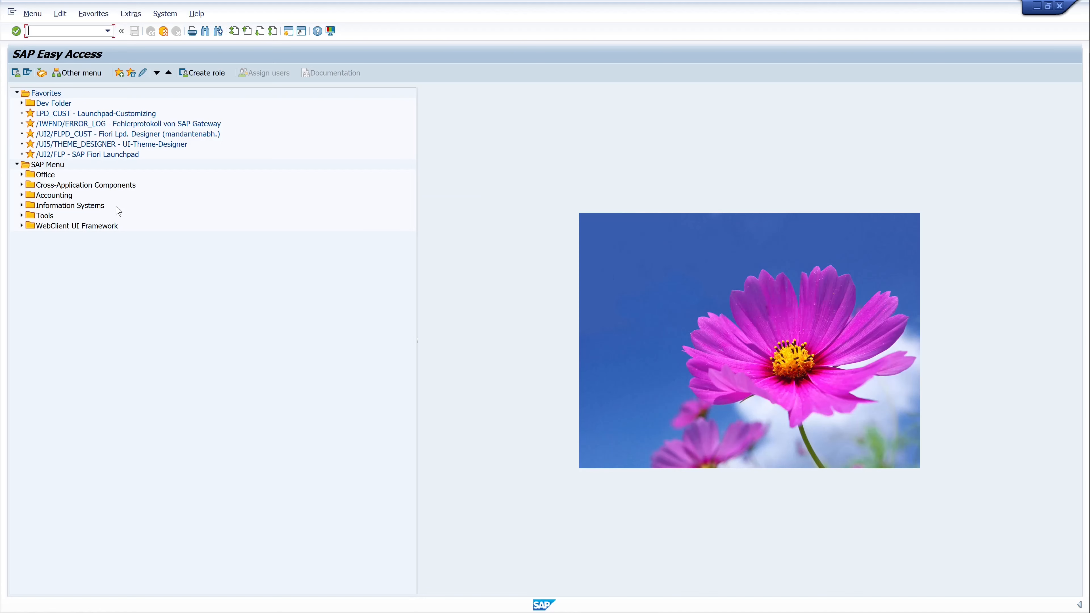
mouse_move(144, 244)
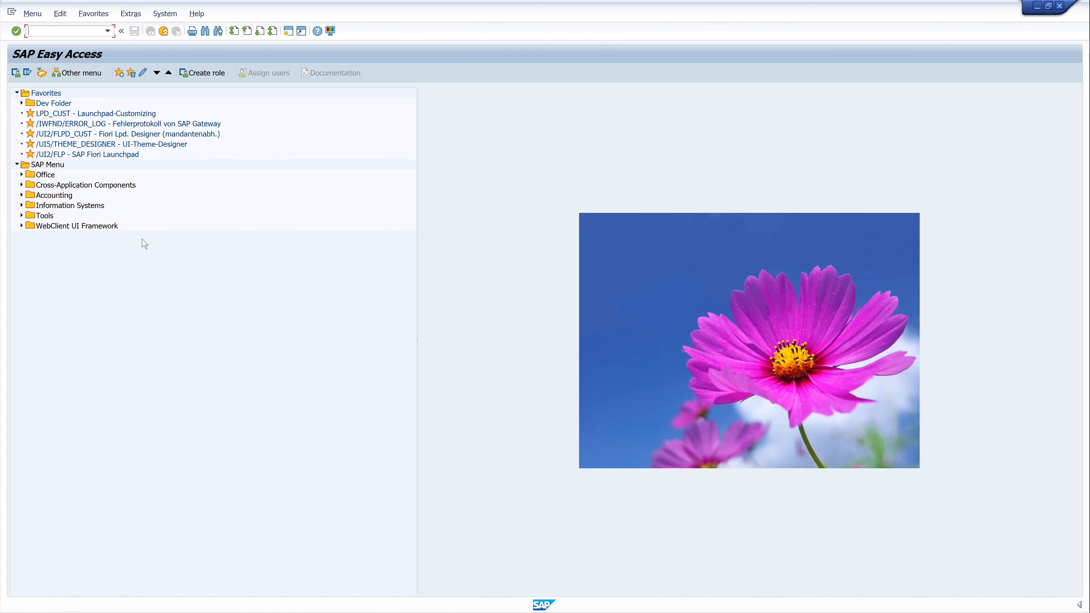
mouse_move(179, 240)
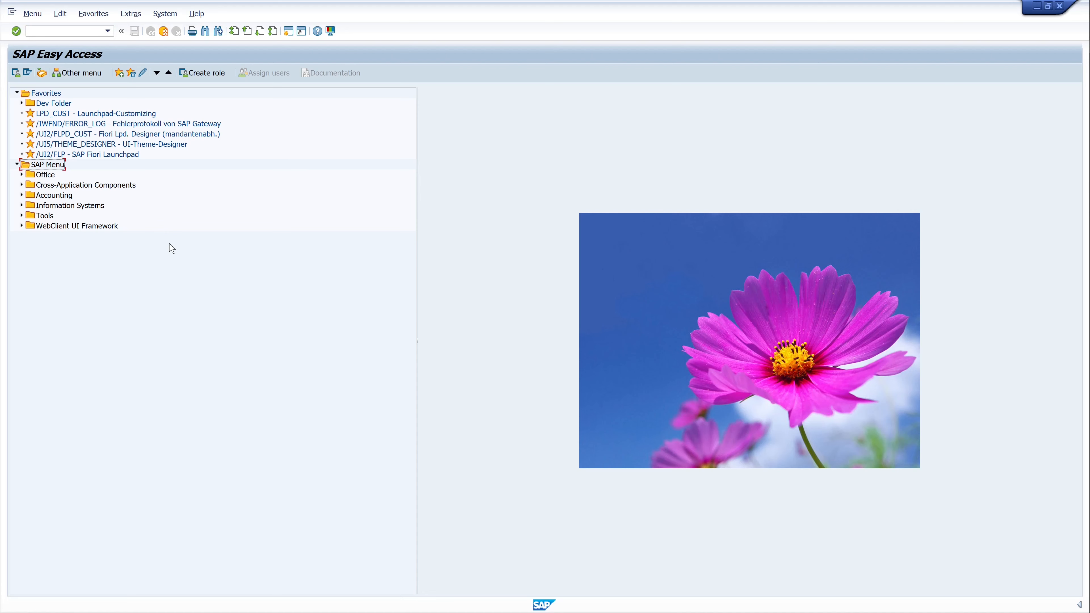
mouse_move(158, 248)
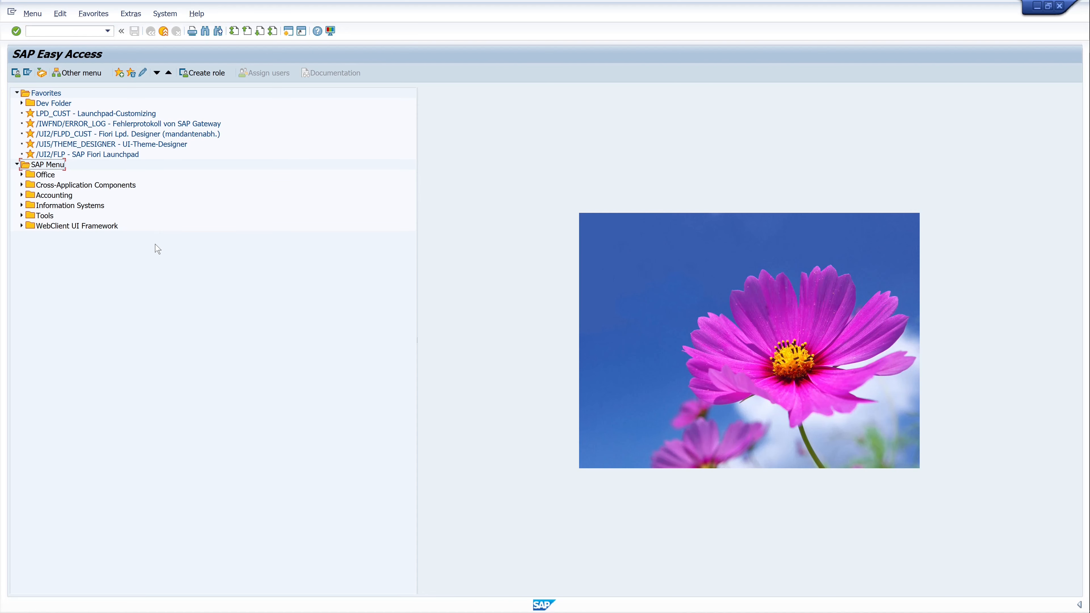